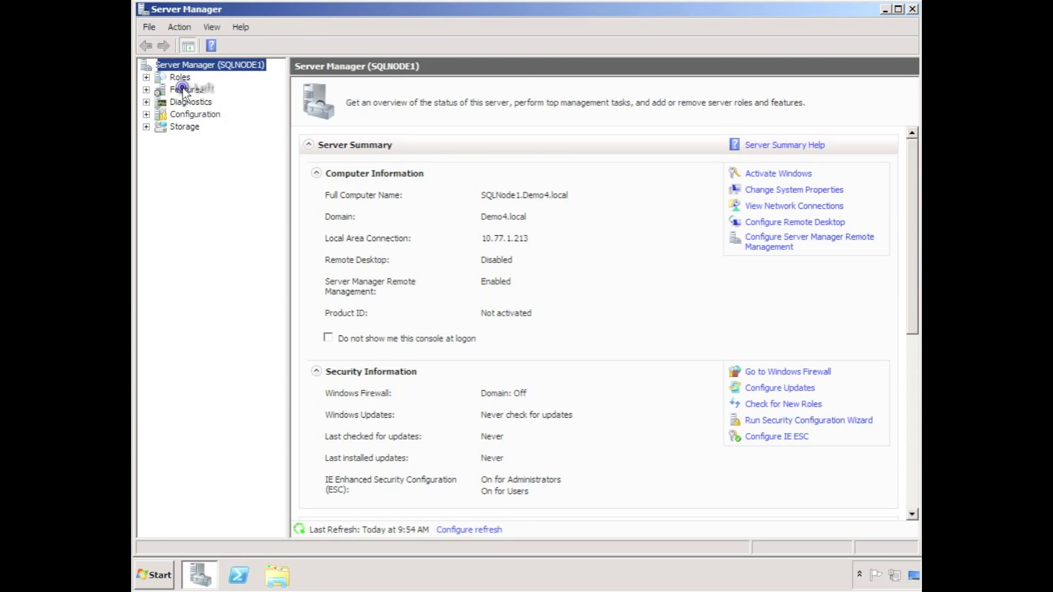
# Add the Failover Clustering feature from Server Manager's Features page and install it
pyautogui.click(187, 89)
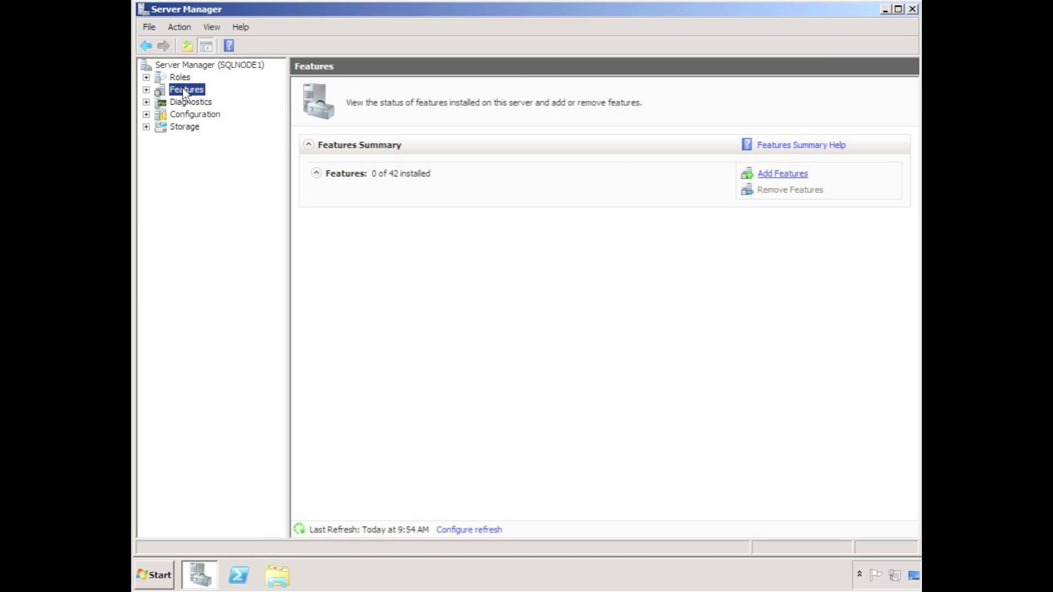
pyautogui.click(781, 173)
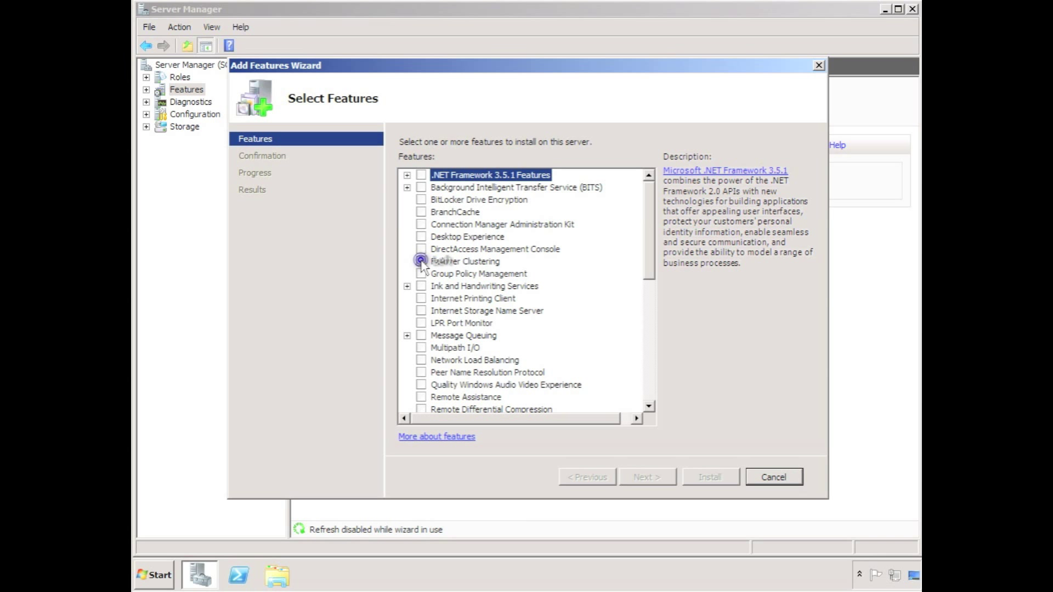
pyautogui.click(646, 477)
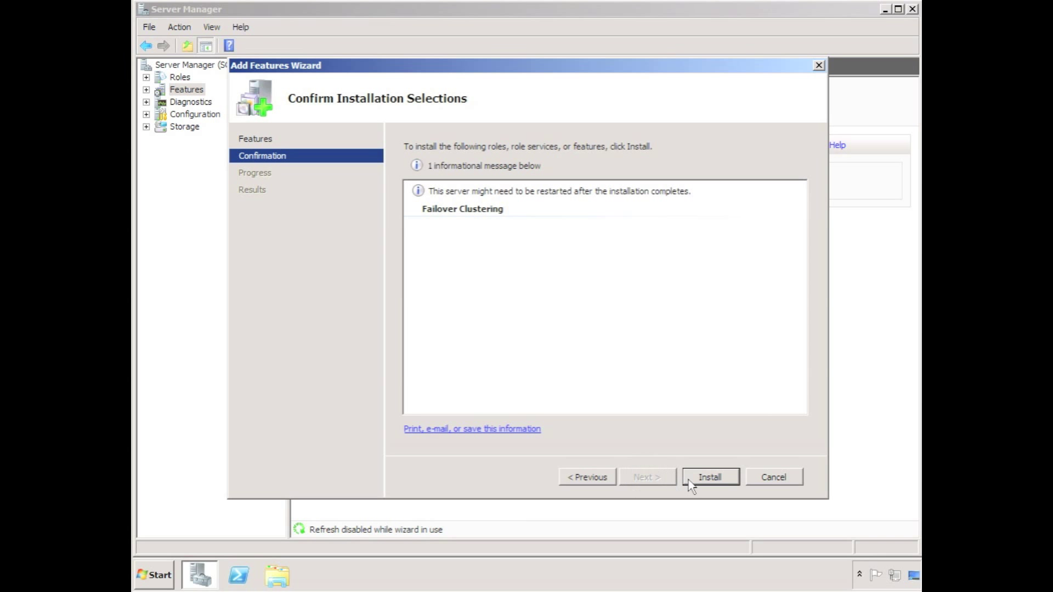
pyautogui.click(709, 476)
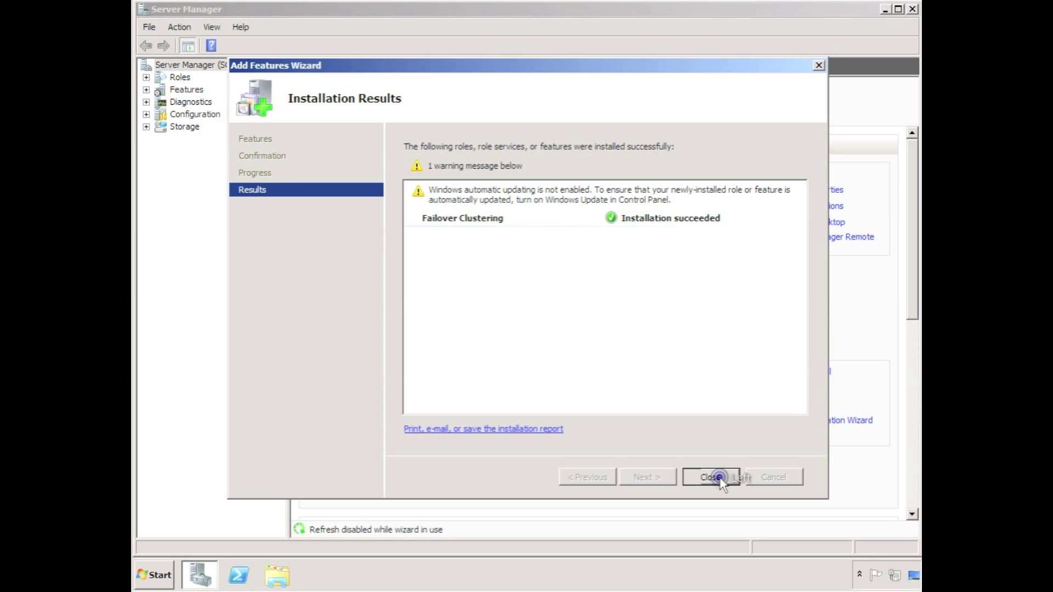
# Launch Failover Cluster Manager and start the Create Cluster Wizard
pyautogui.click(711, 476)
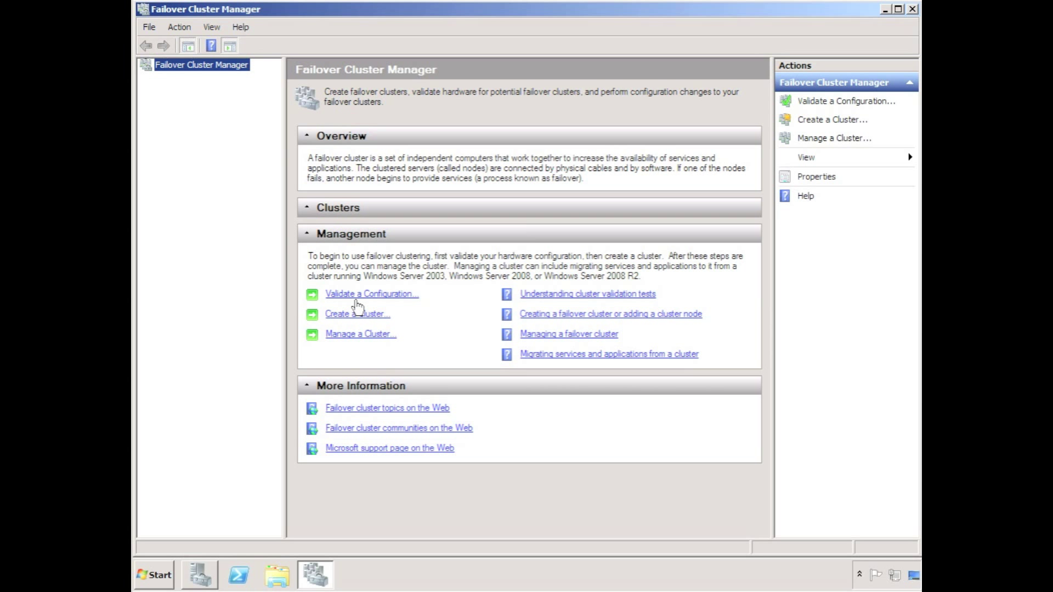
pyautogui.click(356, 313)
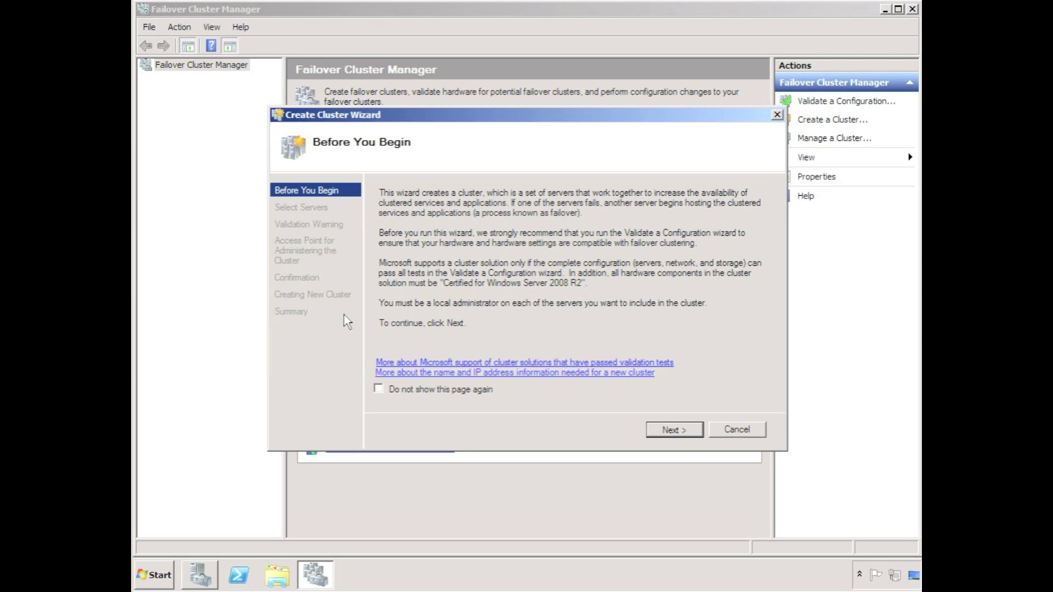
pyautogui.click(673, 430)
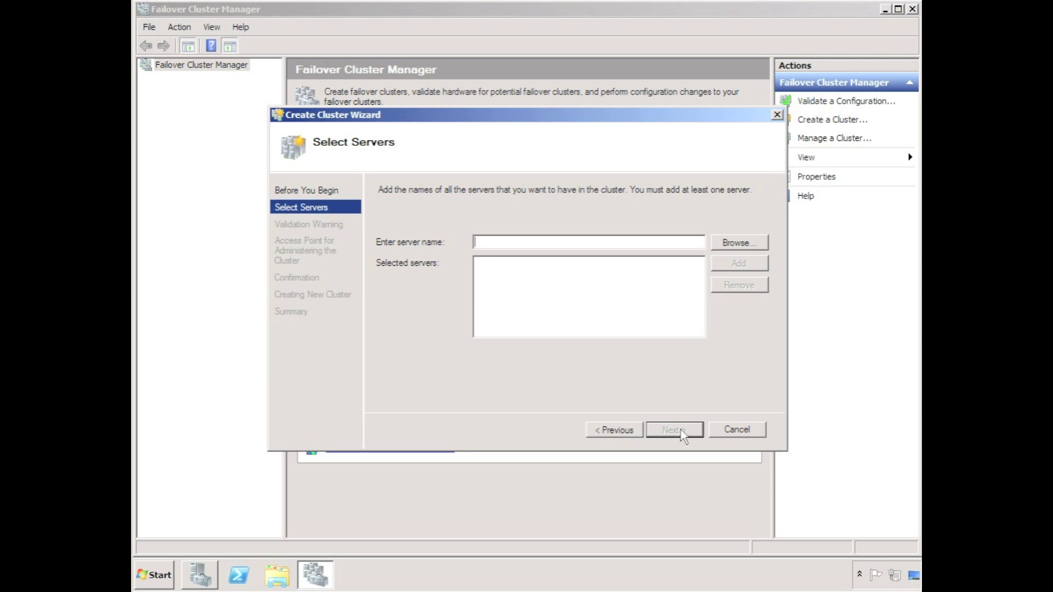
# Add sqlnode1 and sqlnode2 as the cluster's servers and continue
pyautogui.write('sqlnode1')
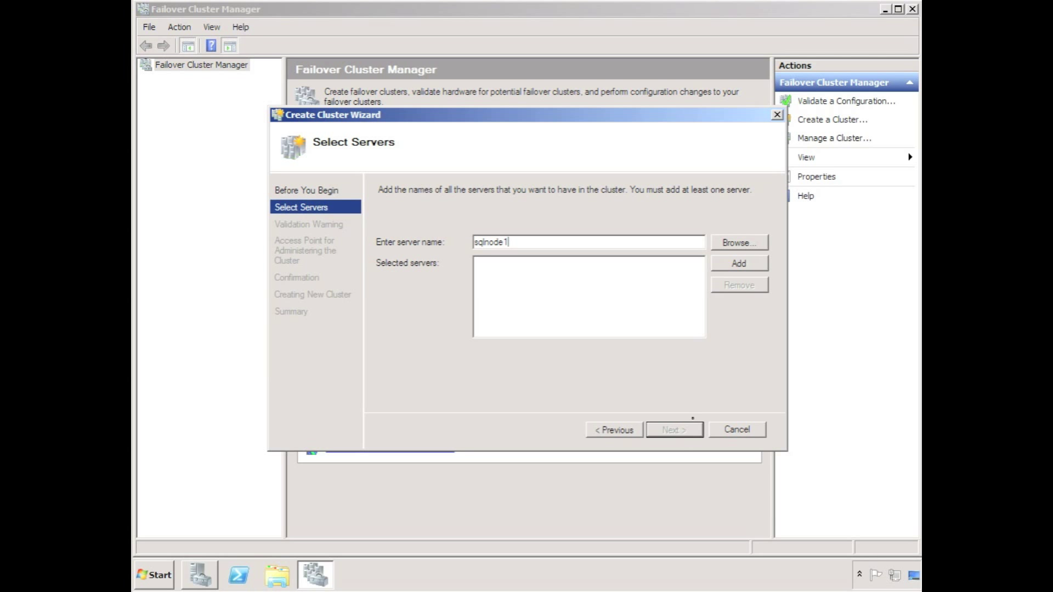
pyautogui.click(737, 263)
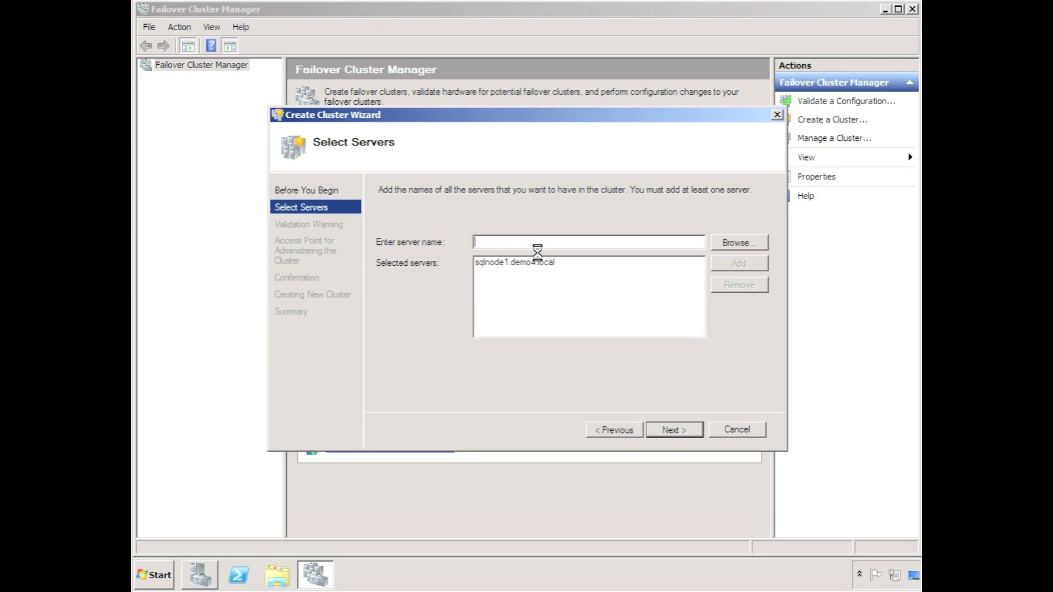
pyautogui.write('sqlnode2')
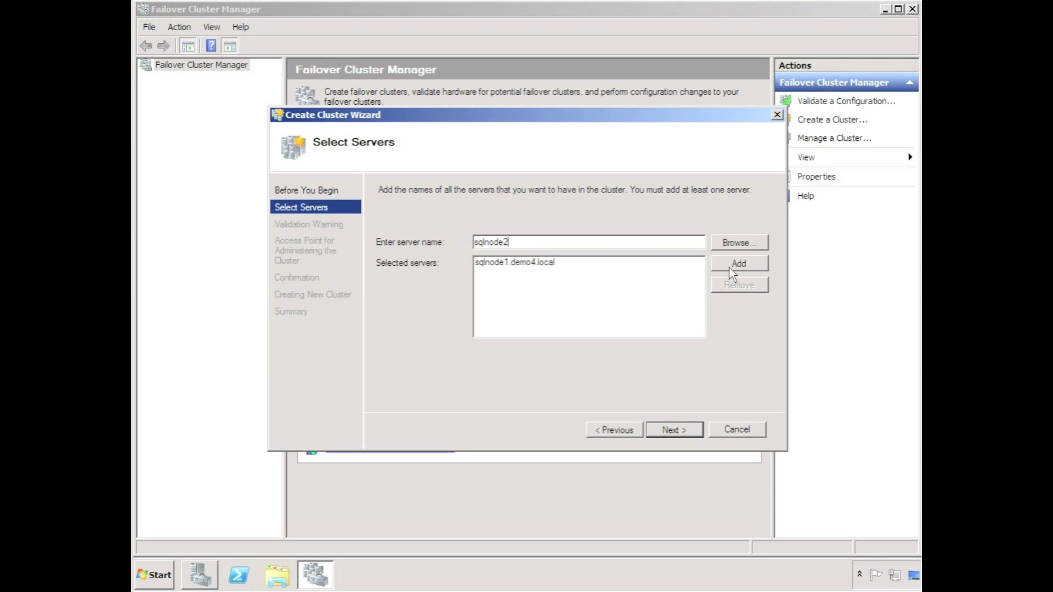
pyautogui.click(738, 264)
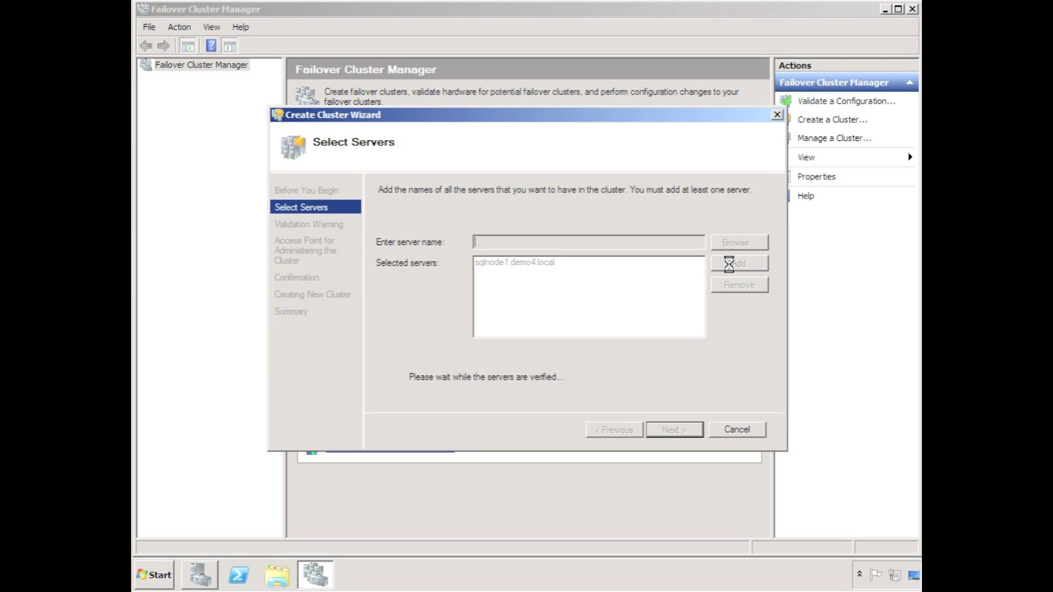
pyautogui.click(673, 428)
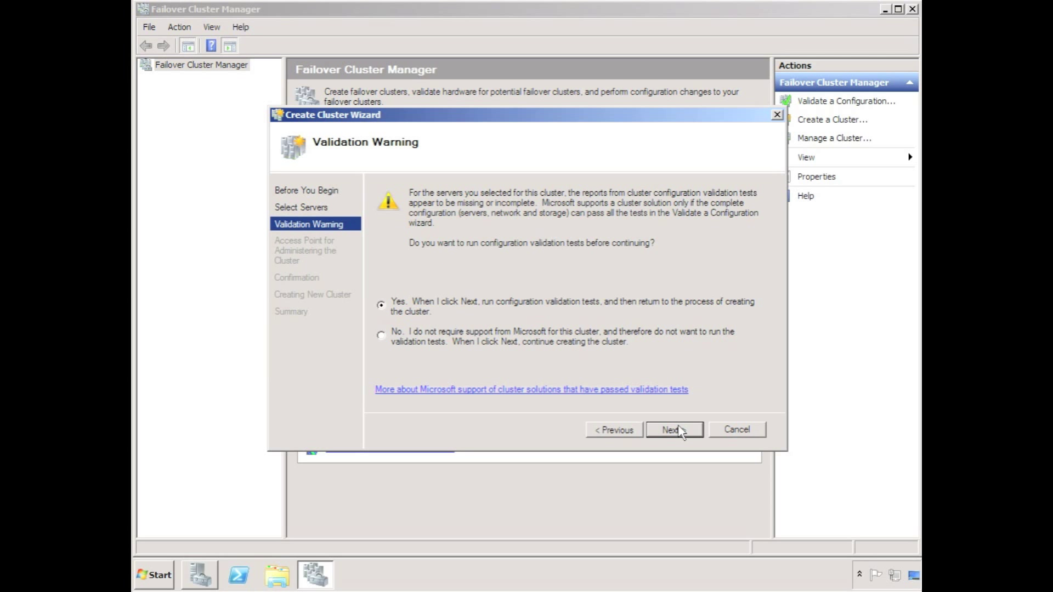
# Run the Validate a Configuration Wizard tests on sqlnode1 and sqlnode2
pyautogui.click(673, 430)
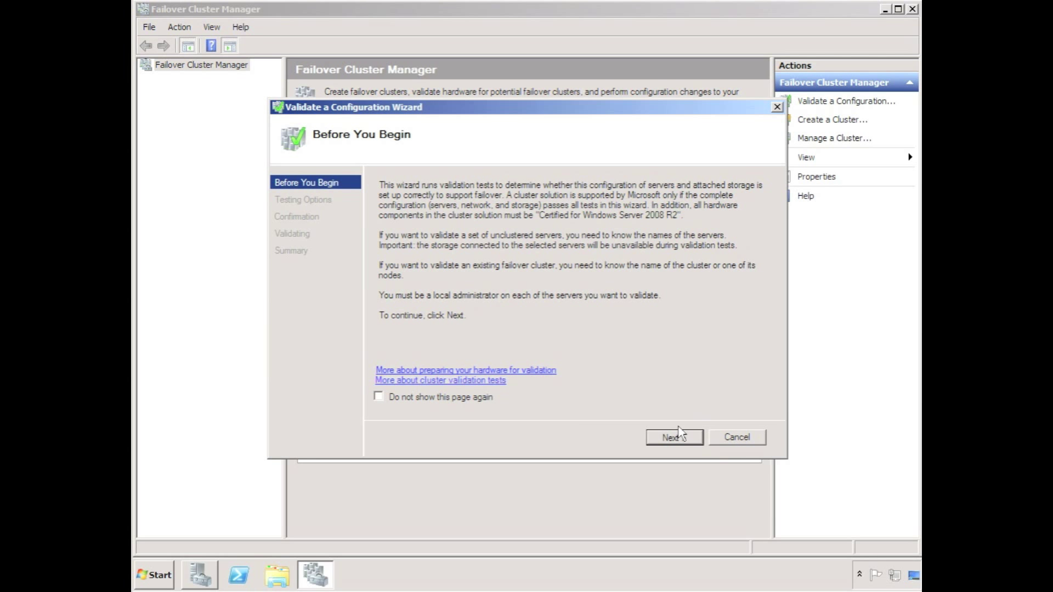
pyautogui.click(673, 437)
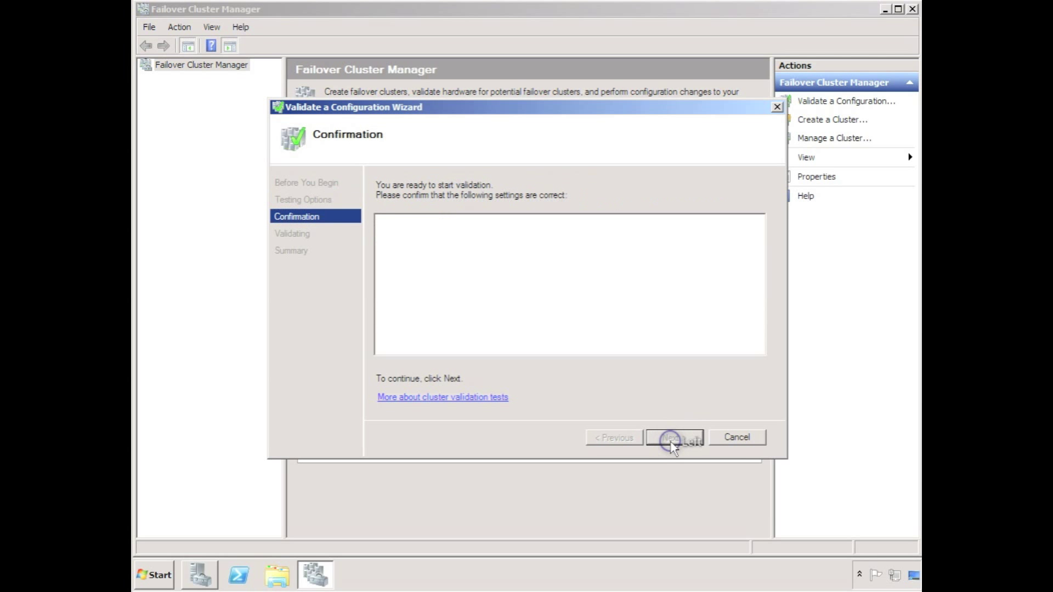
pyautogui.click(676, 437)
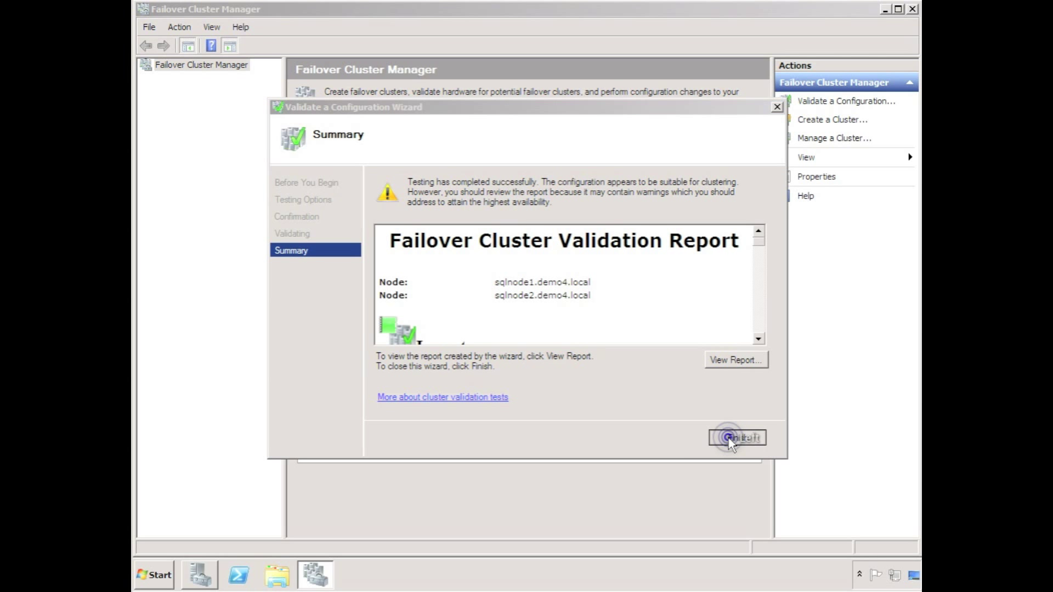
# Name the cluster sqlcluster1 with IP address 10.77.1.221 and create it
pyautogui.click(736, 436)
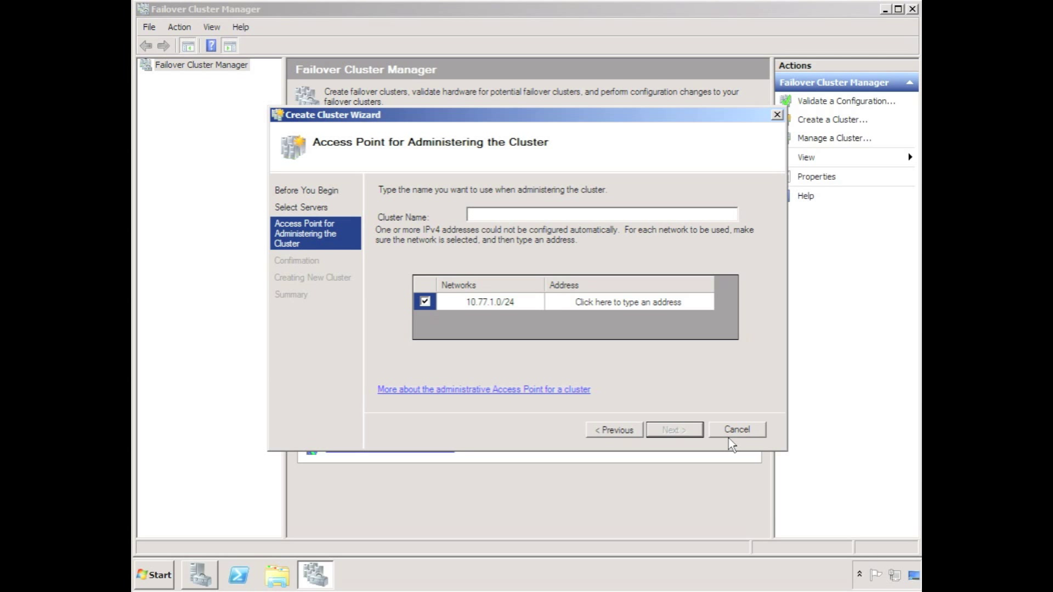
pyautogui.write('sql')
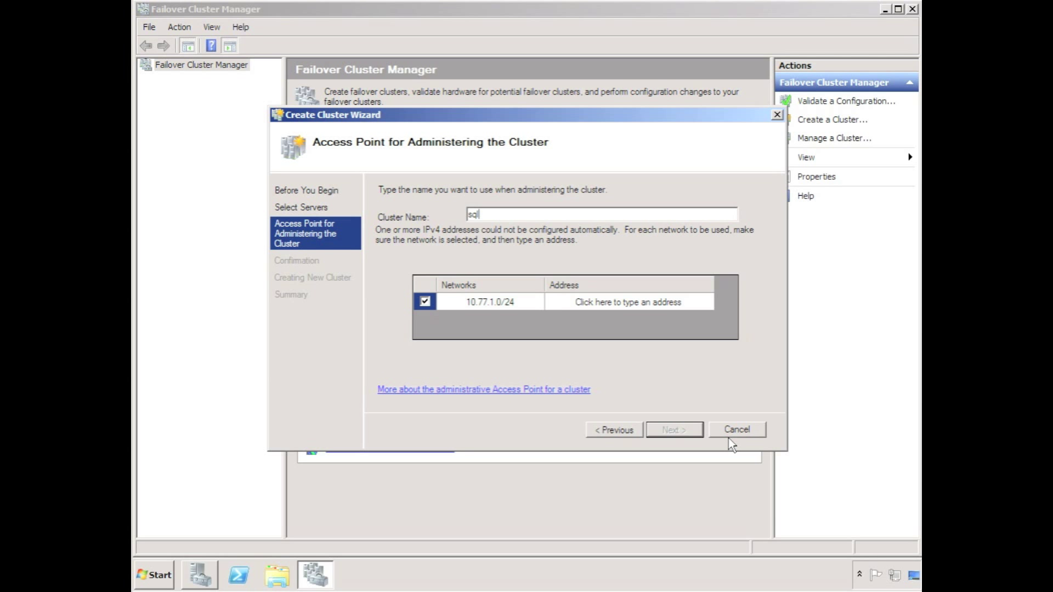
pyautogui.write('cluster1')
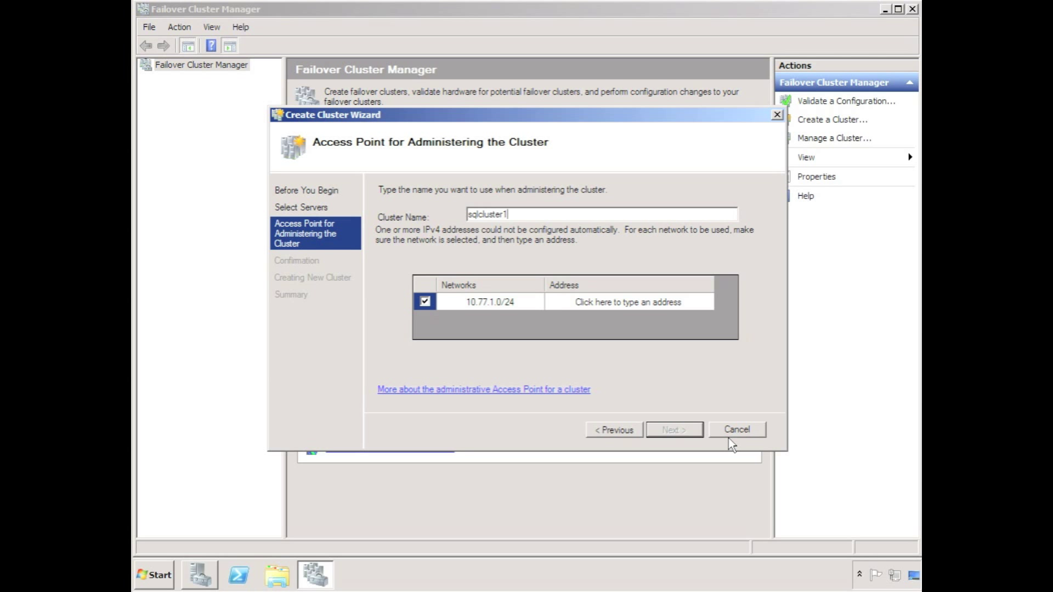
pyautogui.click(627, 302)
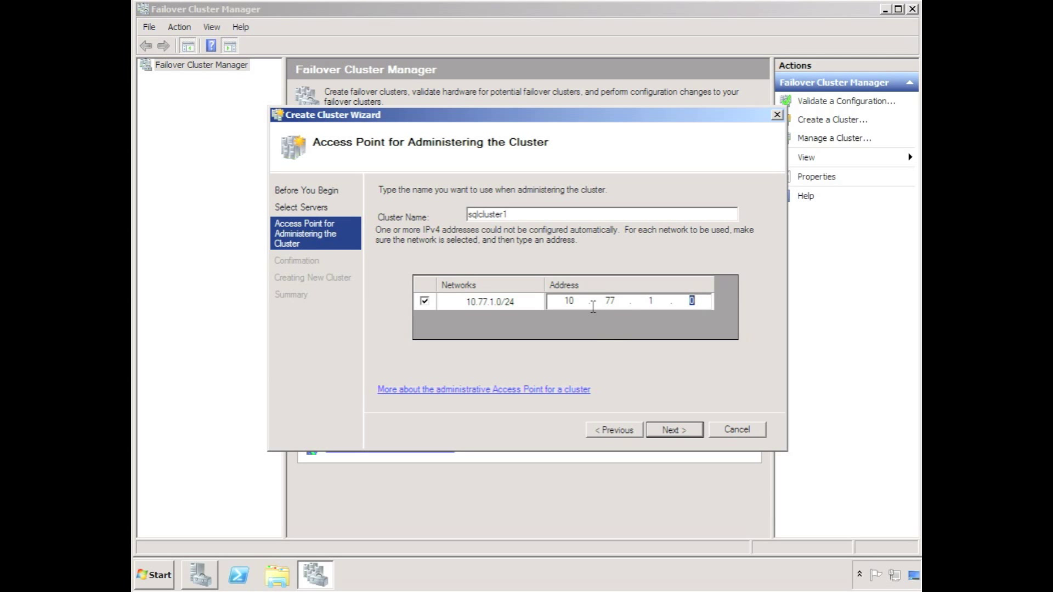
pyautogui.click(673, 430)
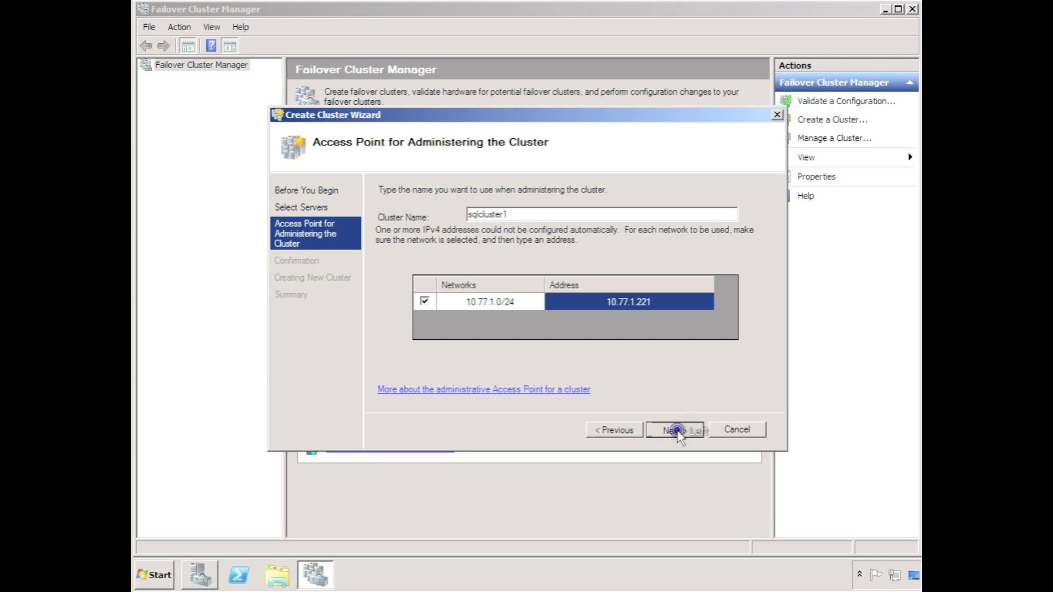
pyautogui.click(676, 430)
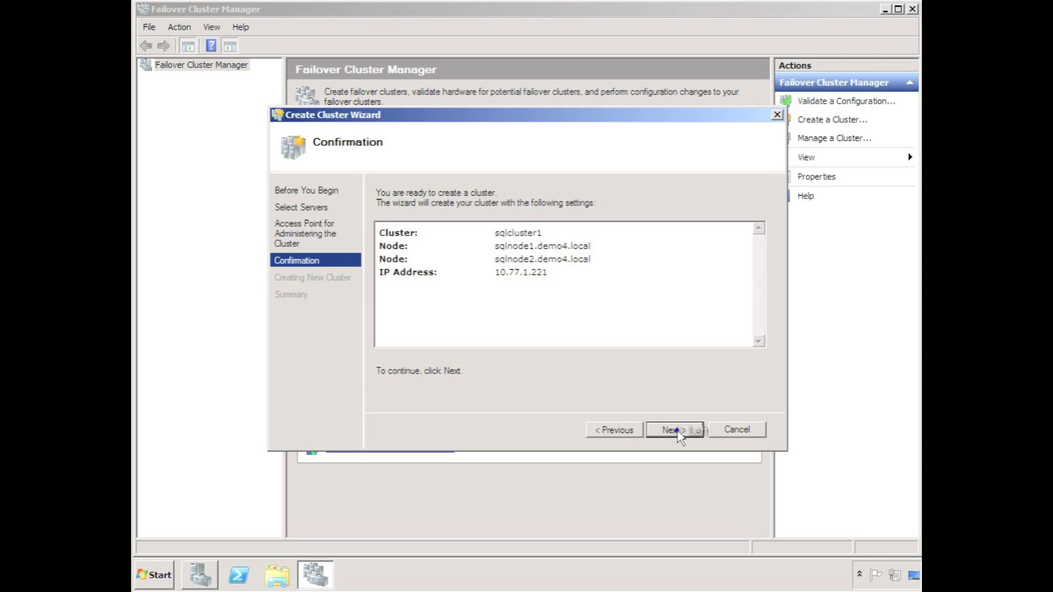
pyautogui.click(674, 430)
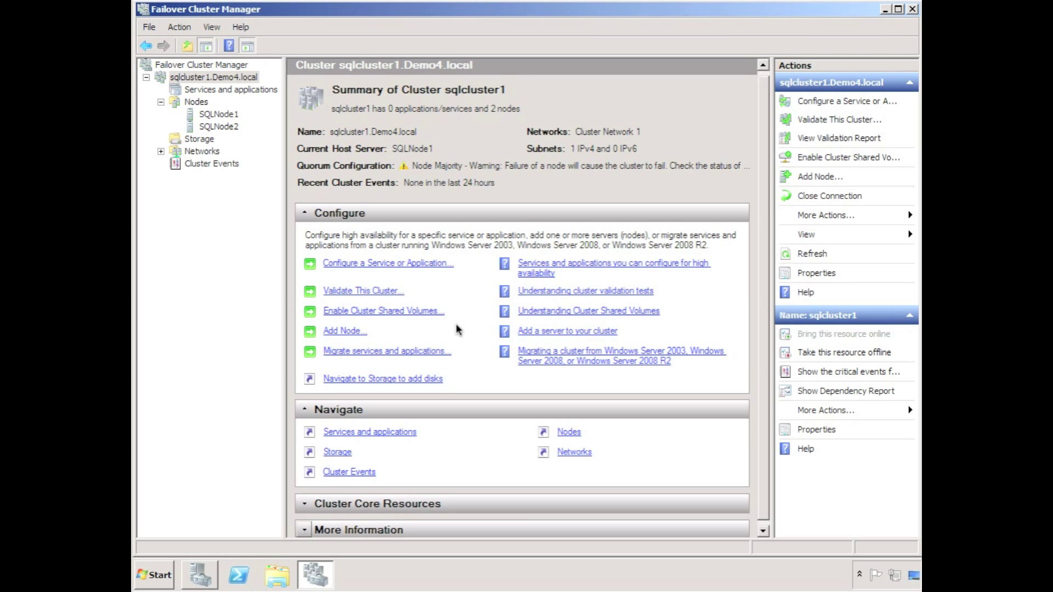
pyautogui.moveTo(568, 175)
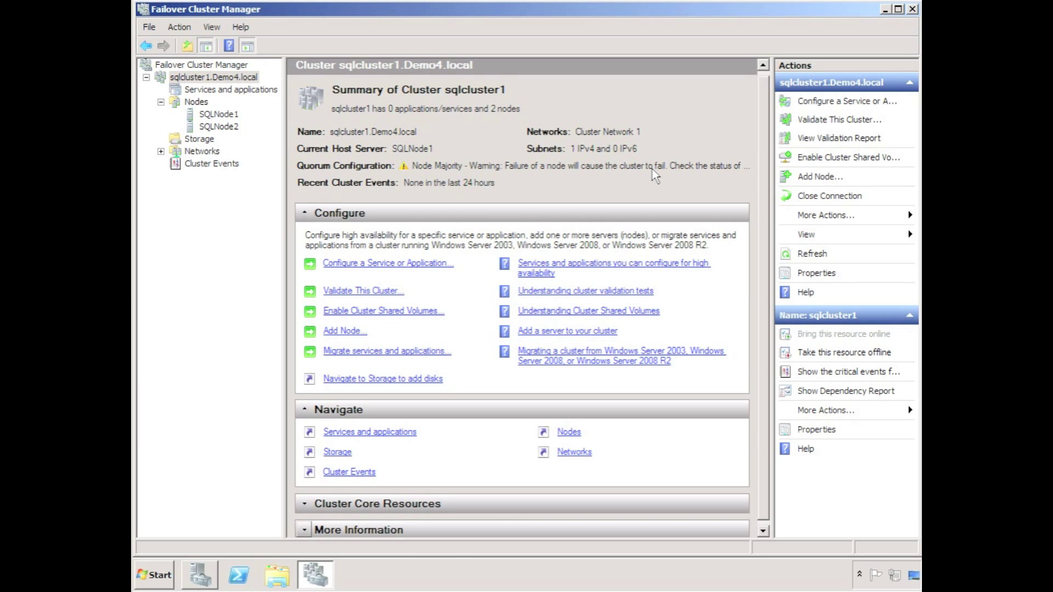
# Choose Node and File Share Majority in the Configure Cluster Quorum Wizard
pyautogui.click(825, 215)
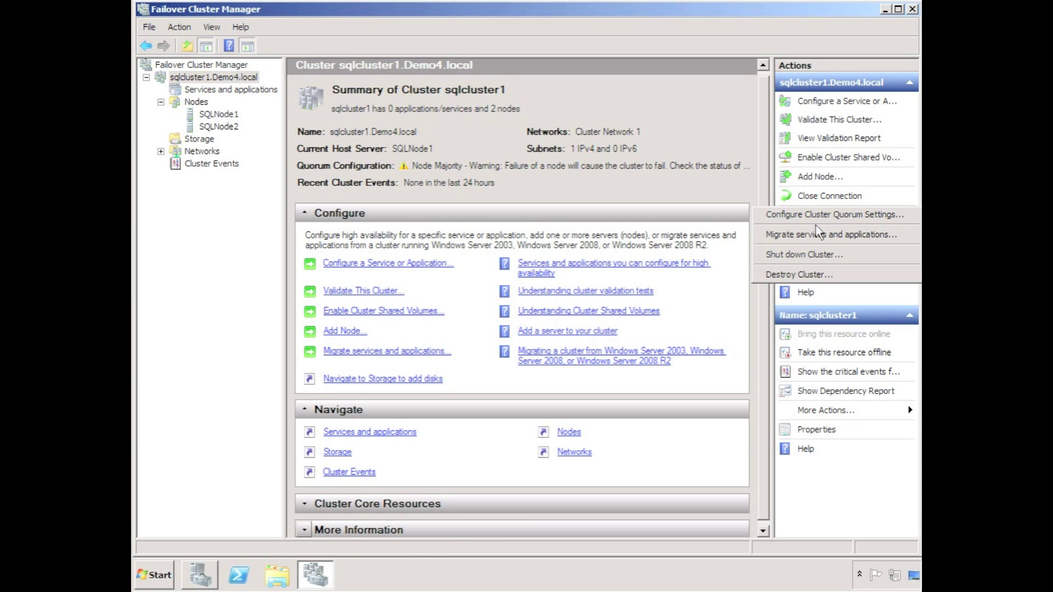
pyautogui.click(833, 214)
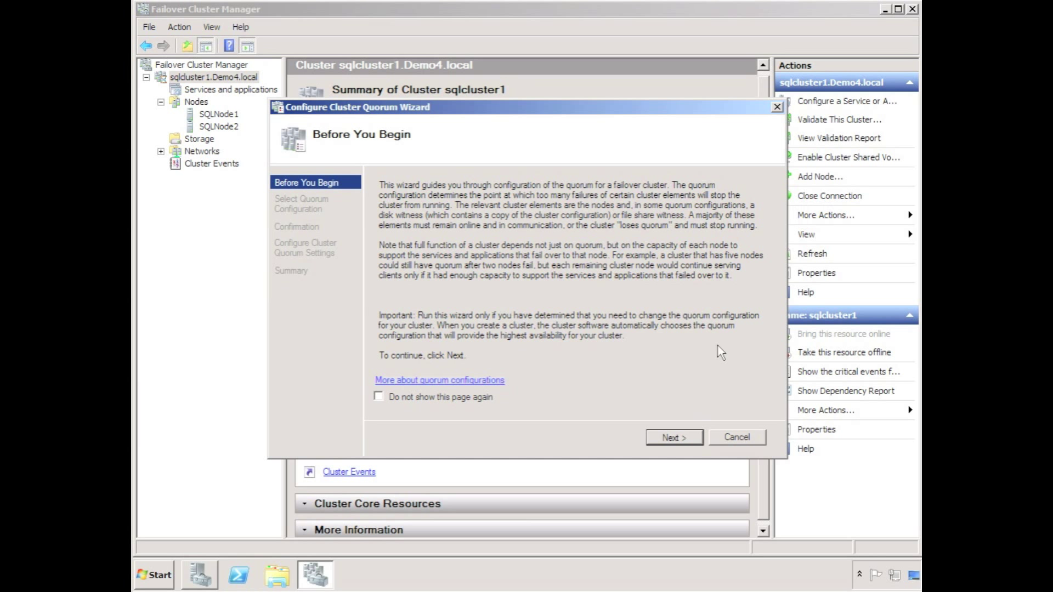
pyautogui.click(673, 437)
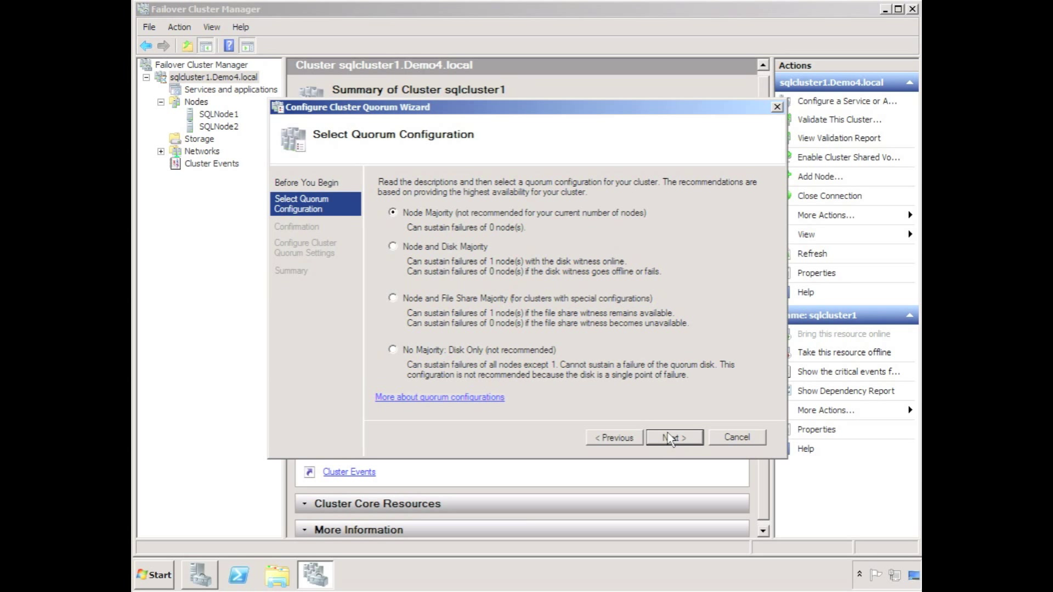
pyautogui.click(392, 297)
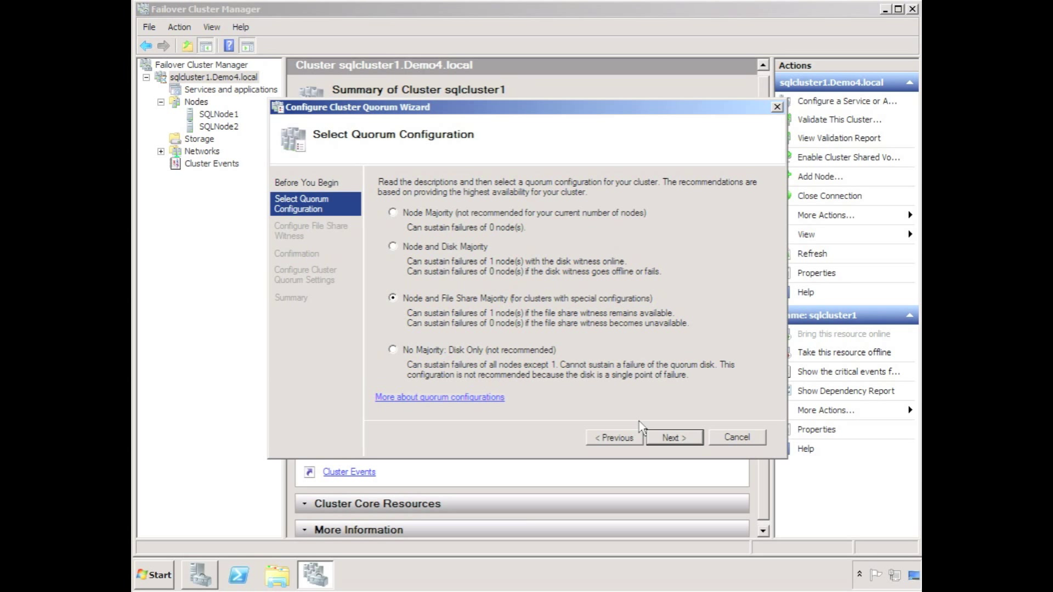
pyautogui.click(674, 437)
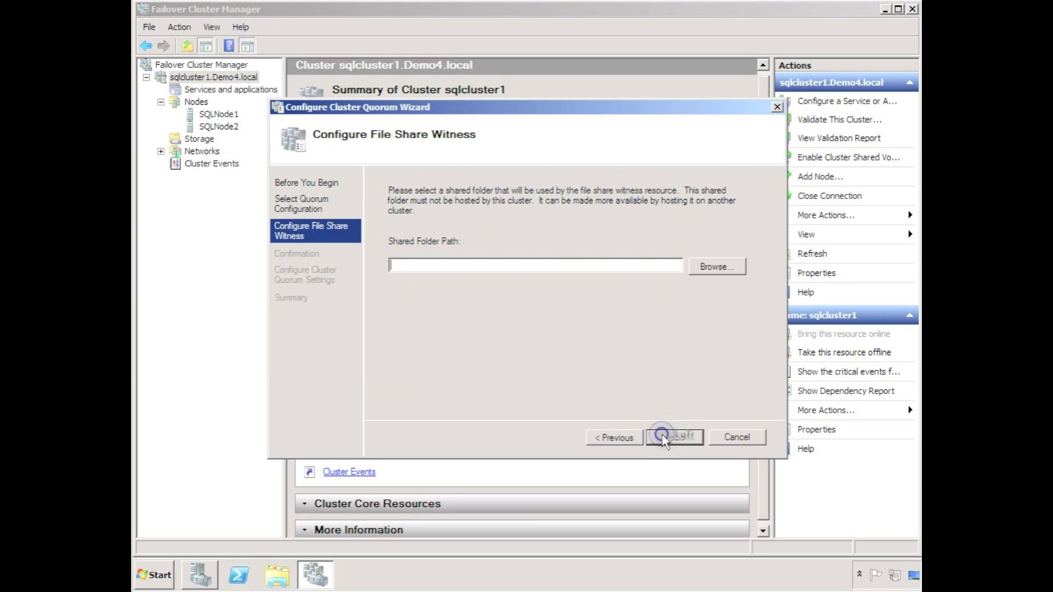
# Set \\10.77.1.200\quorumshare as the file share witness and apply the quorum
pyautogui.click(715, 265)
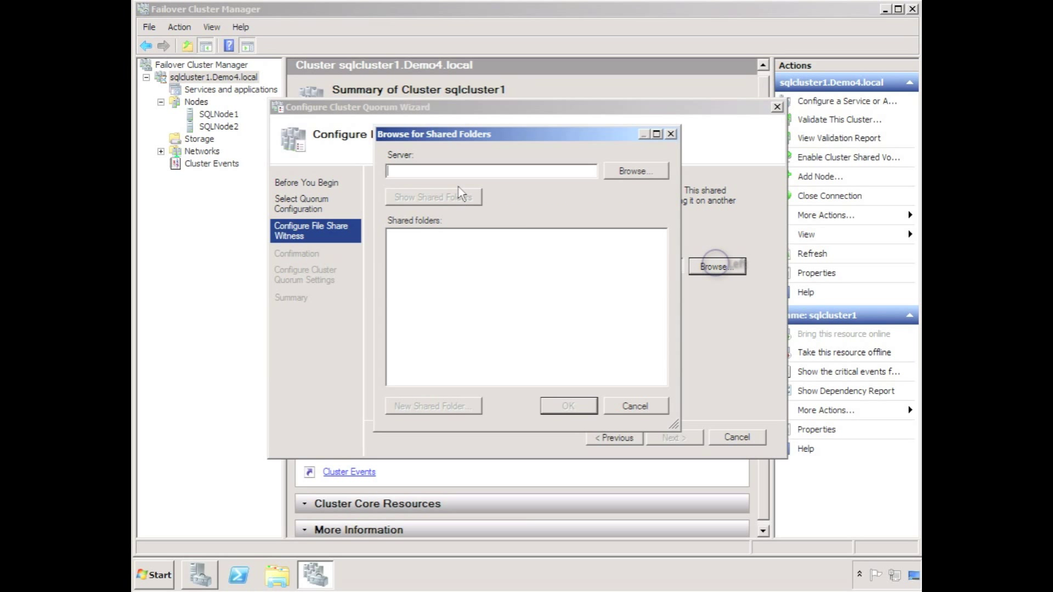
pyautogui.write('10.77.1.200')
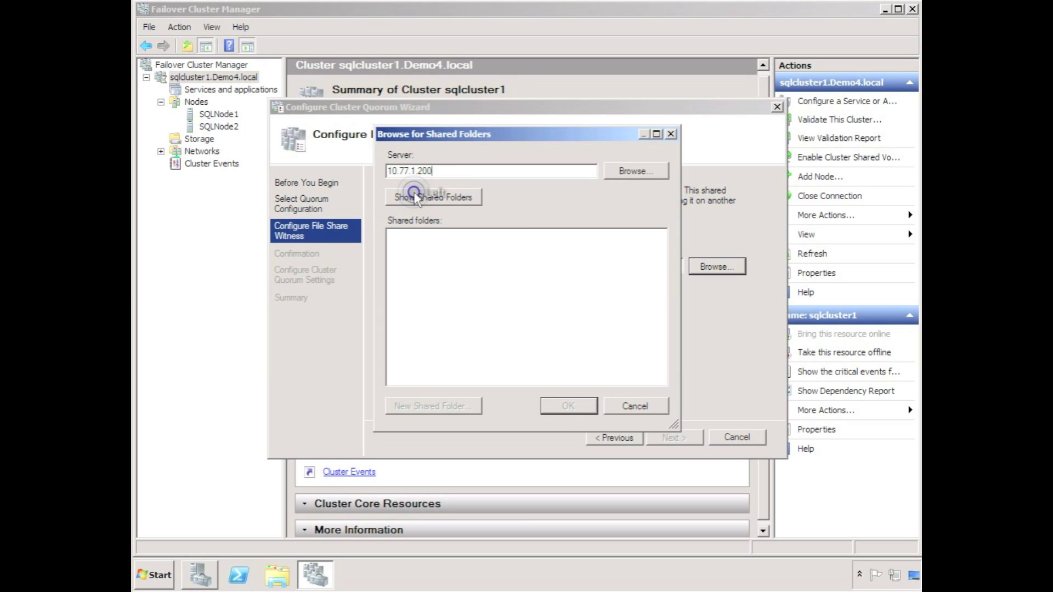
pyautogui.click(433, 196)
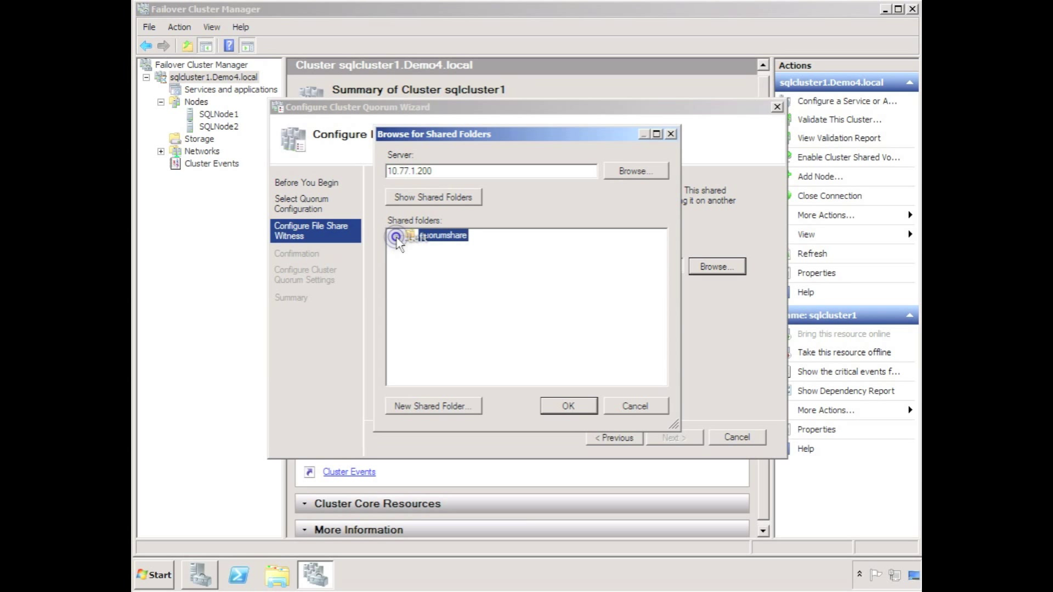
pyautogui.click(566, 406)
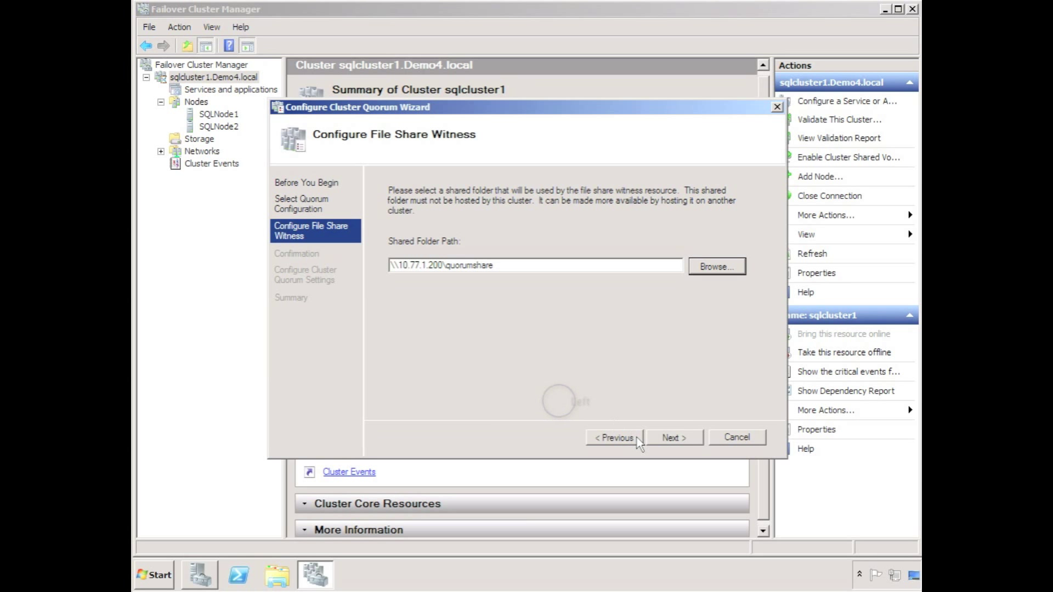
pyautogui.click(673, 437)
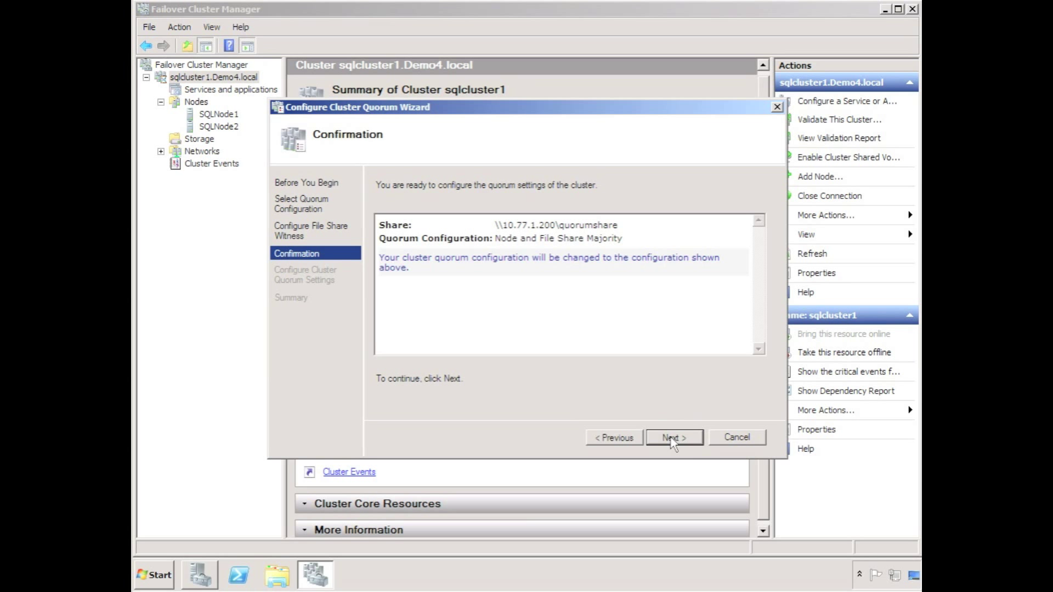
pyautogui.click(673, 437)
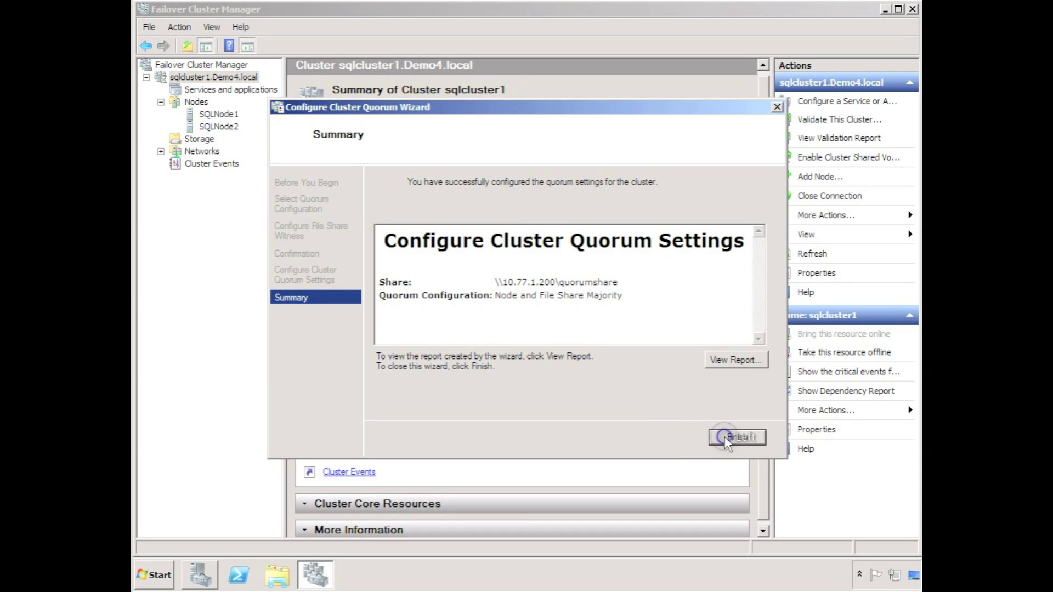
pyautogui.click(735, 437)
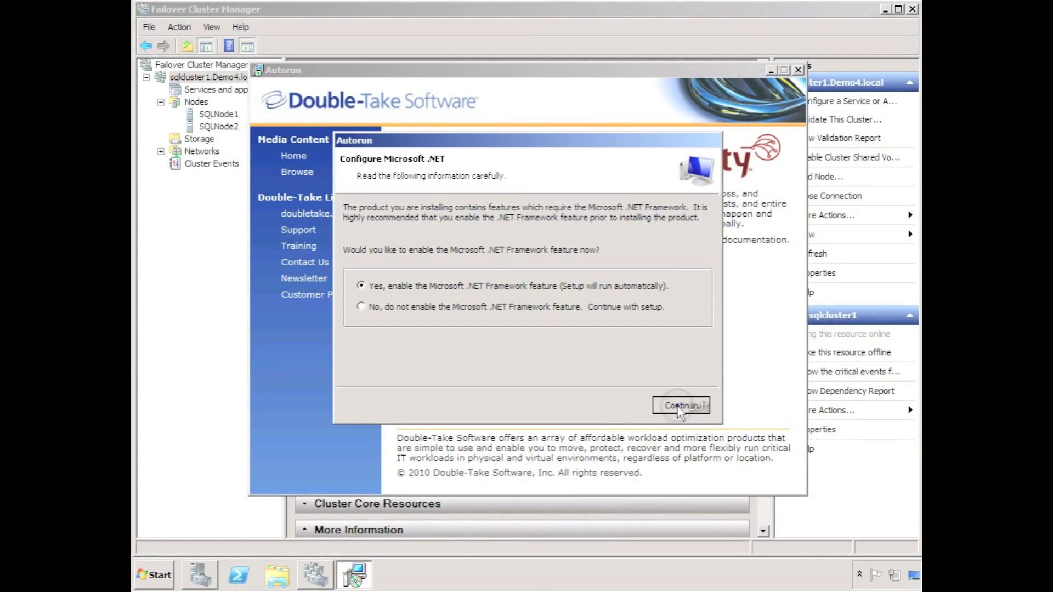
# Enable .NET Framework, then take Double-Take setup past license, activation and disk queue pages
pyautogui.click(680, 405)
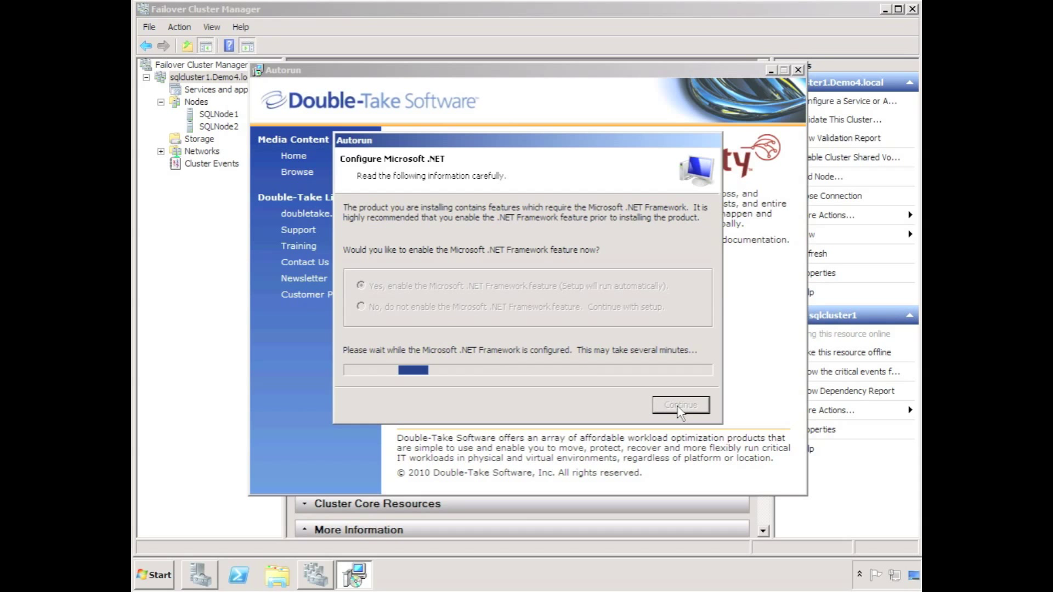
pyautogui.click(679, 404)
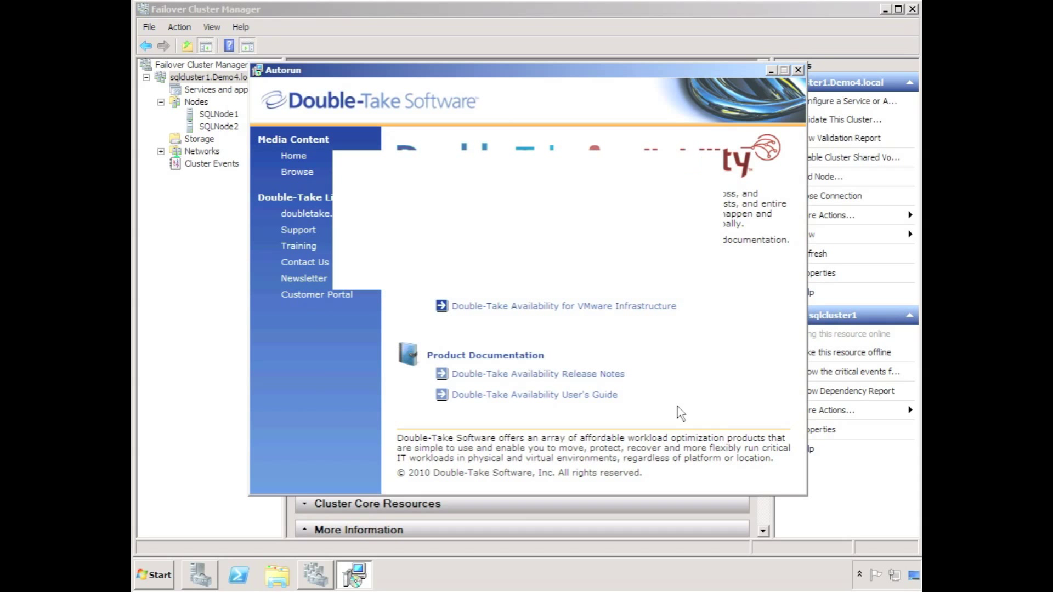
pyautogui.click(599, 403)
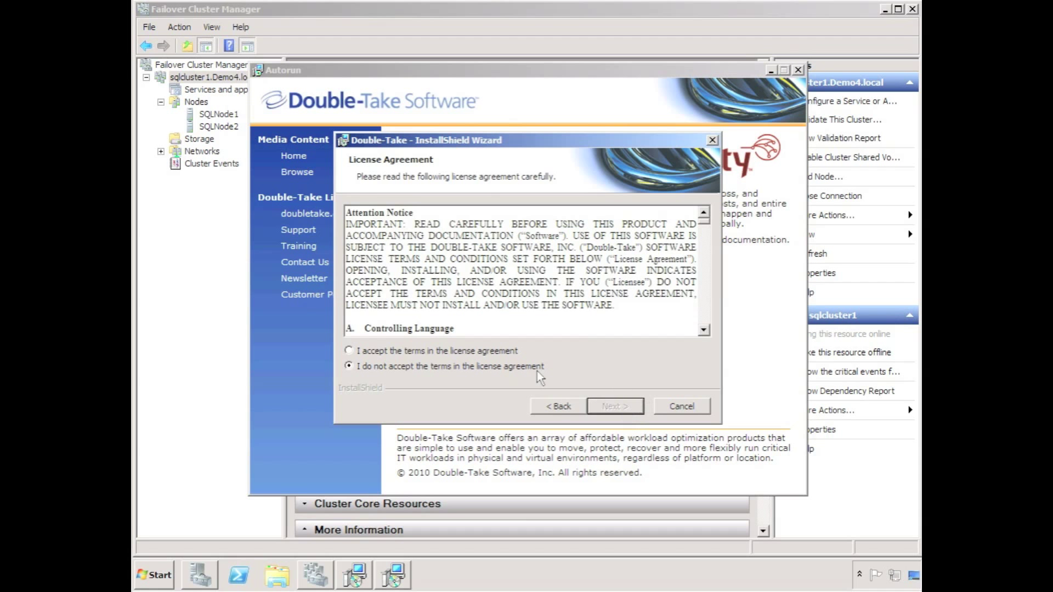
pyautogui.click(614, 406)
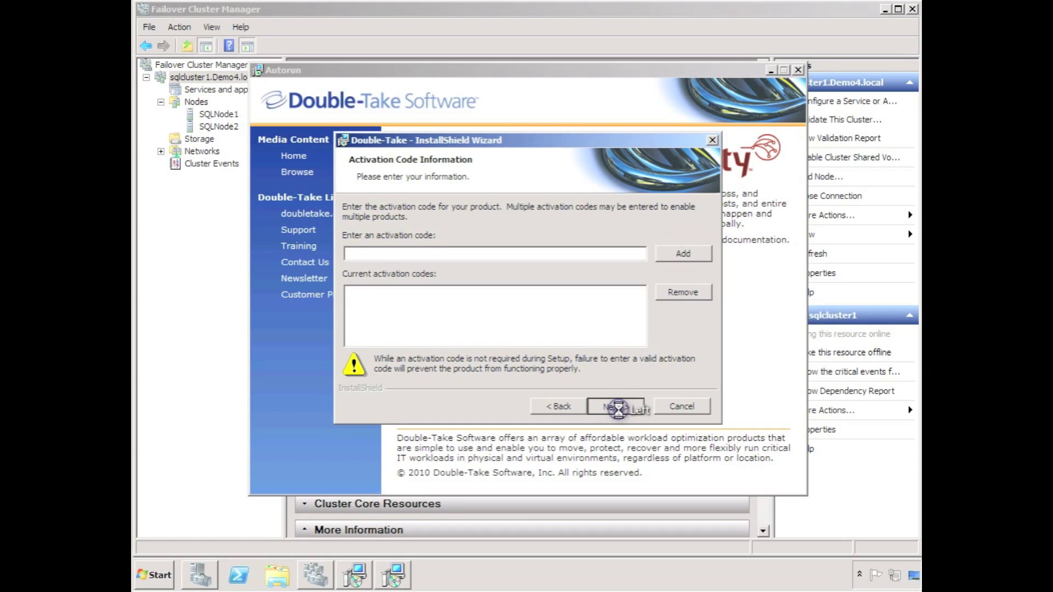
pyautogui.click(614, 406)
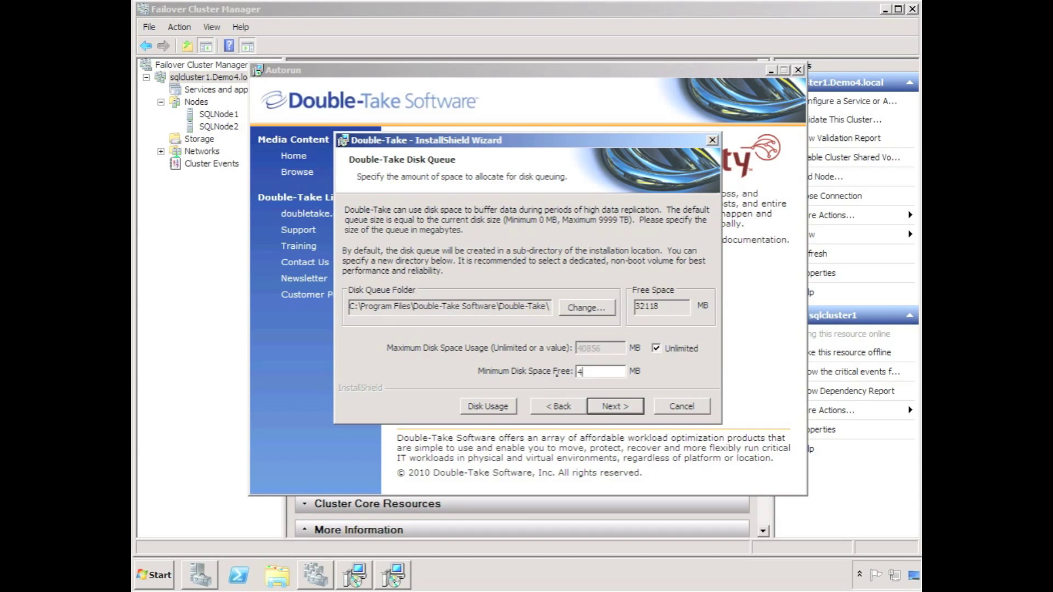
pyautogui.click(614, 406)
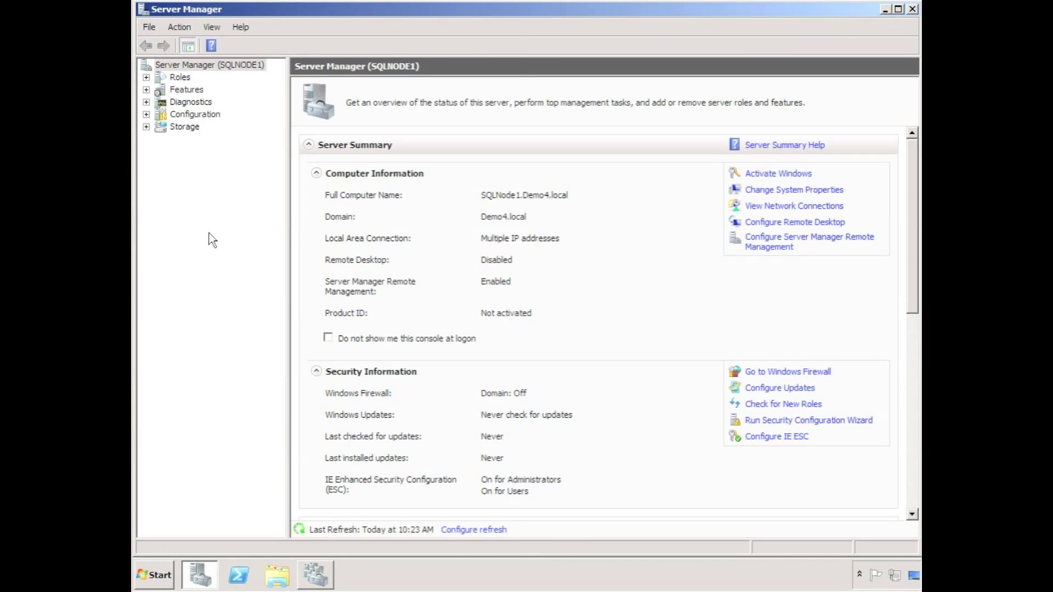
# Bring Disk 1 online in Disk Management and initialize it as MBR
pyautogui.click(216, 151)
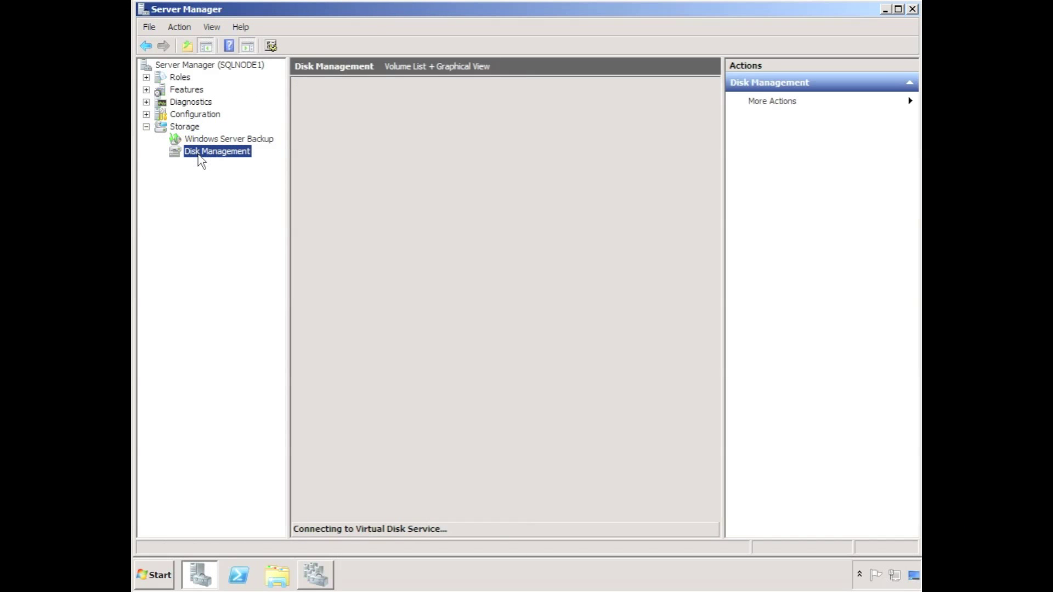
pyautogui.rightClick(323, 410)
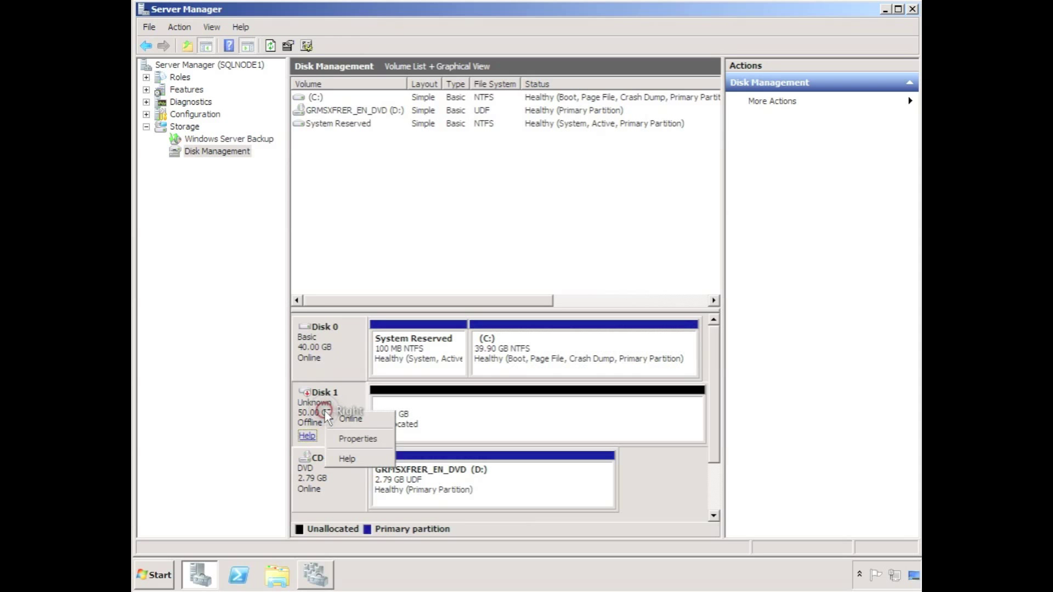
pyautogui.click(349, 419)
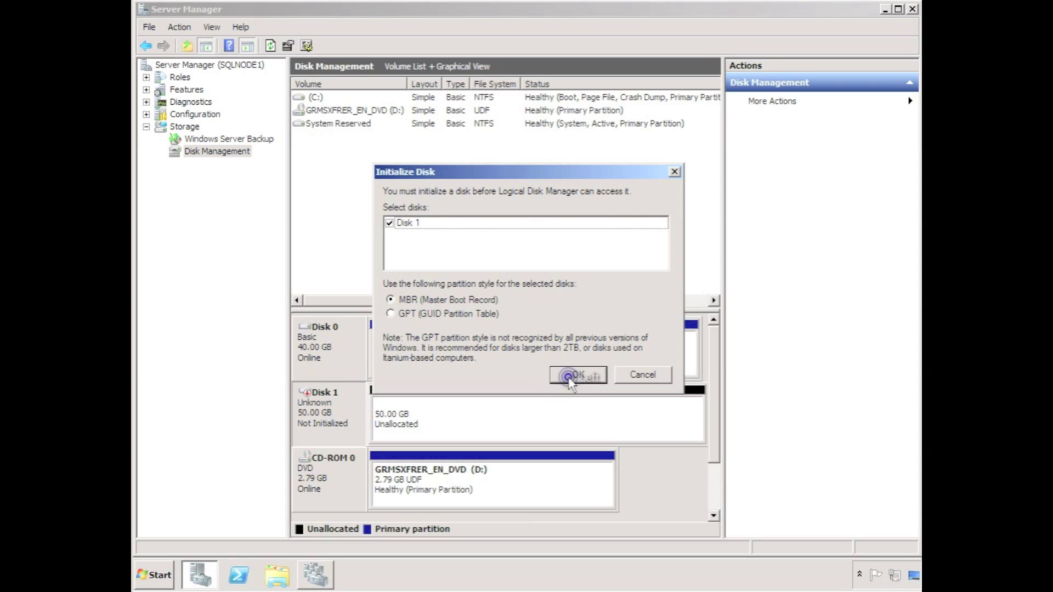
pyautogui.click(577, 375)
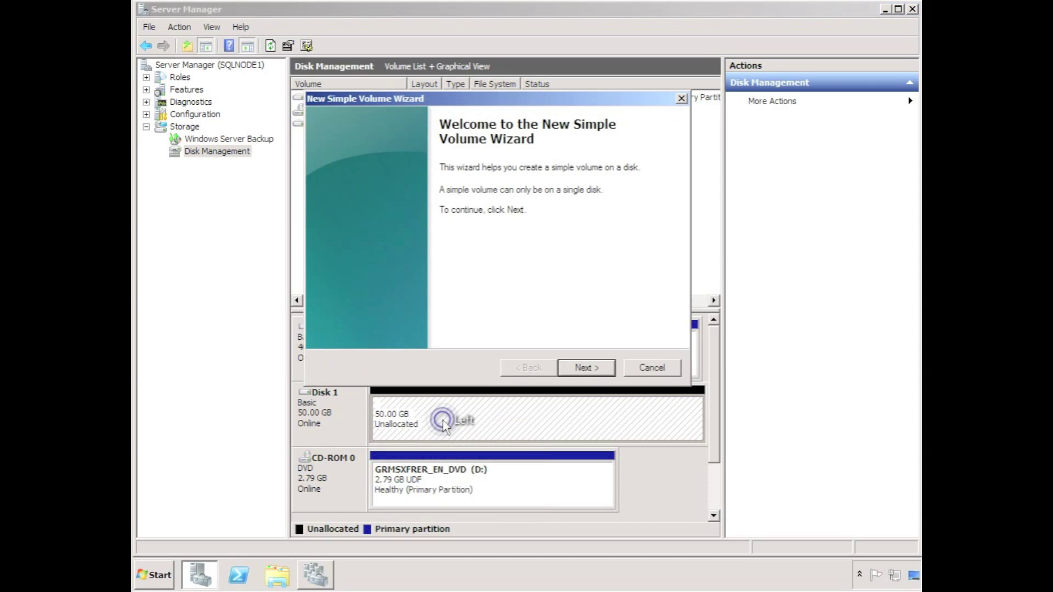
# Create the 25000 MB NTFS volume 'Data' as drive E:
pyautogui.click(585, 367)
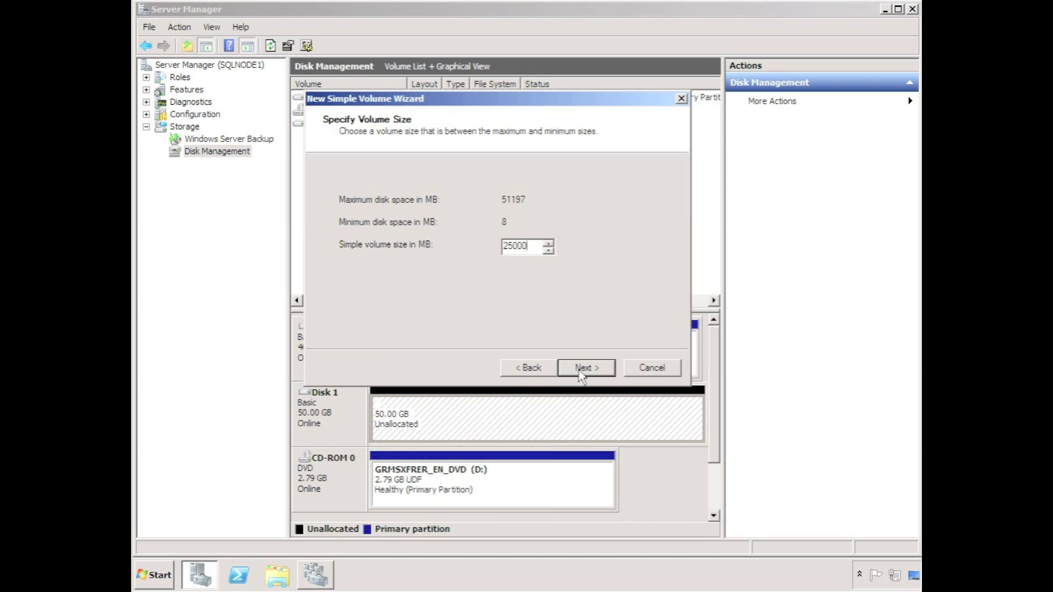
pyautogui.click(585, 368)
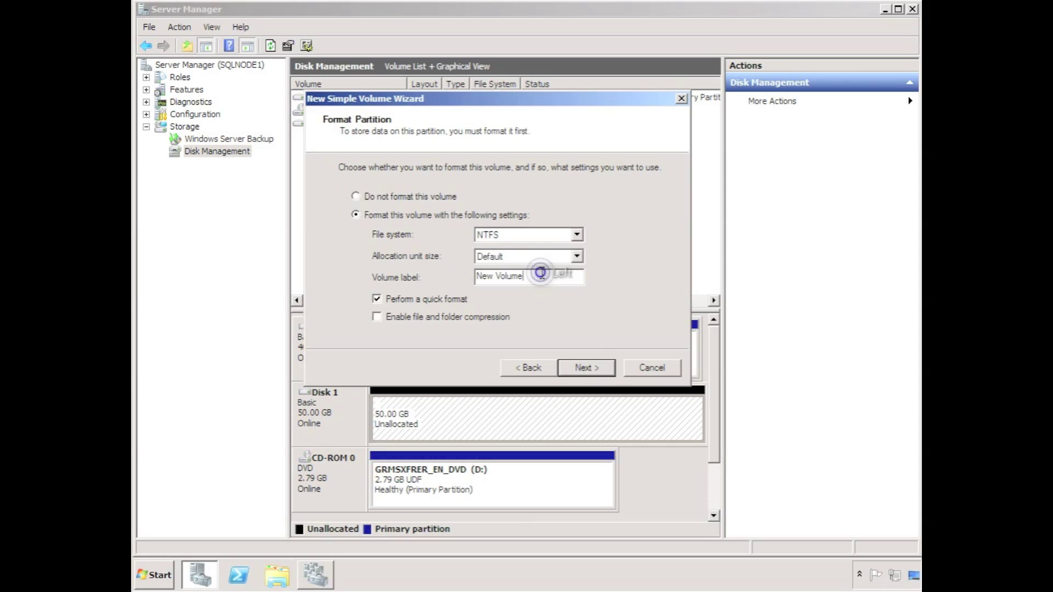
pyautogui.write('Data')
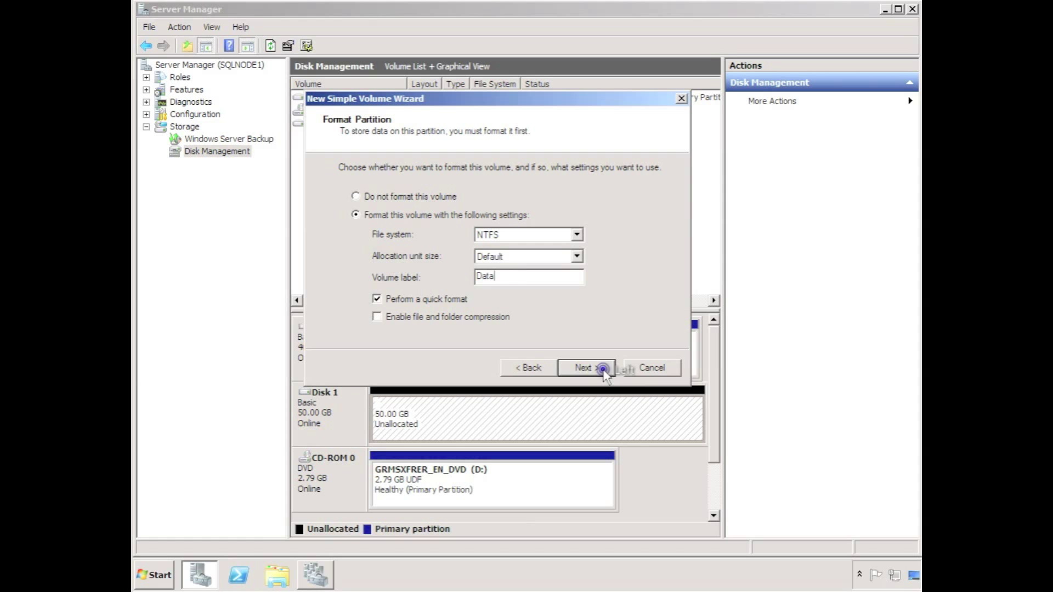
pyautogui.click(583, 367)
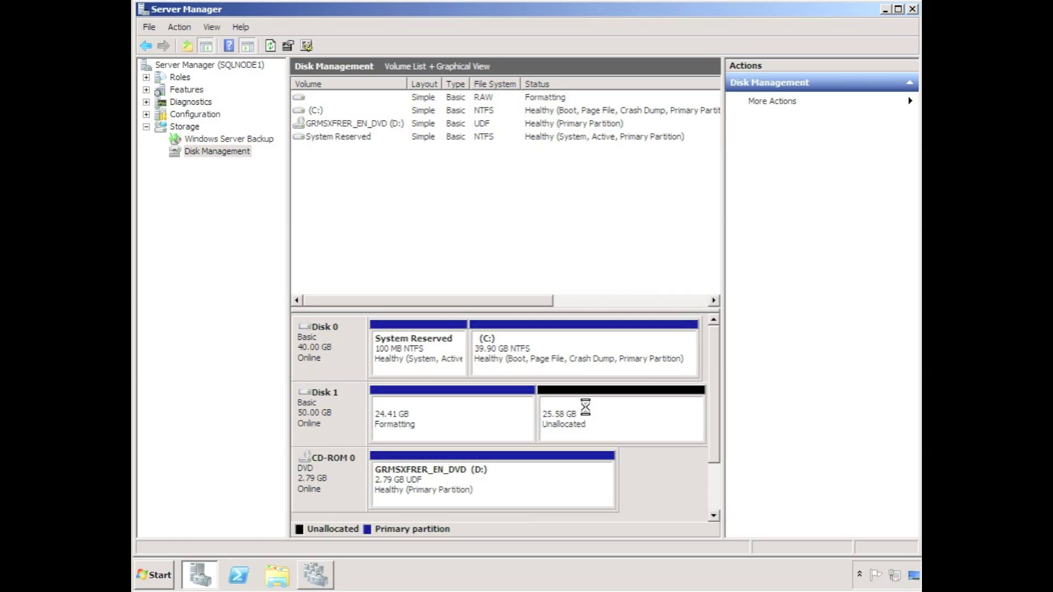
# Create the 'Logs' volume as drive F: from the remaining unallocated space
pyautogui.rightClick(588, 412)
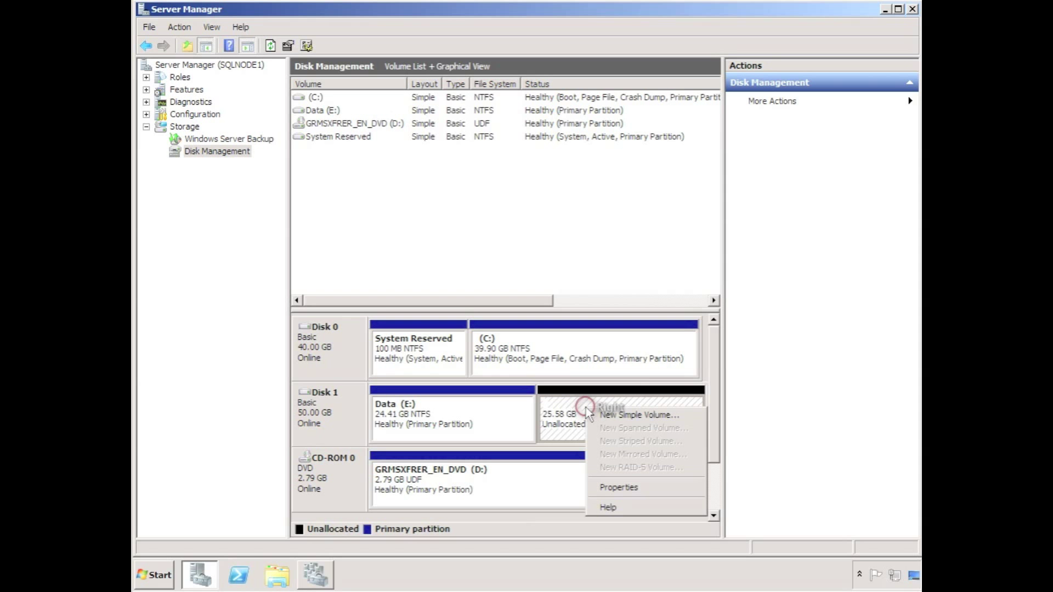
pyautogui.click(638, 414)
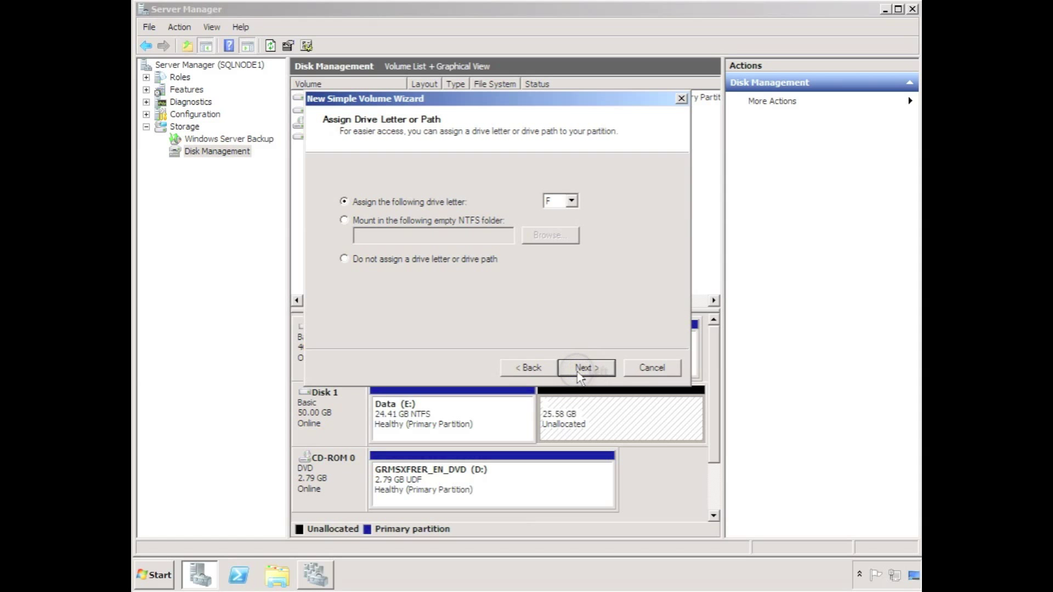
pyautogui.click(585, 368)
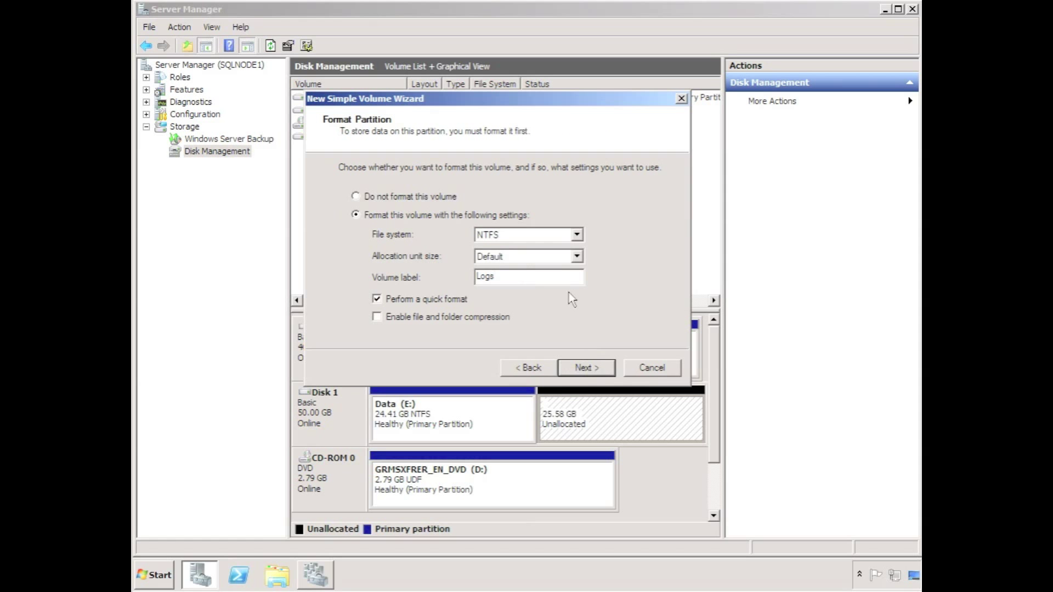
pyautogui.click(585, 367)
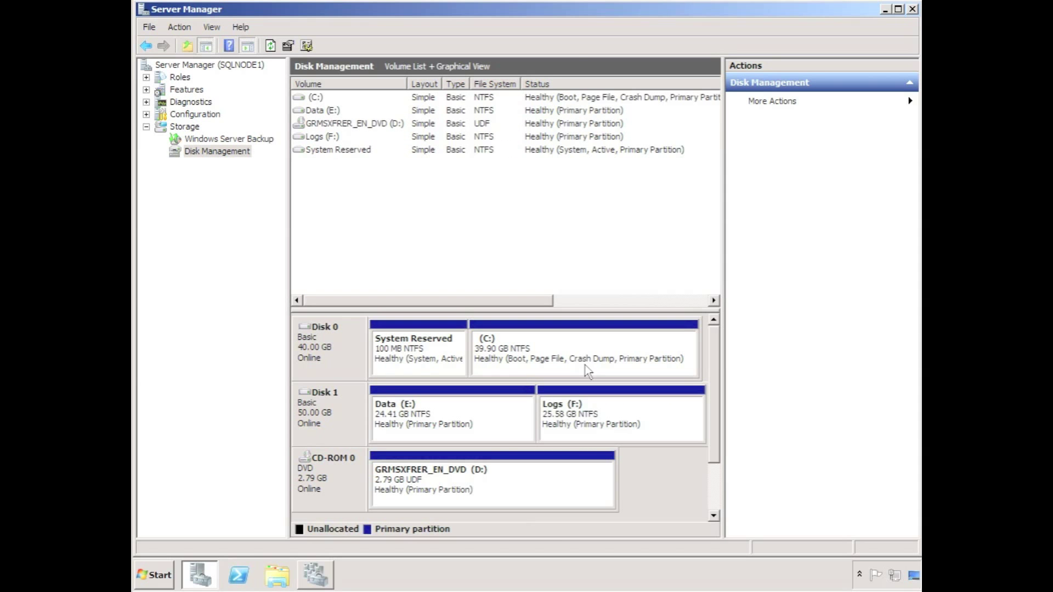
pyautogui.click(314, 574)
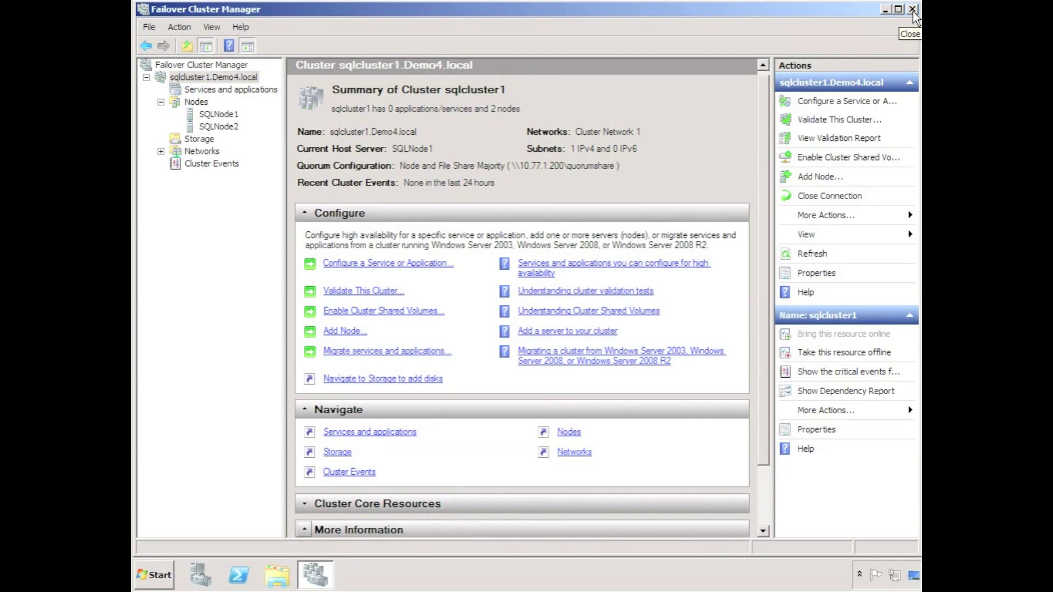
pyautogui.moveTo(914, 17)
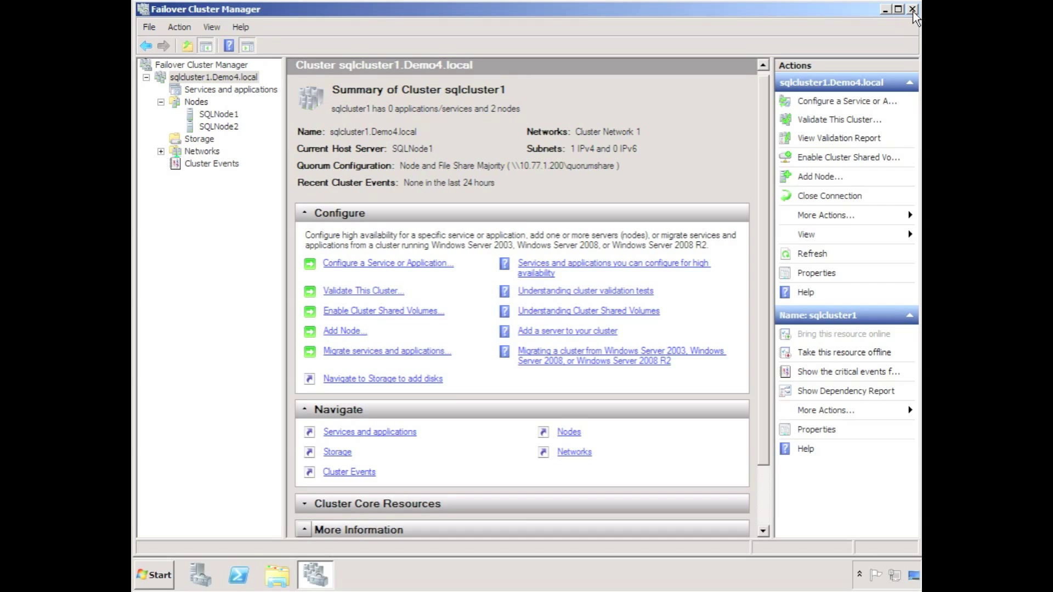
# Select 'New service or application' under sqlcluster1's Services and applications
pyautogui.click(231, 90)
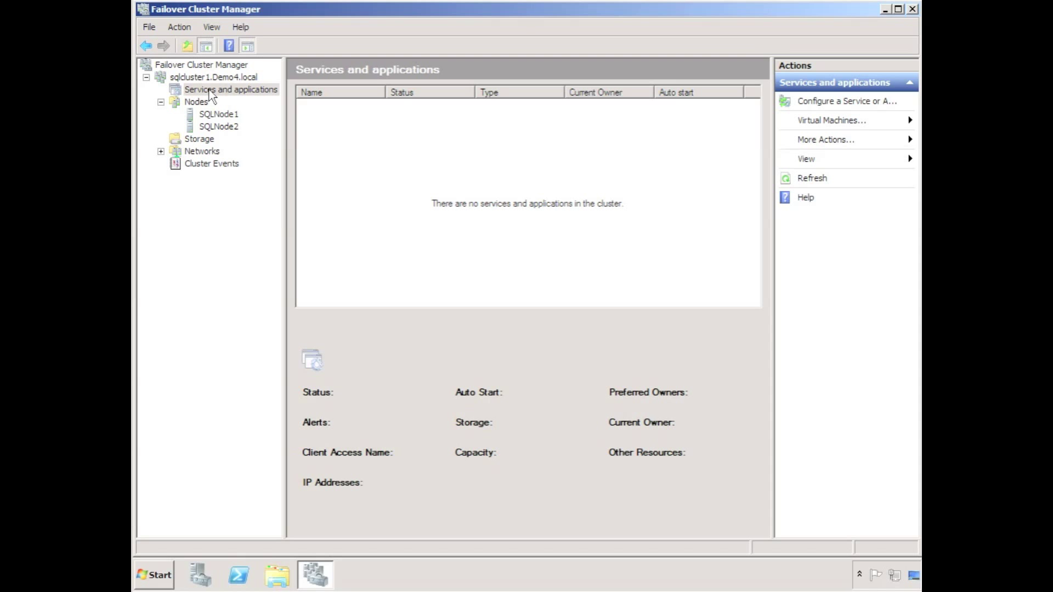
pyautogui.rightClick(231, 89)
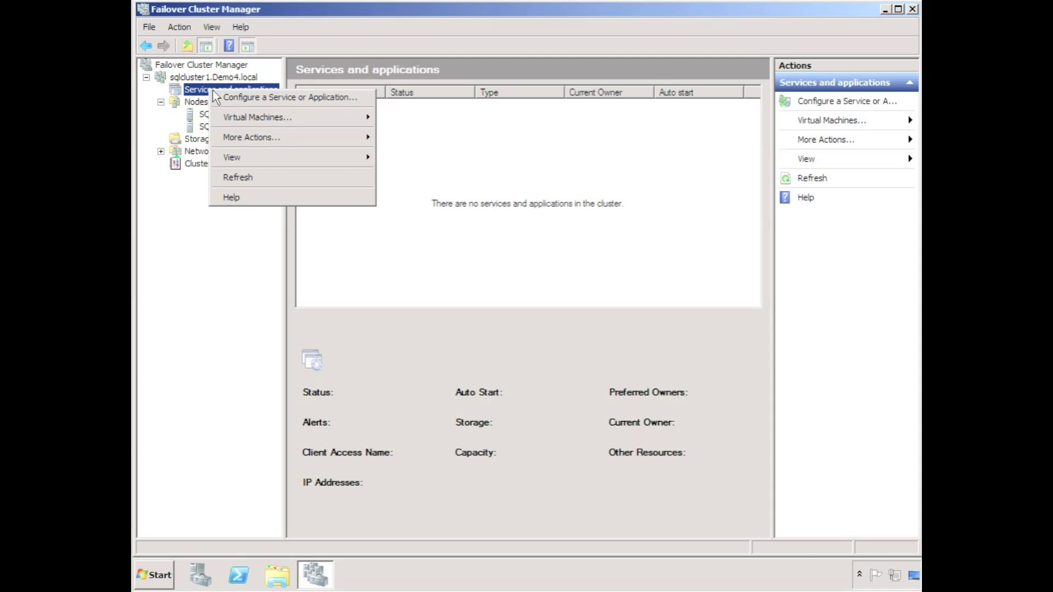
pyautogui.moveTo(251, 137)
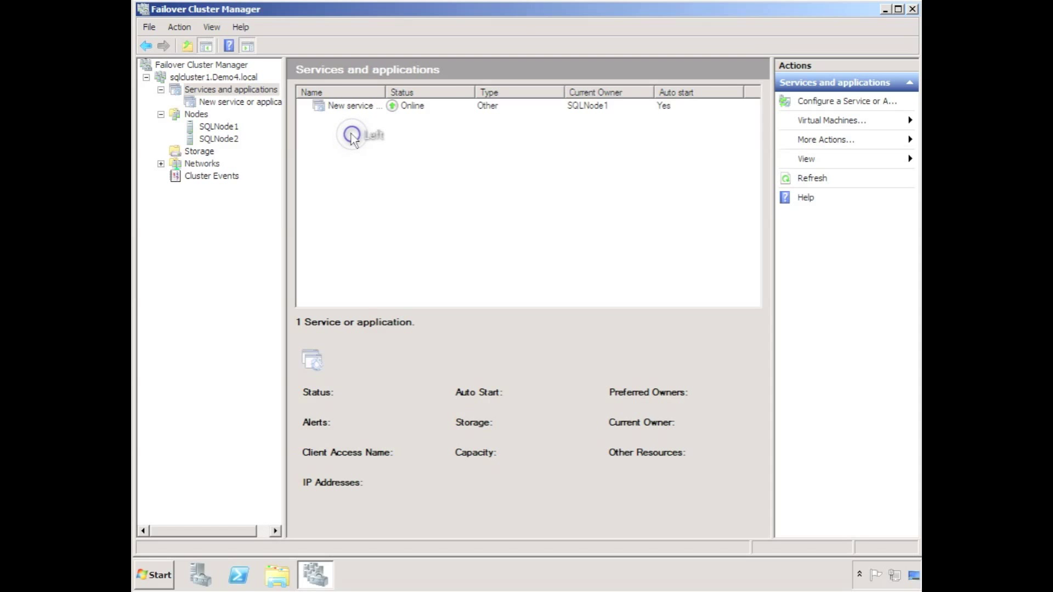
pyautogui.click(240, 101)
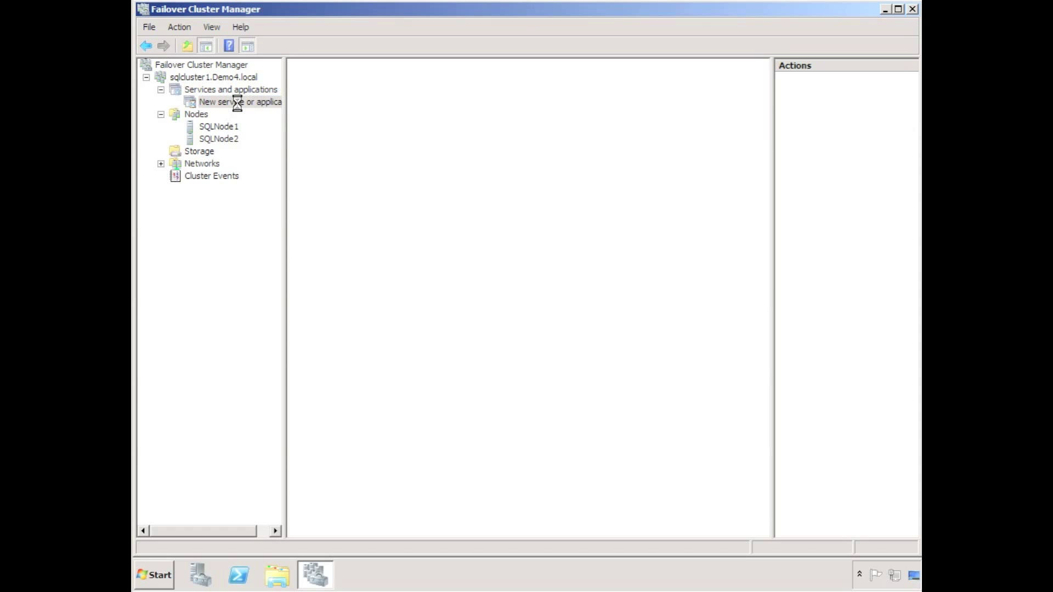
# Open the new service or application's actions menu to add a GeoCluster Replicated Disk
pyautogui.rightClick(239, 102)
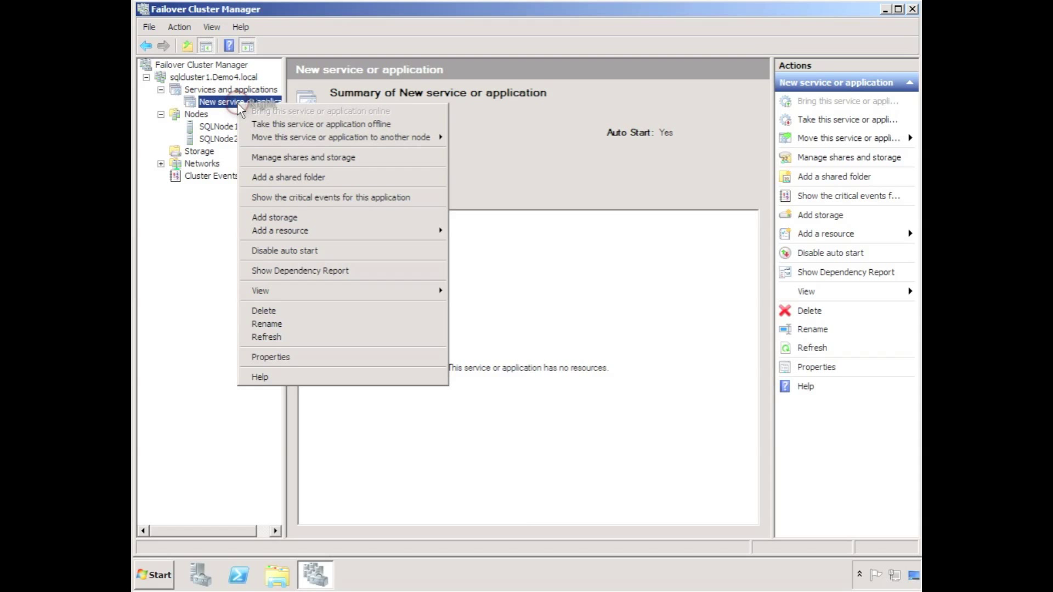
pyautogui.moveTo(240, 107)
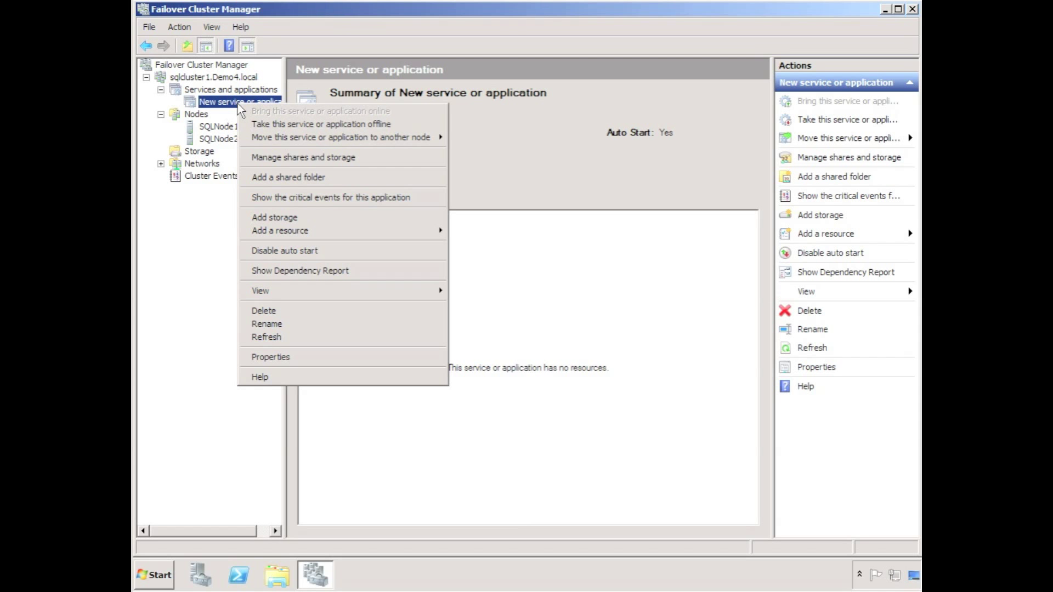
pyautogui.moveTo(325, 235)
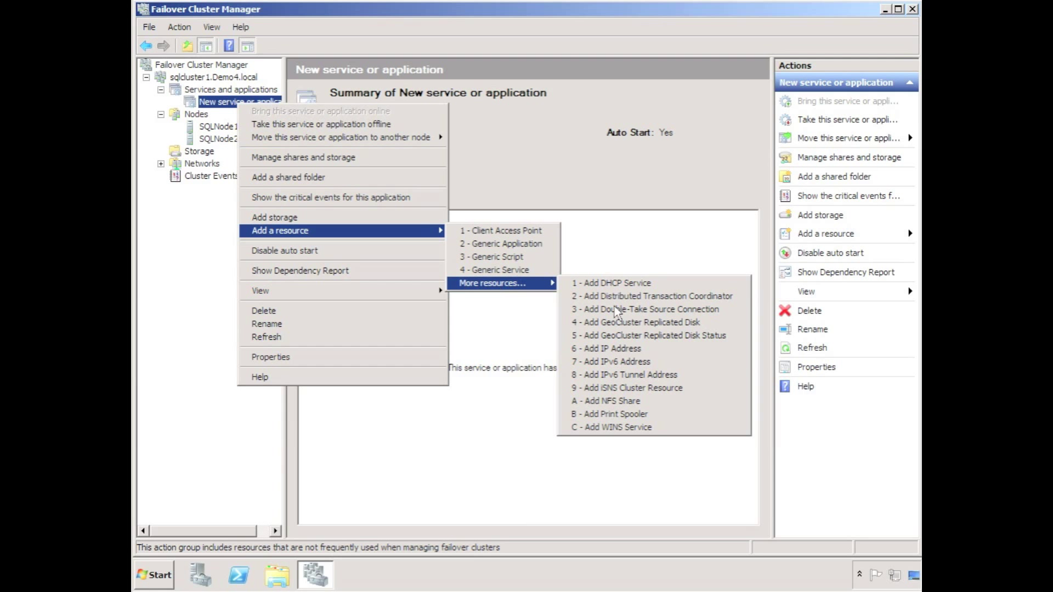
pyautogui.moveTo(644, 309)
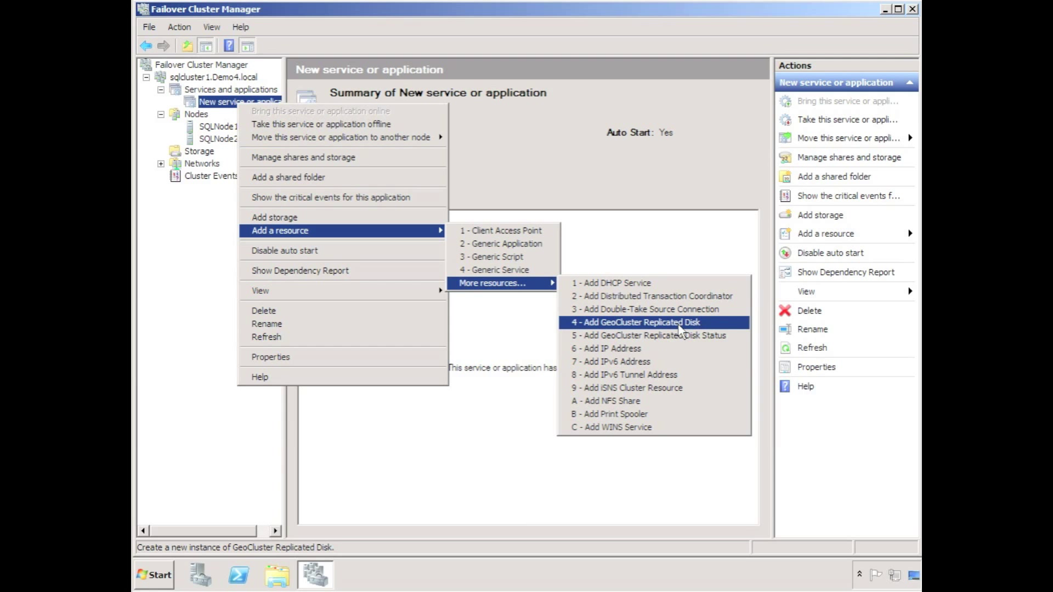
pyautogui.moveTo(708, 336)
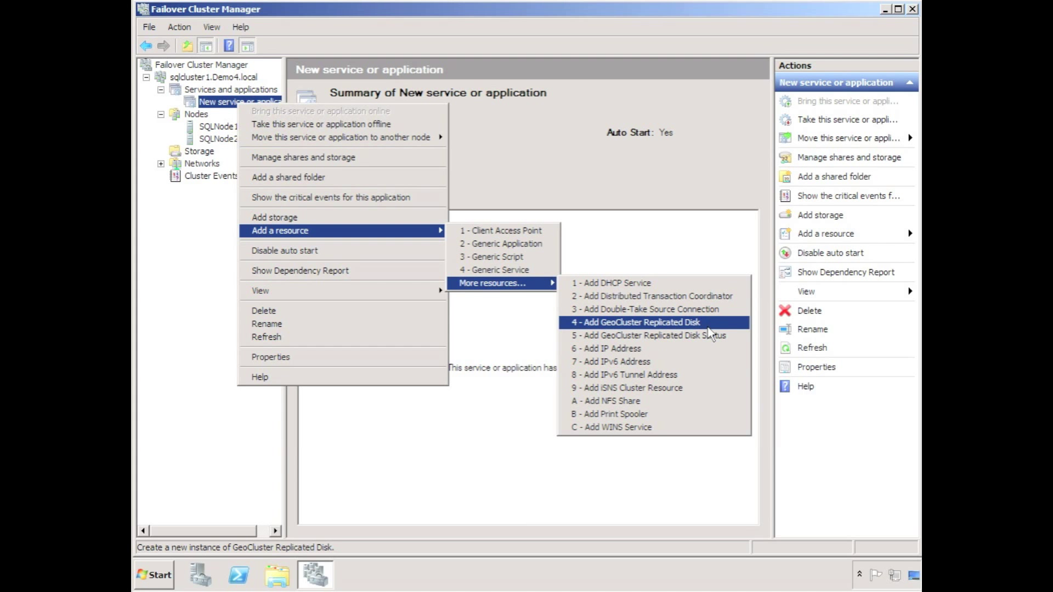
pyautogui.moveTo(651, 335)
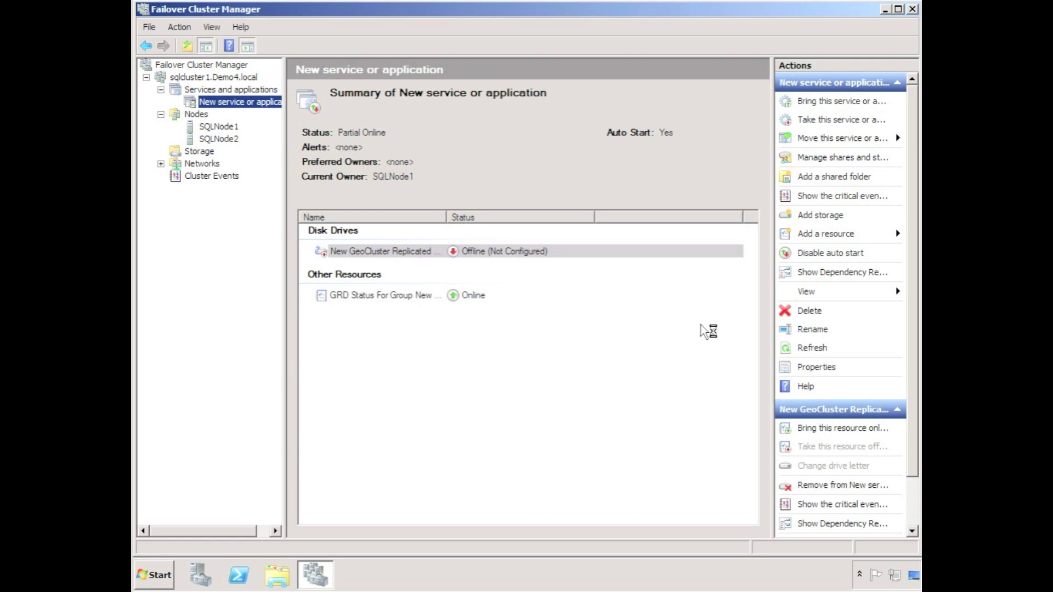
pyautogui.moveTo(464, 251)
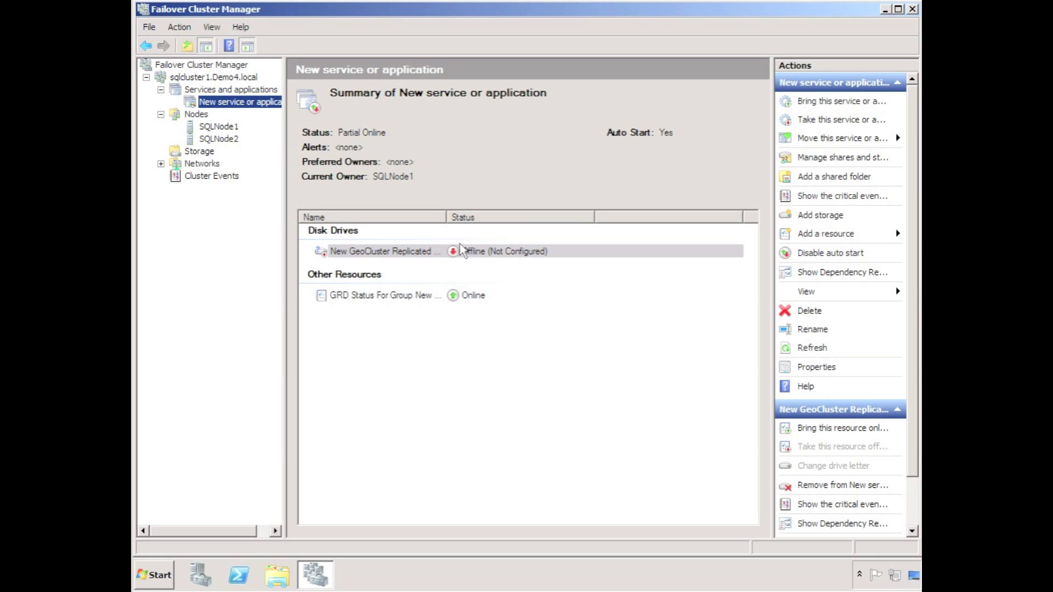
pyautogui.moveTo(384, 258)
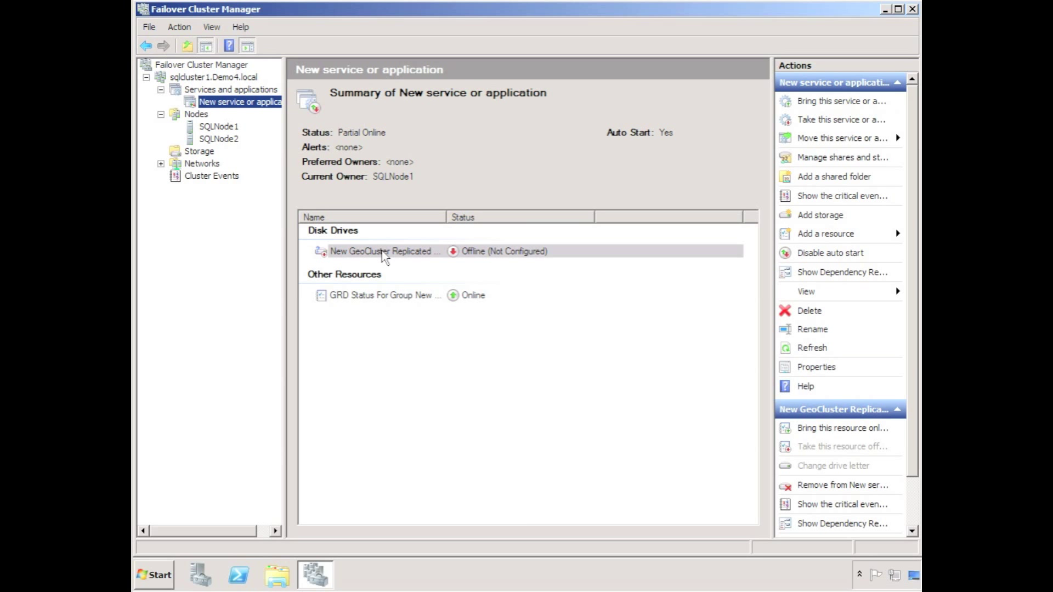
# Rename the replicated disk resource to 'E: GeoCluster Replicated Disk' in its Properties
pyautogui.rightClick(382, 251)
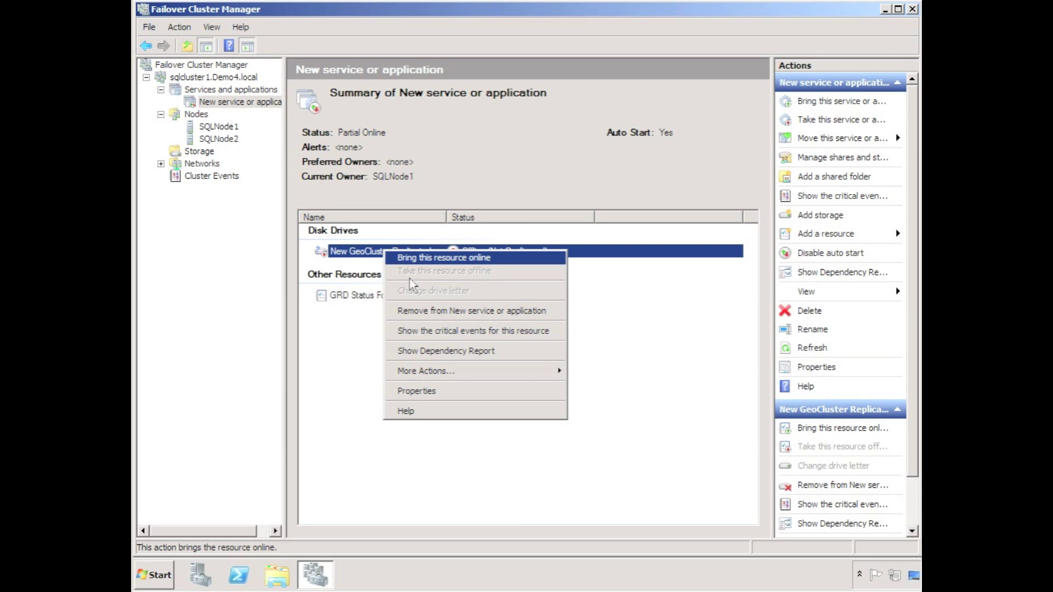
pyautogui.moveTo(415, 391)
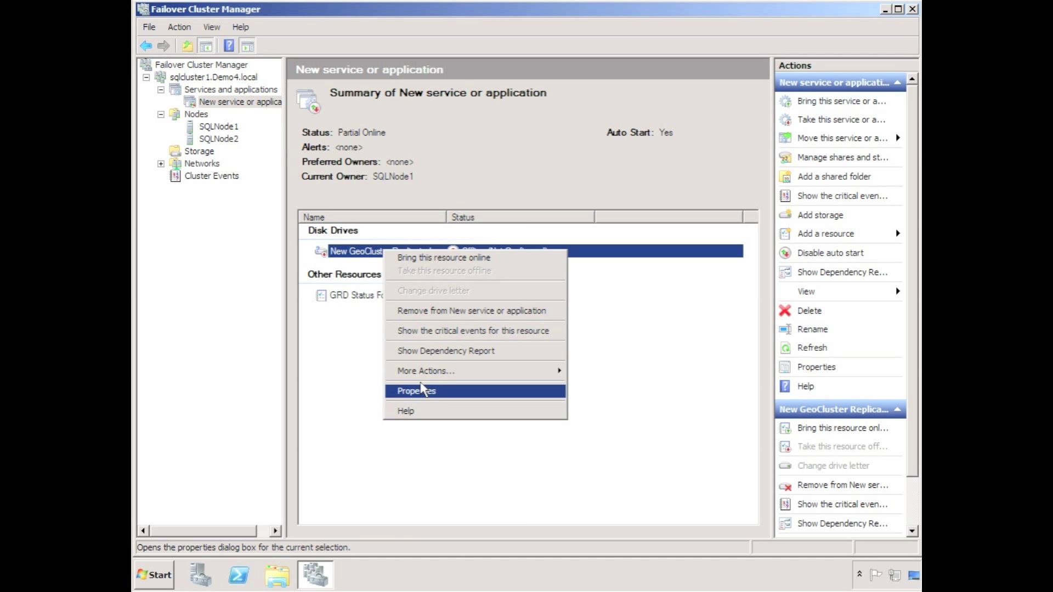
pyautogui.click(415, 391)
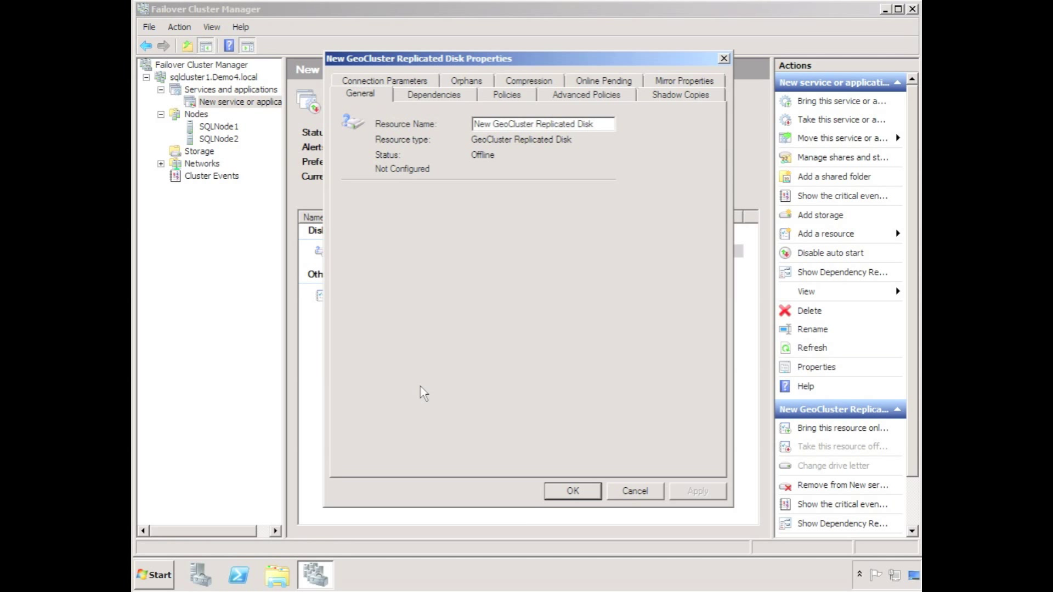
pyautogui.moveTo(446, 213)
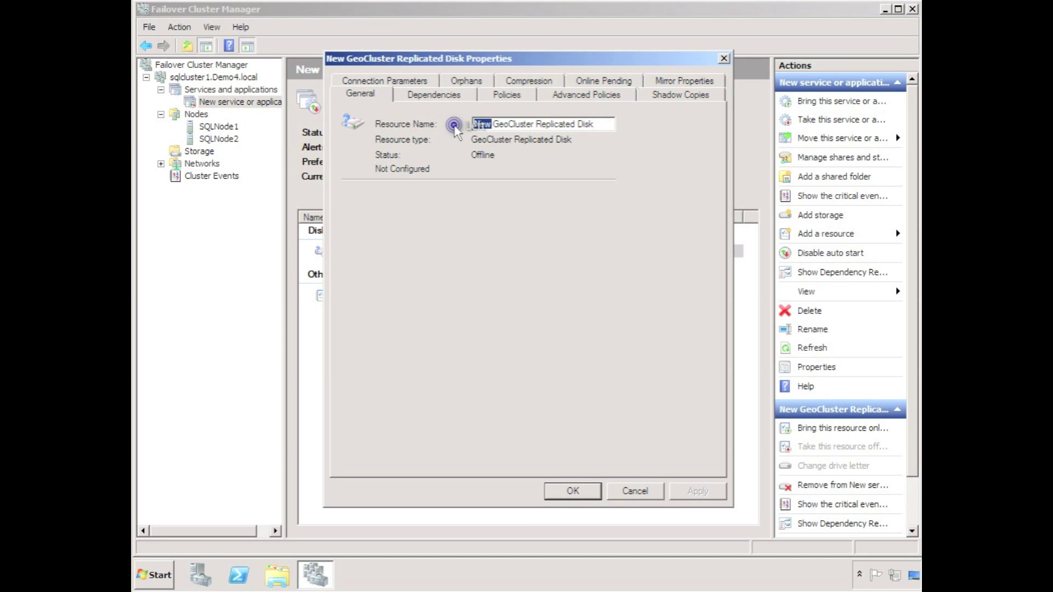
pyautogui.write('E: GeoCluster Replicated Disk')
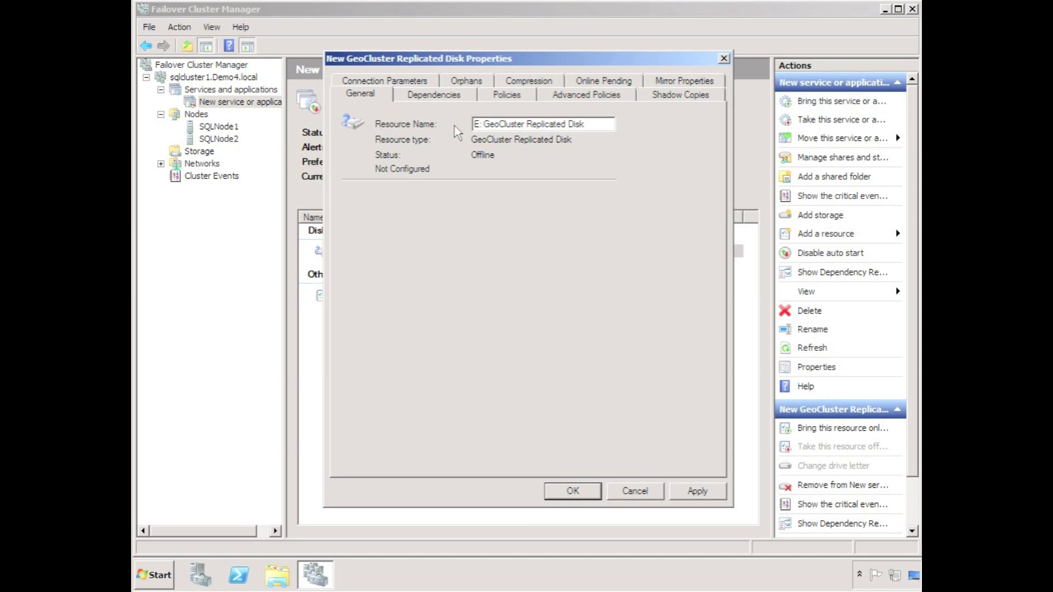
pyautogui.moveTo(450, 104)
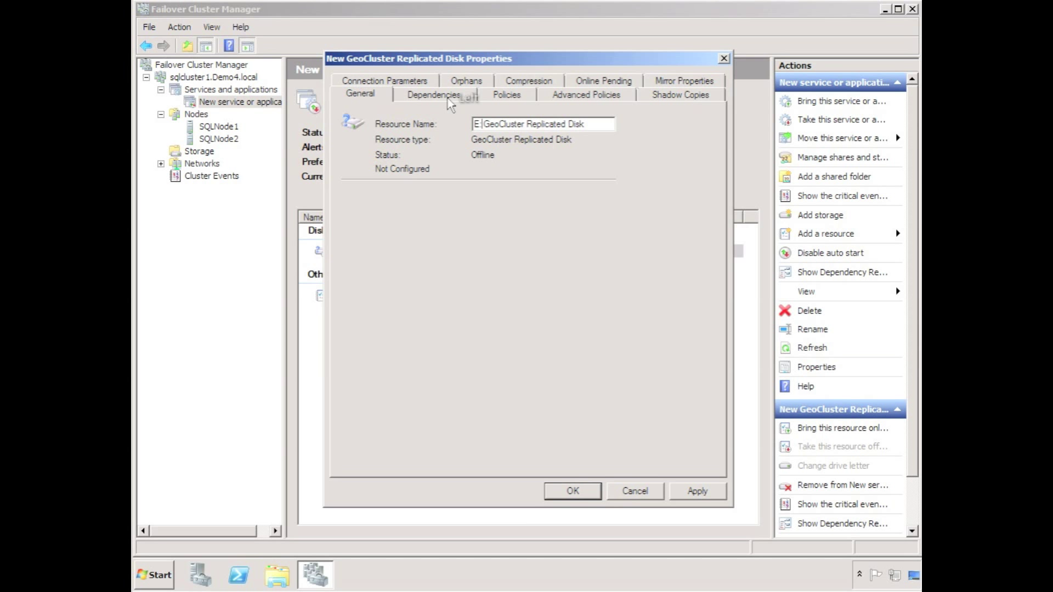
pyautogui.click(505, 94)
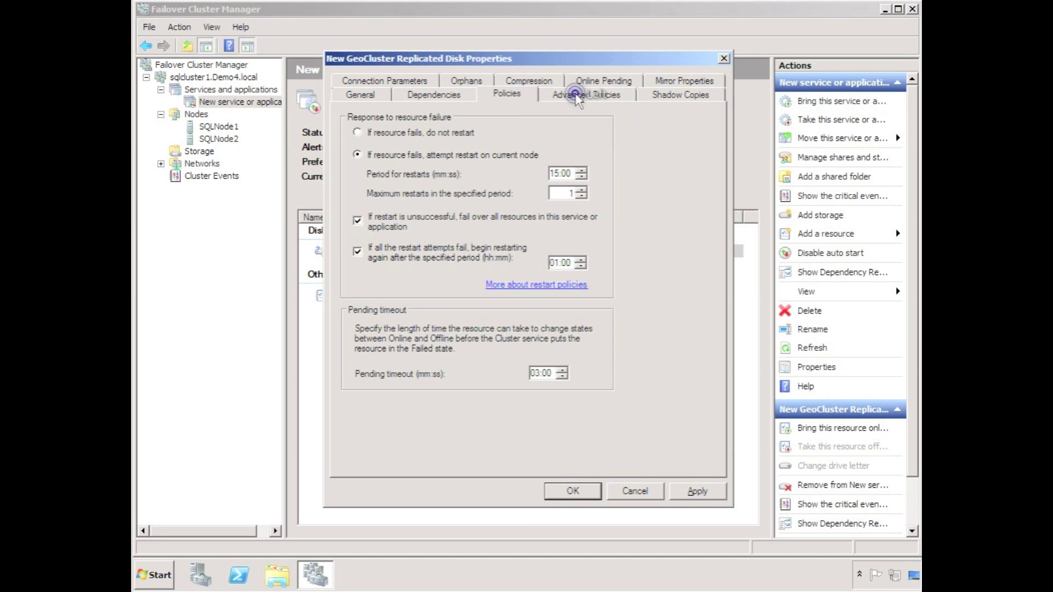
# Review the disk's property tabs and tick 'Calculate Replication Set size prior to mirror'
pyautogui.click(585, 93)
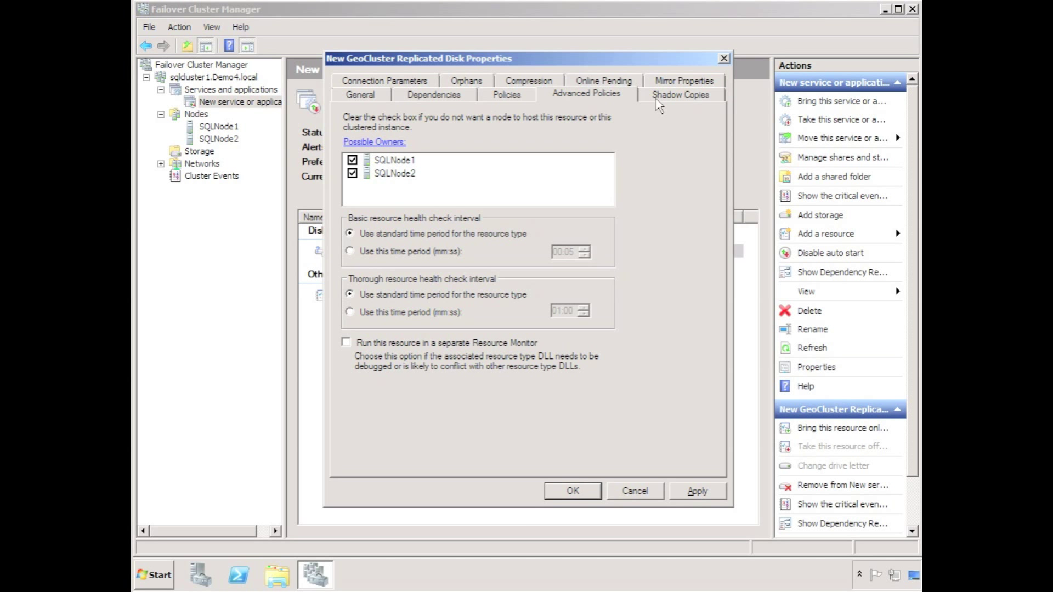
pyautogui.click(679, 94)
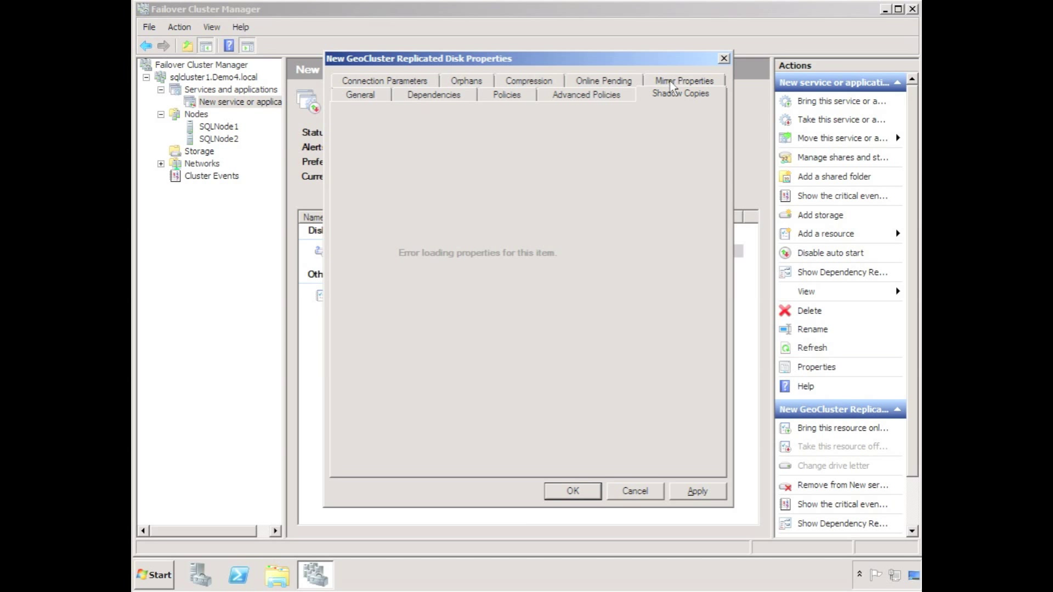
pyautogui.click(682, 93)
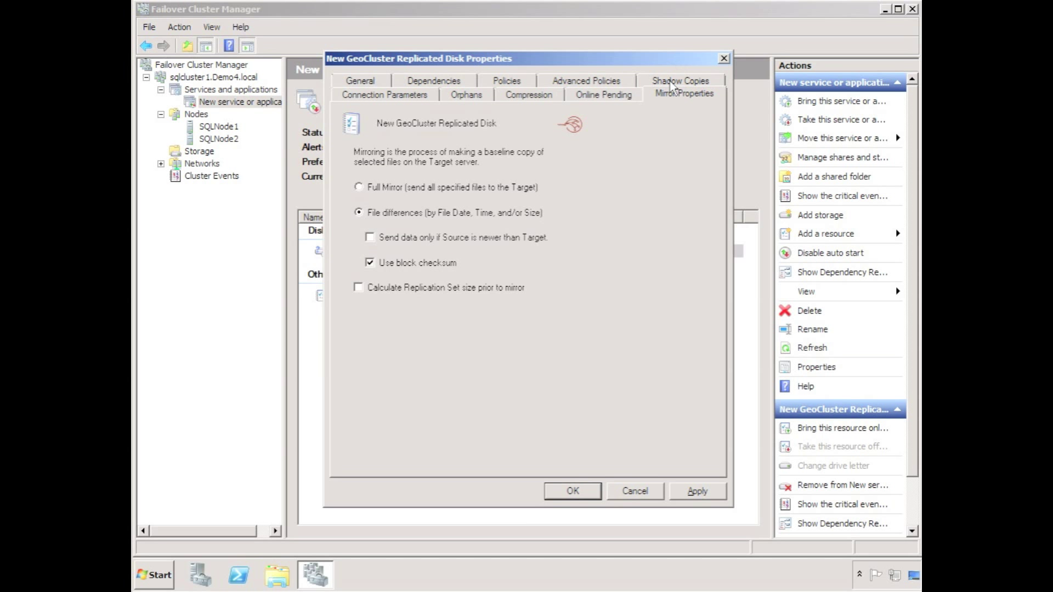
pyautogui.moveTo(638, 92)
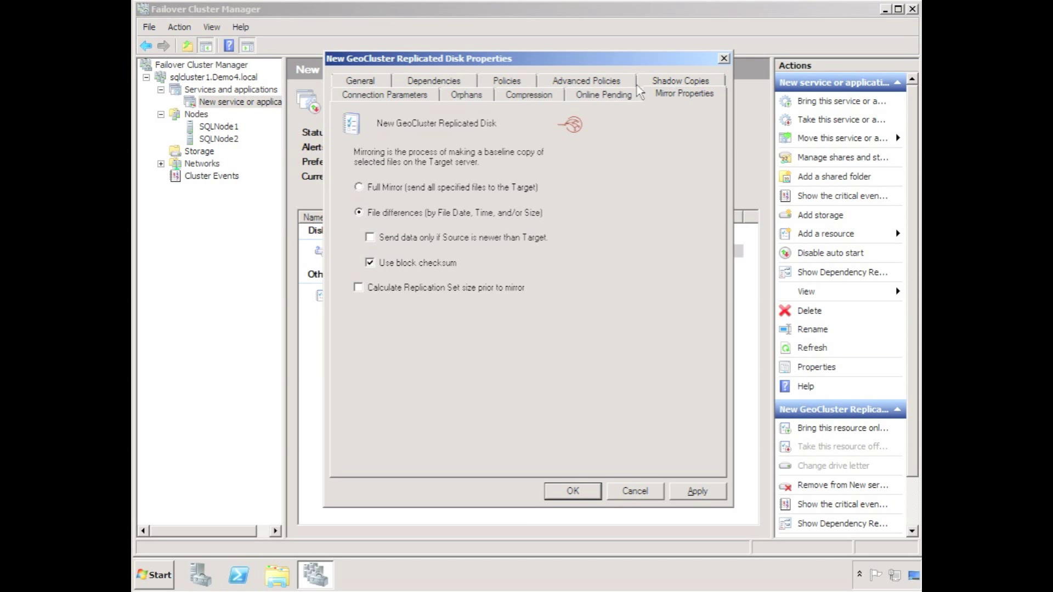
pyautogui.moveTo(412, 289)
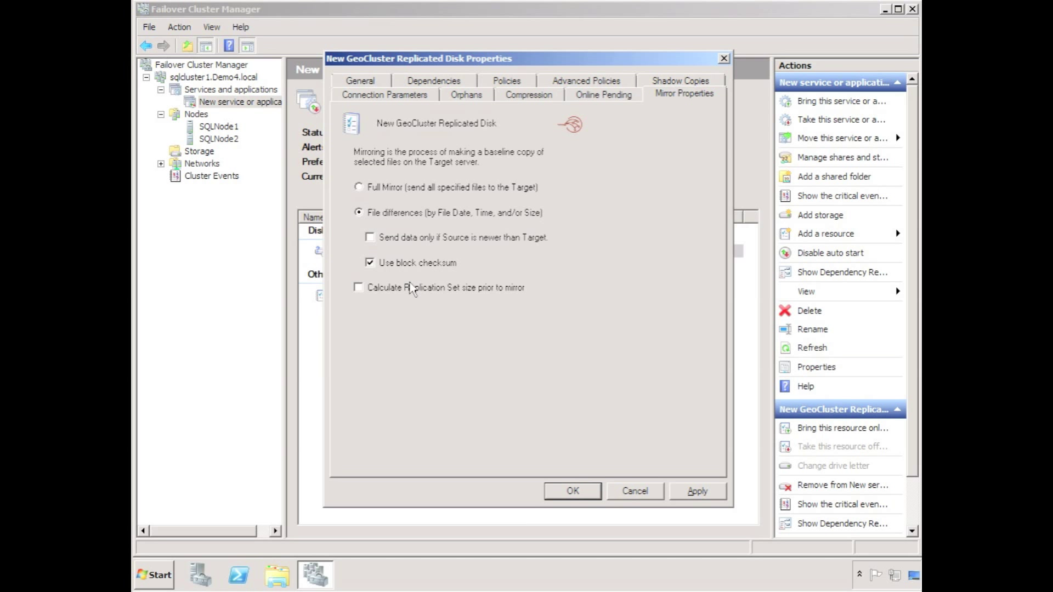
pyautogui.click(358, 288)
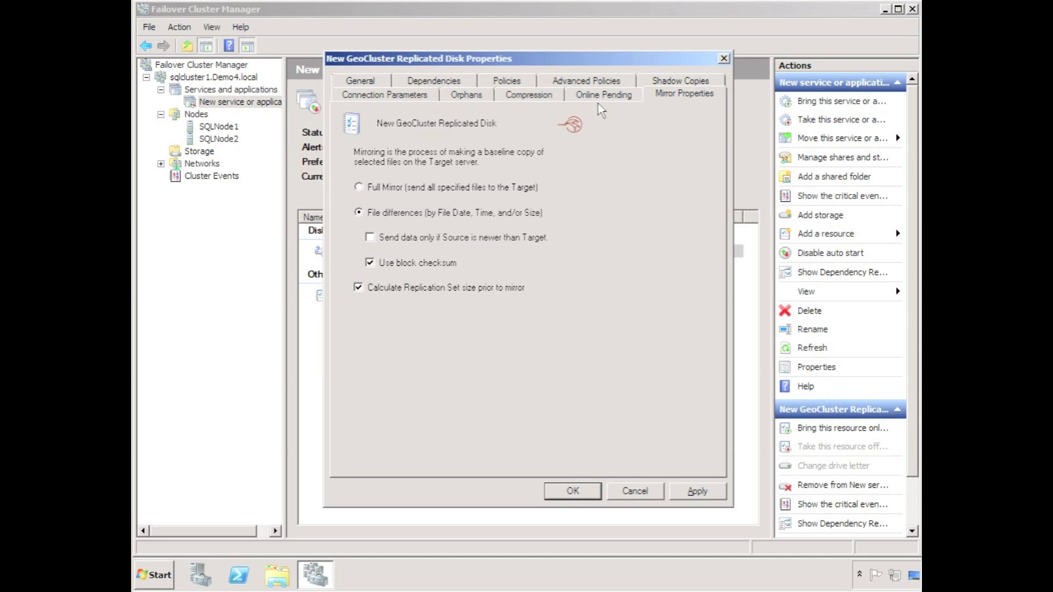
pyautogui.click(527, 93)
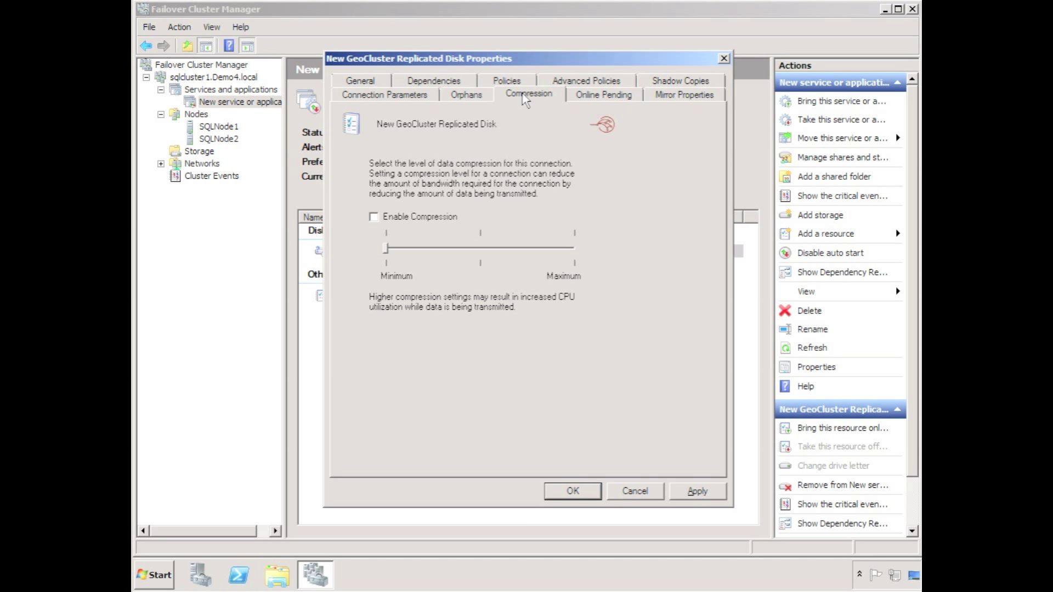
pyautogui.click(465, 94)
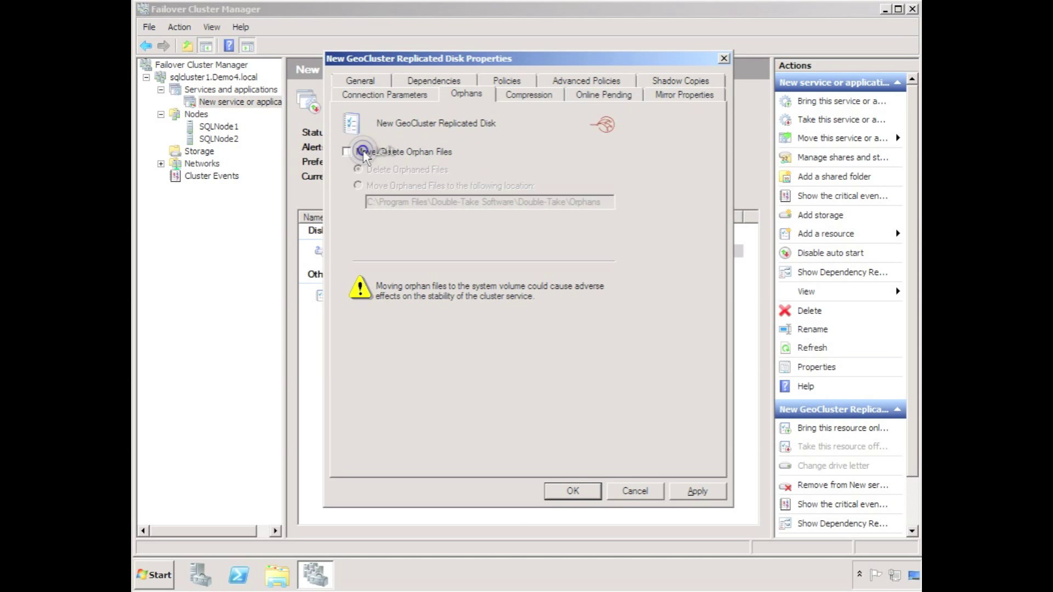
pyautogui.click(383, 94)
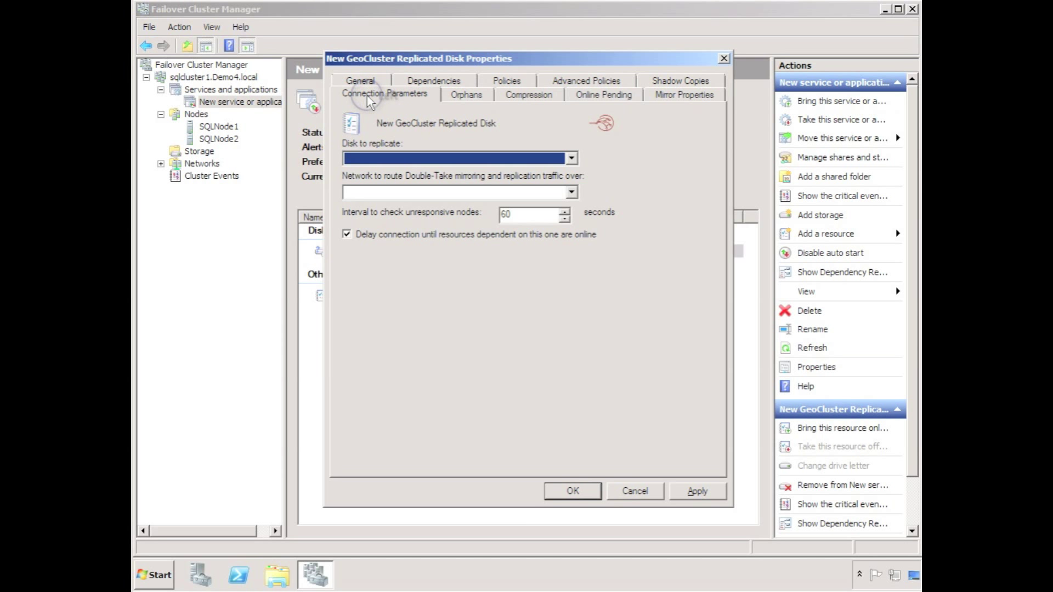
# Choose E: as the disk to replicate over Cluster Network 1, then select the E: replicated disk
pyautogui.click(570, 158)
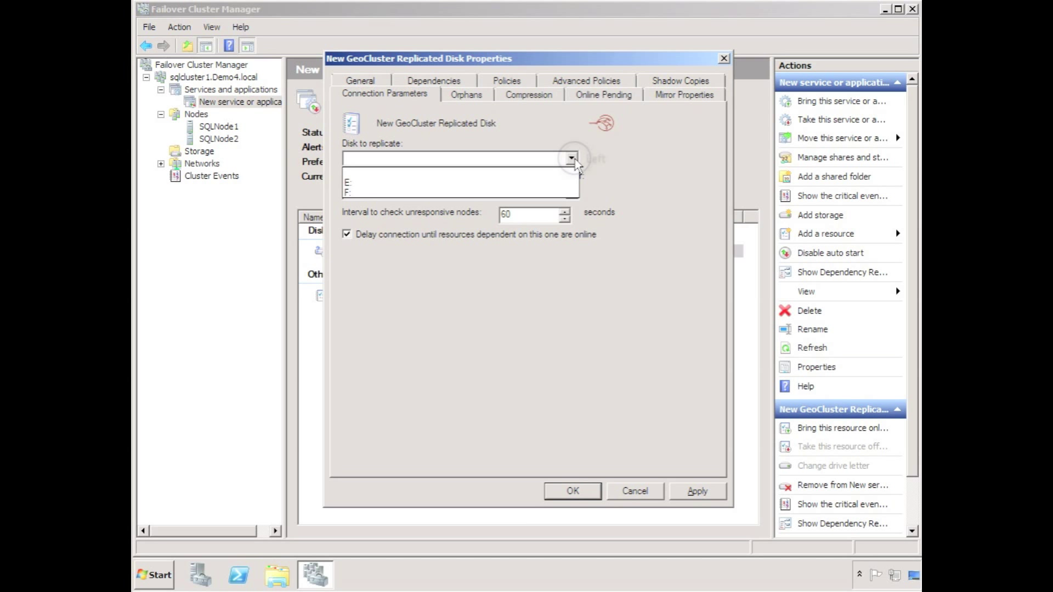
pyautogui.click(347, 182)
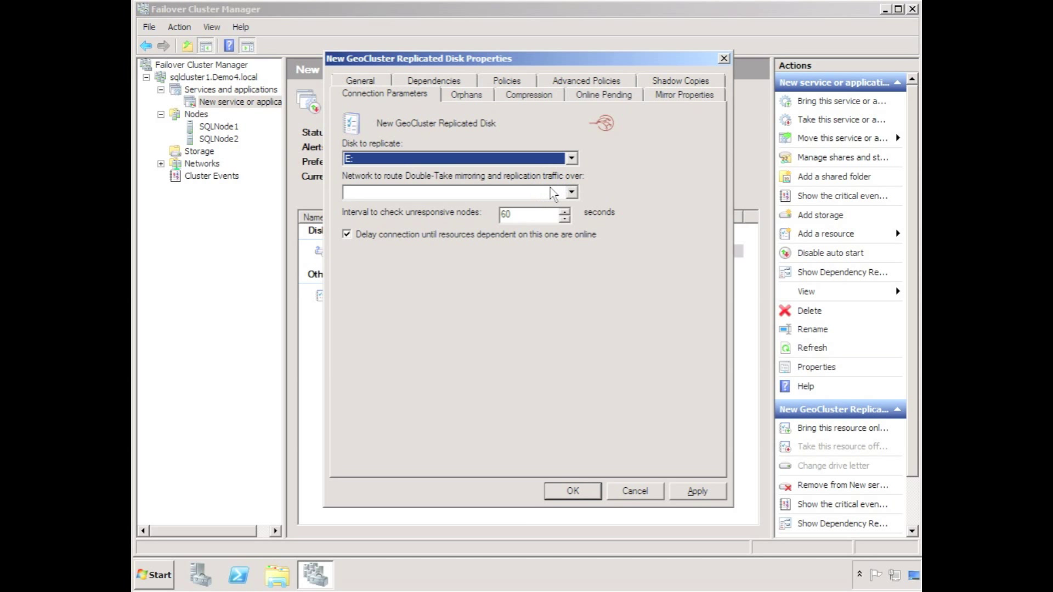
pyautogui.click(570, 192)
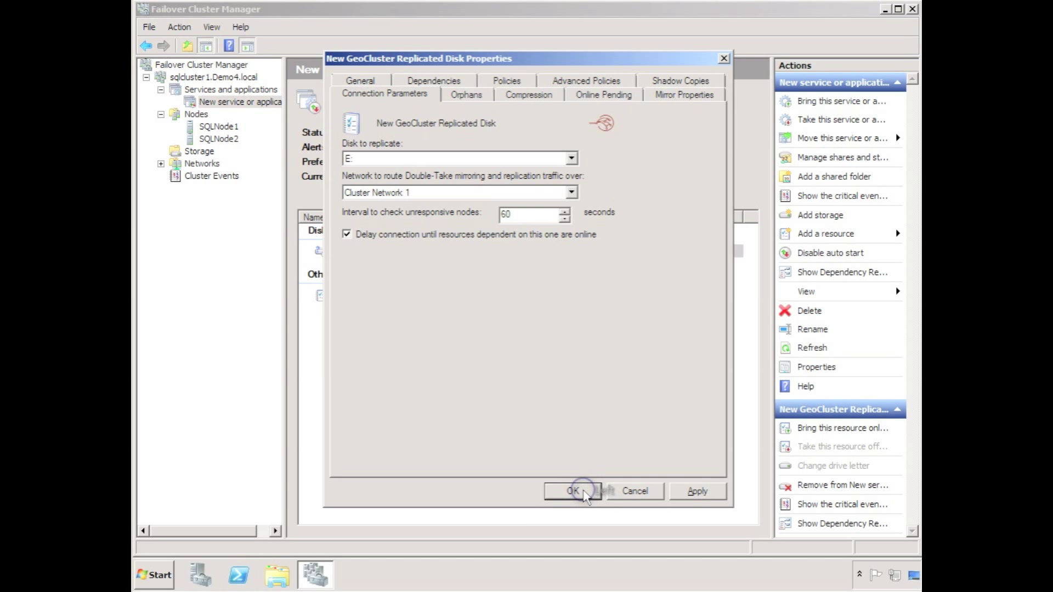
pyautogui.click(572, 490)
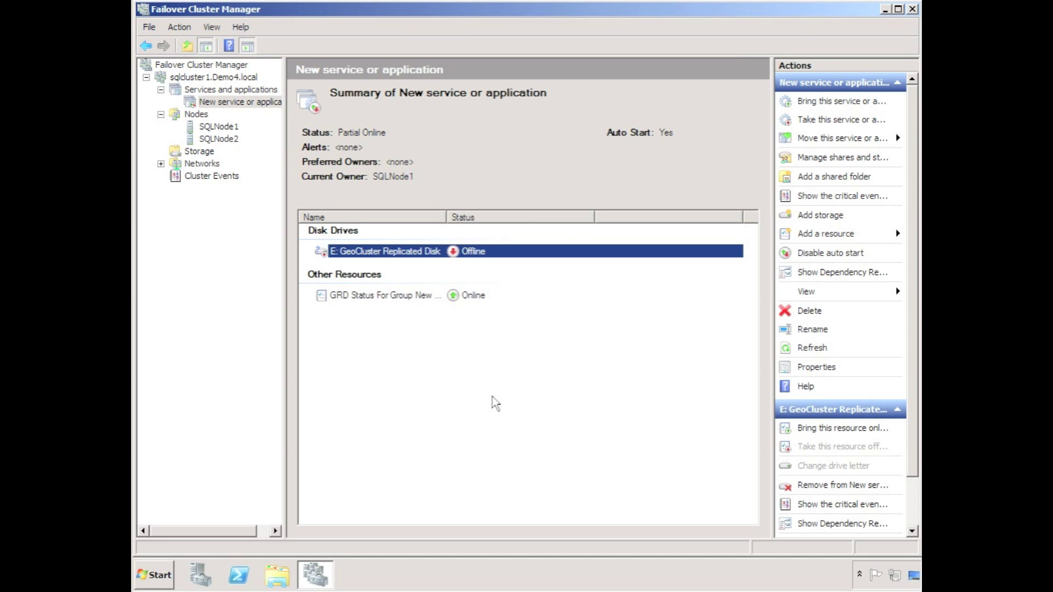
# Bring the E: GeoCluster Replicated Disk online, then add another resource to the service
pyautogui.rightClick(385, 251)
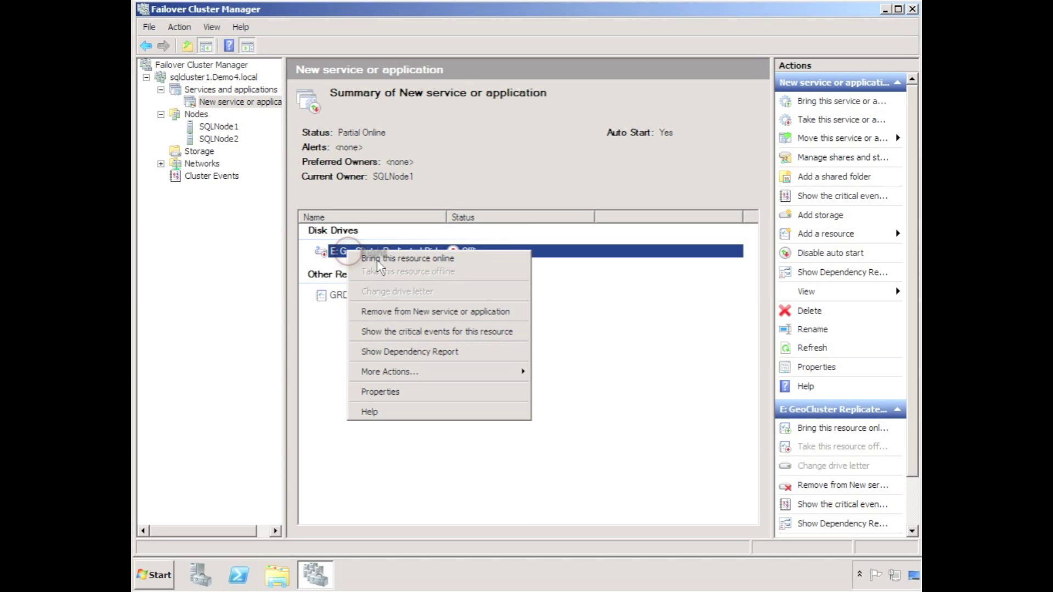
pyautogui.click(408, 258)
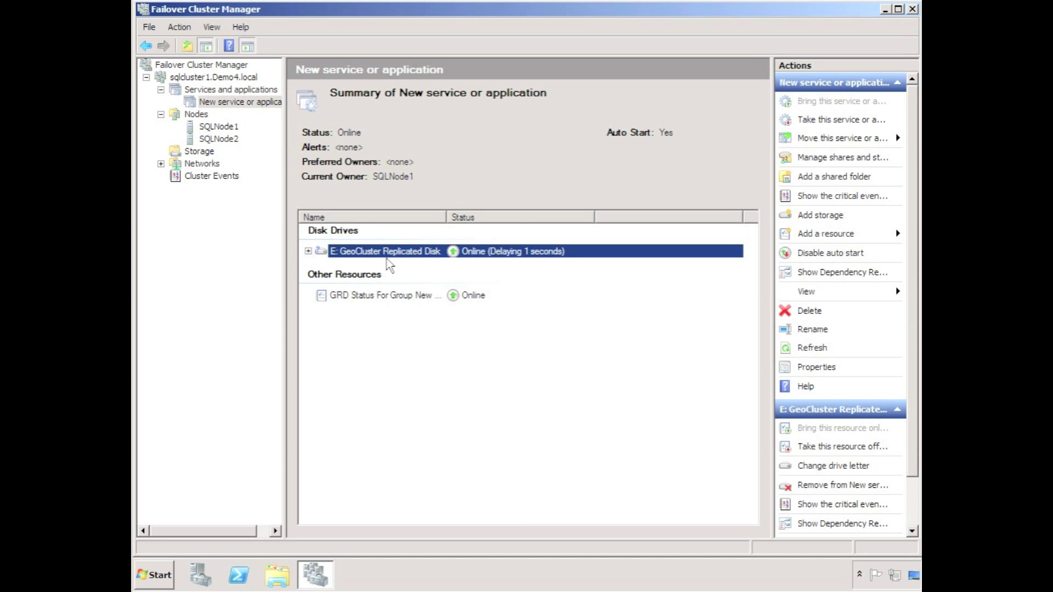
pyautogui.rightClick(240, 101)
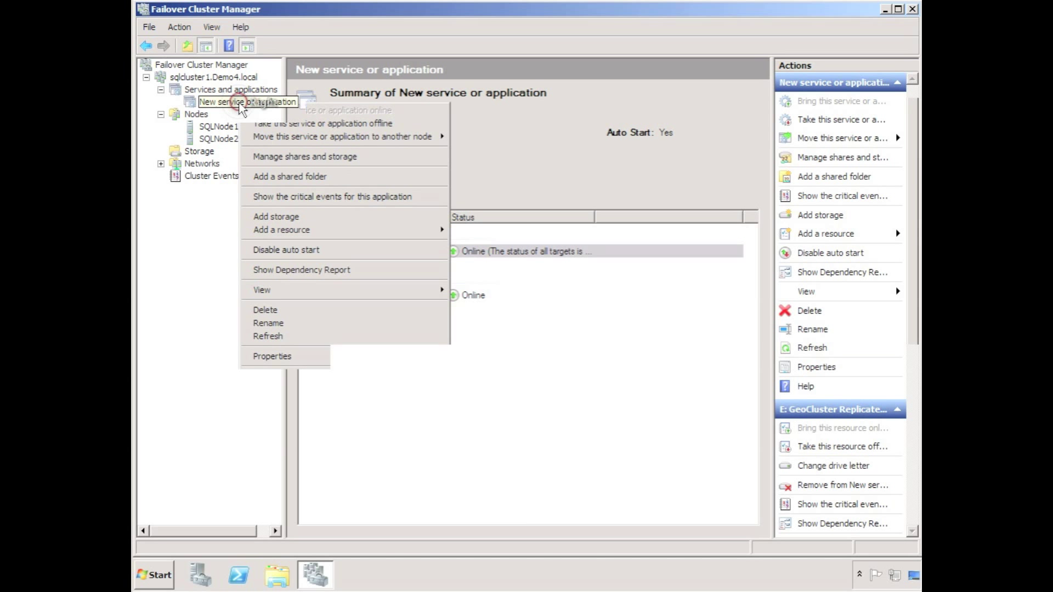
pyautogui.moveTo(281, 229)
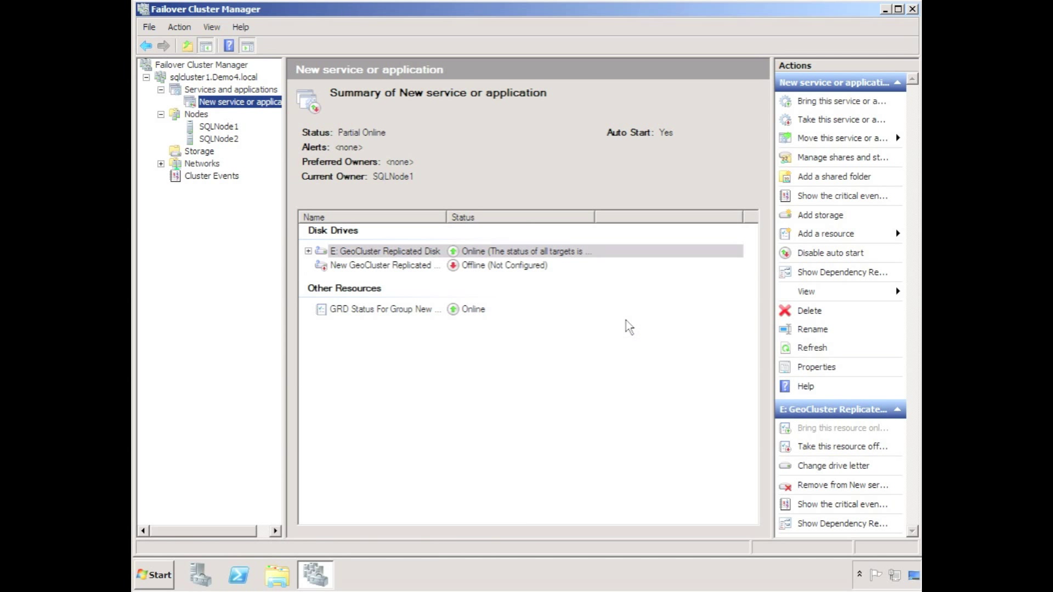
# In the new replicated disk's properties, set F: as the disk to replicate over Cluster Network 1
pyautogui.rightClick(382, 264)
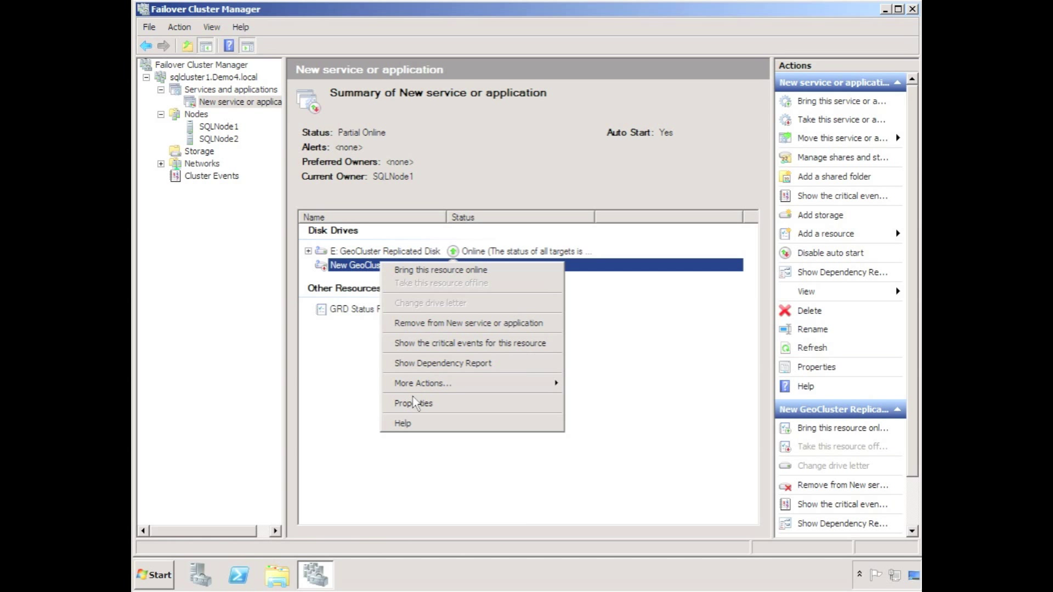
pyautogui.click(413, 403)
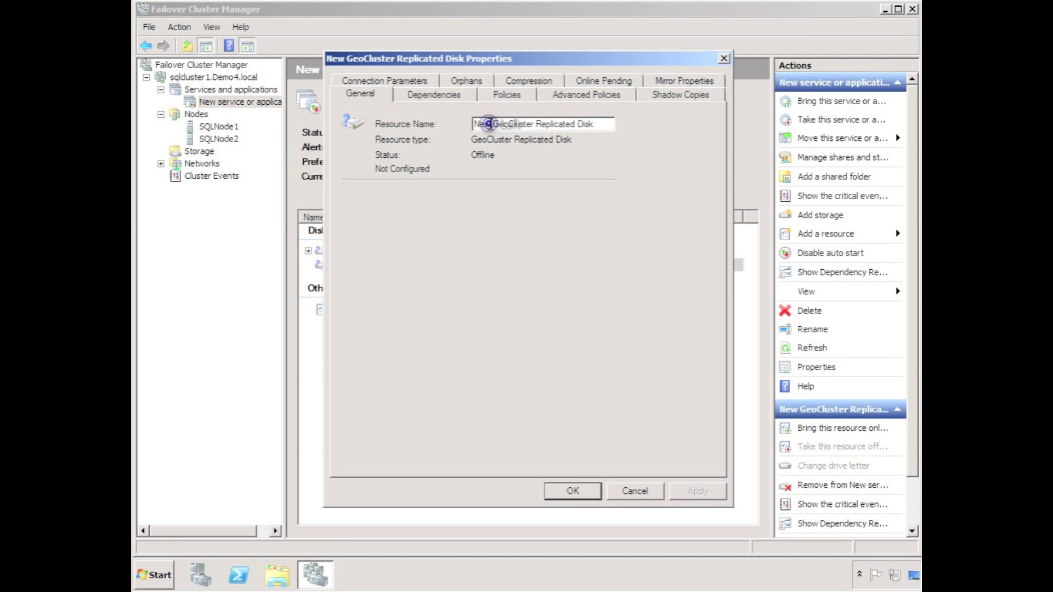
pyautogui.click(434, 94)
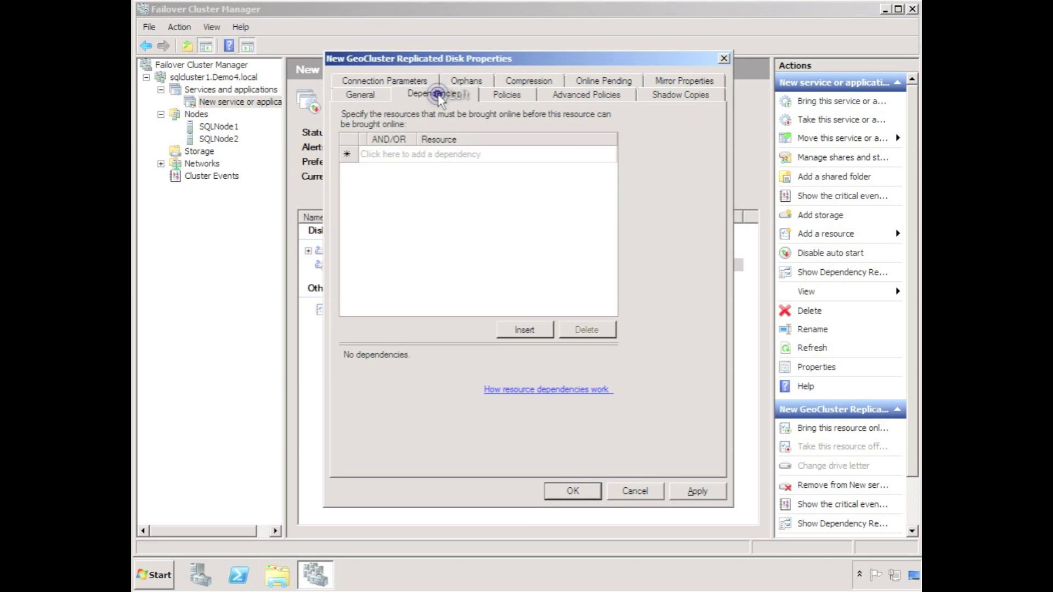
pyautogui.click(683, 80)
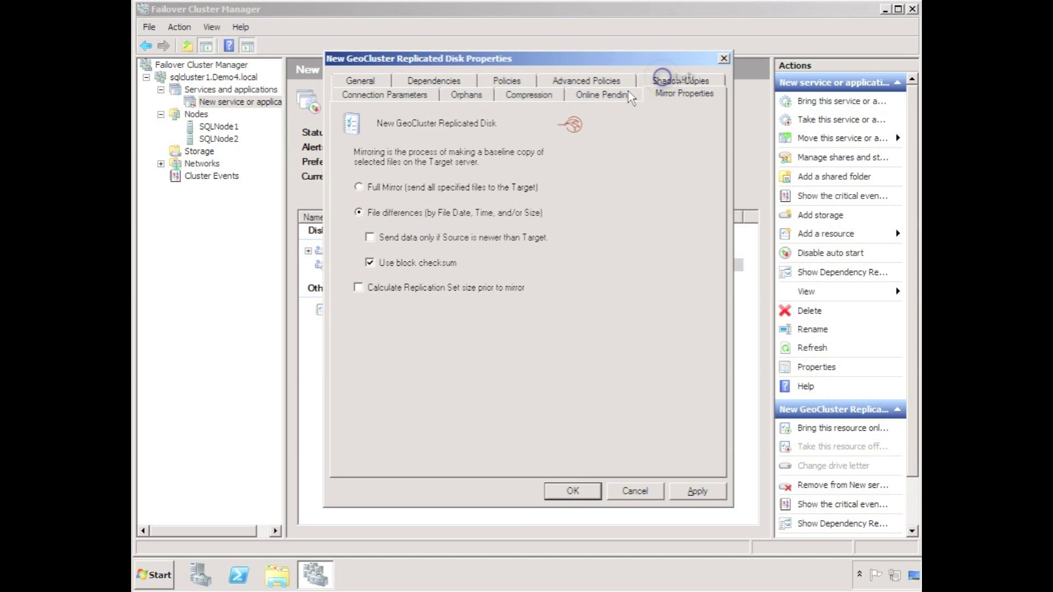
pyautogui.click(465, 94)
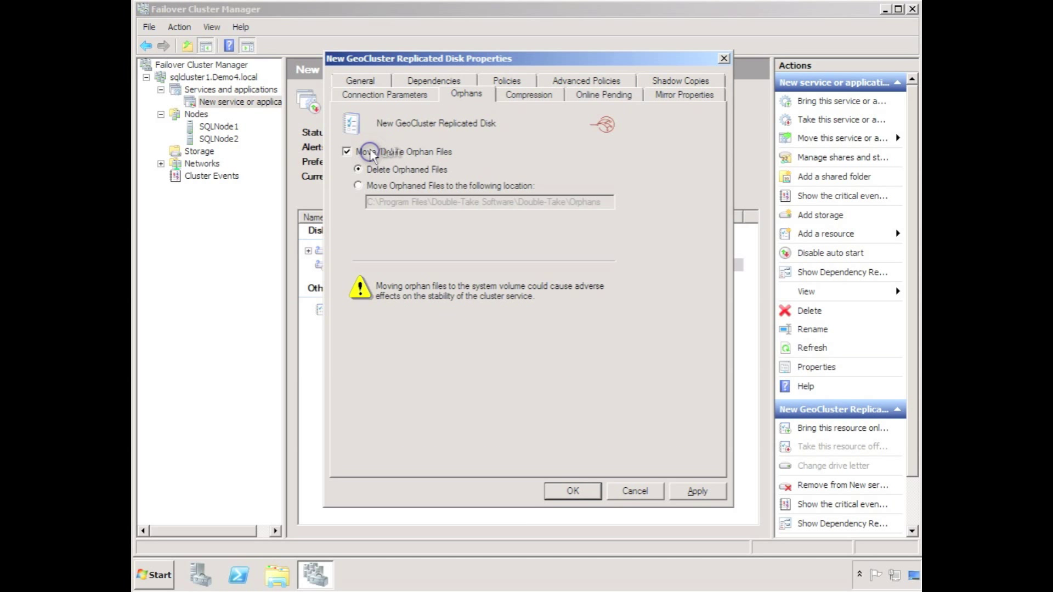
pyautogui.click(384, 94)
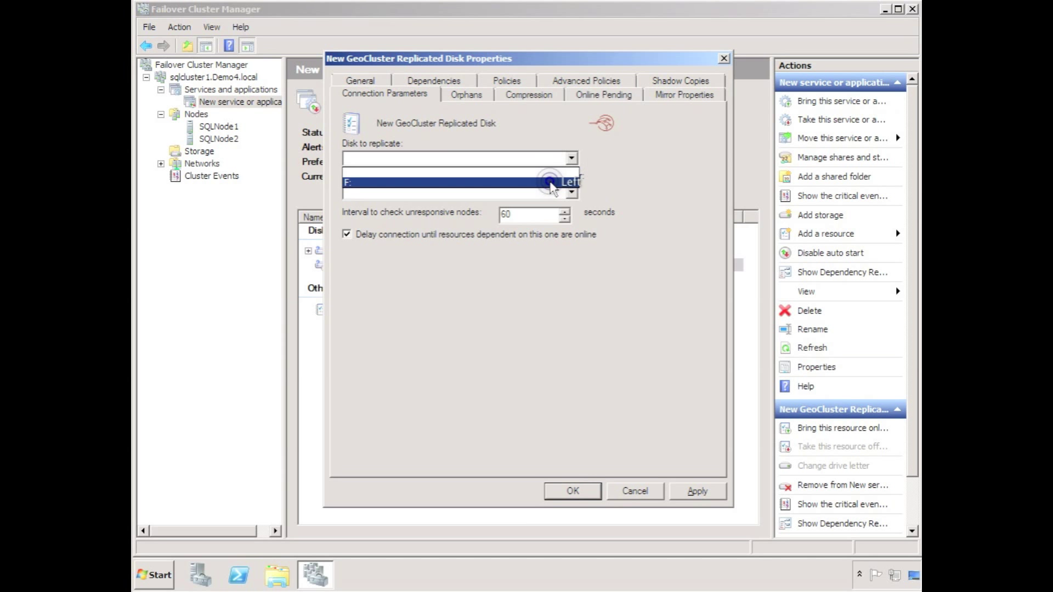
pyautogui.click(457, 182)
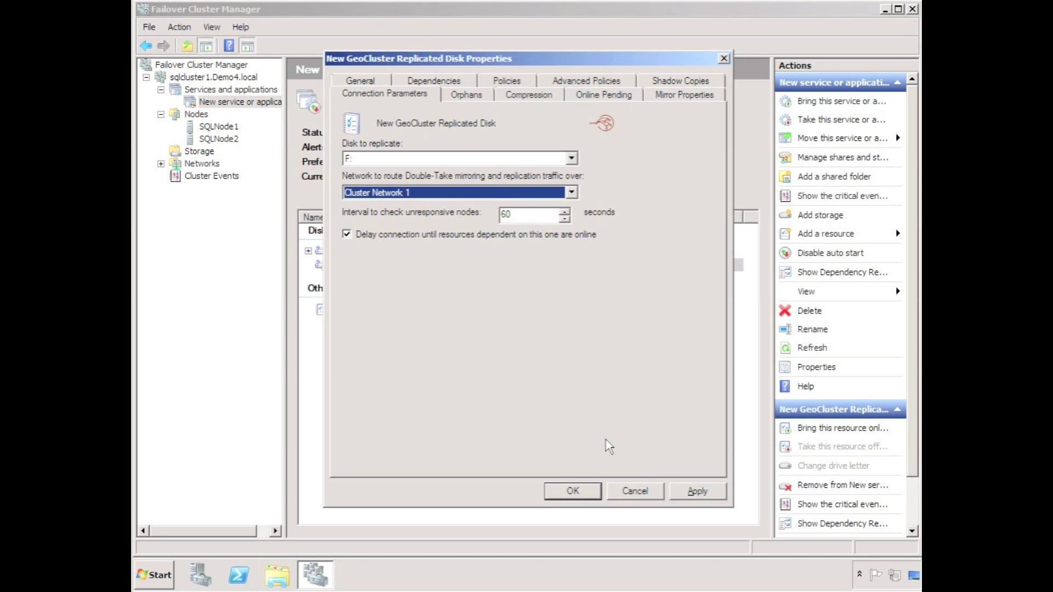
pyautogui.rightClick(349, 264)
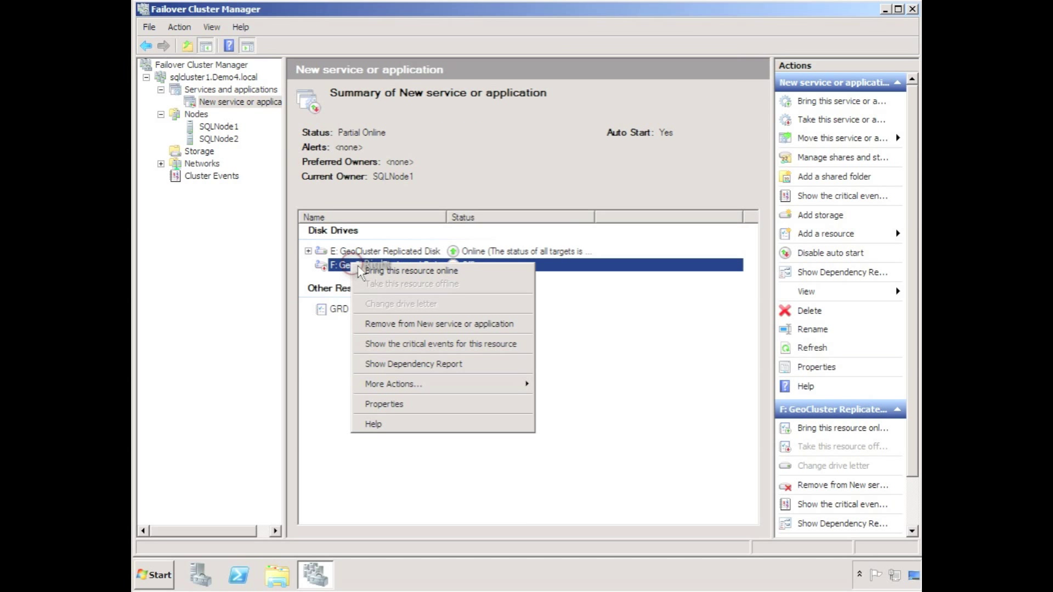
# Bring the F: GeoCluster Replicated Disk online and check that both disks show Online
pyautogui.click(410, 270)
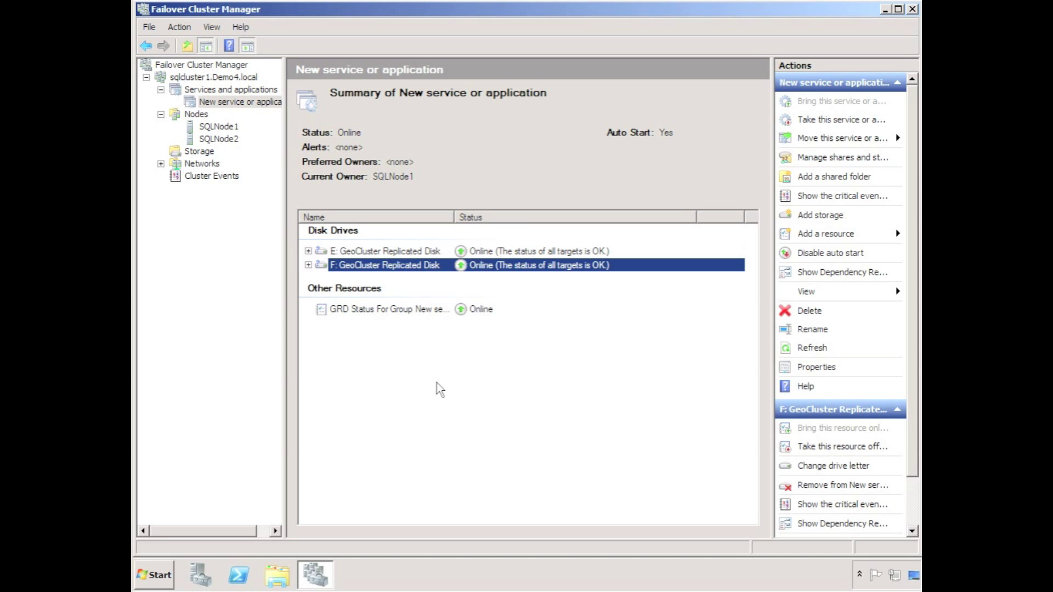
pyautogui.click(385, 250)
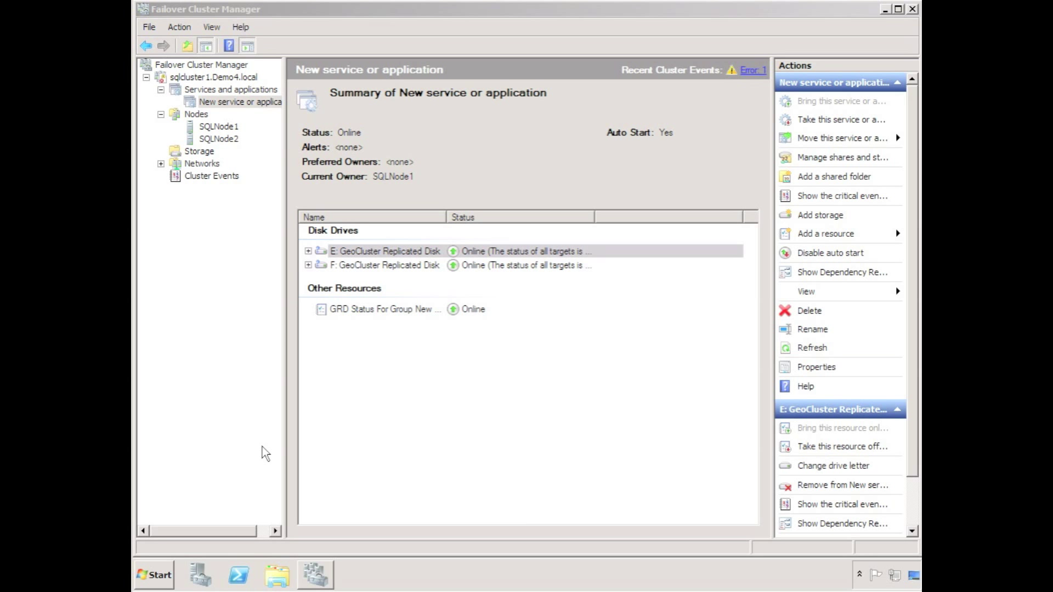
# In Double-Take Replication Console, expand Discovered Servers to review SQLNode1's E: and F: sets to SQLNODE2
pyautogui.click(153, 575)
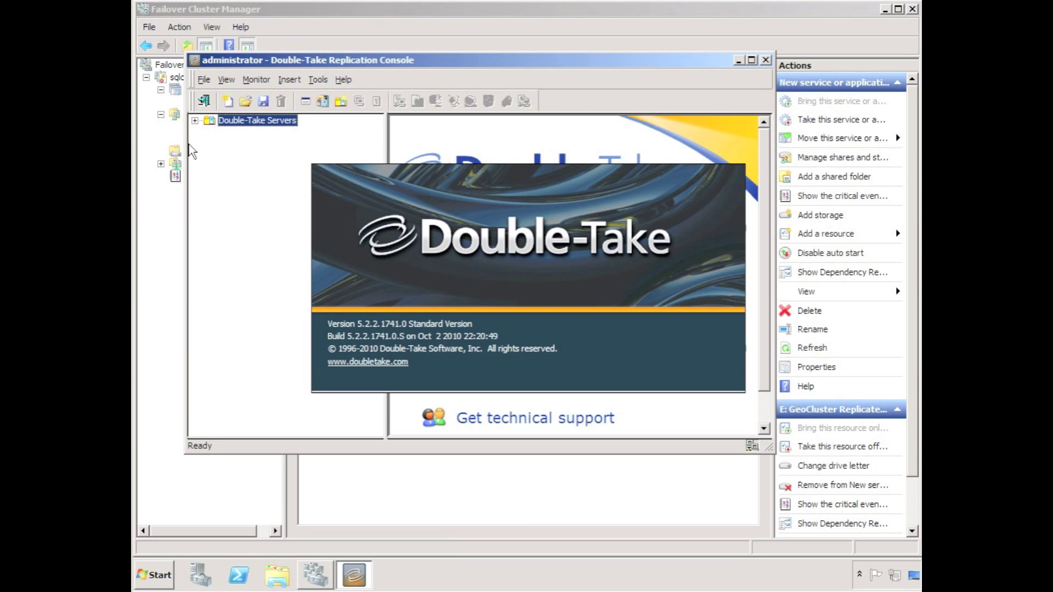
pyautogui.click(526, 275)
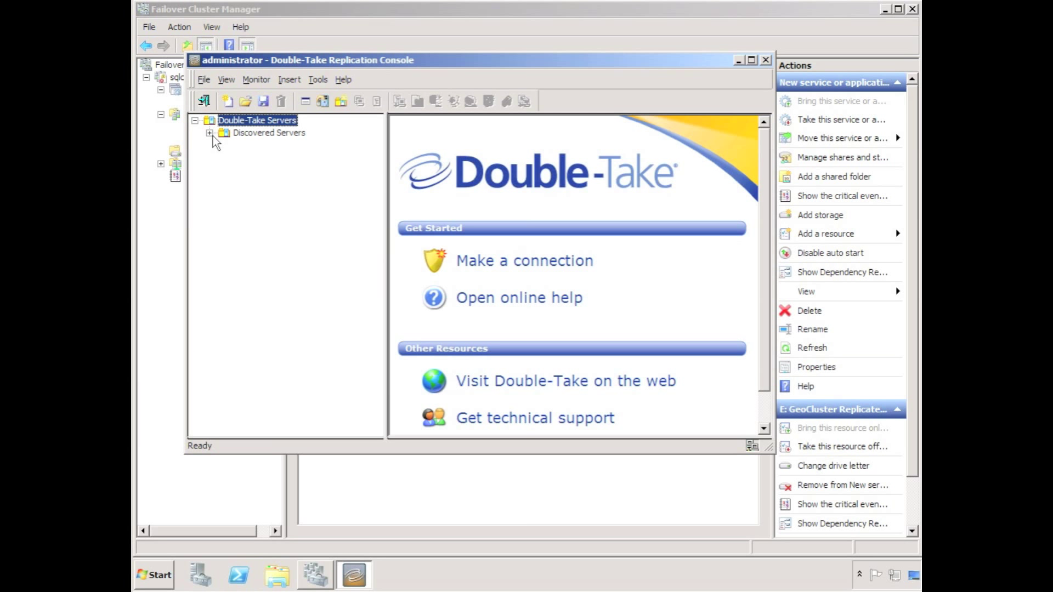
pyautogui.click(209, 132)
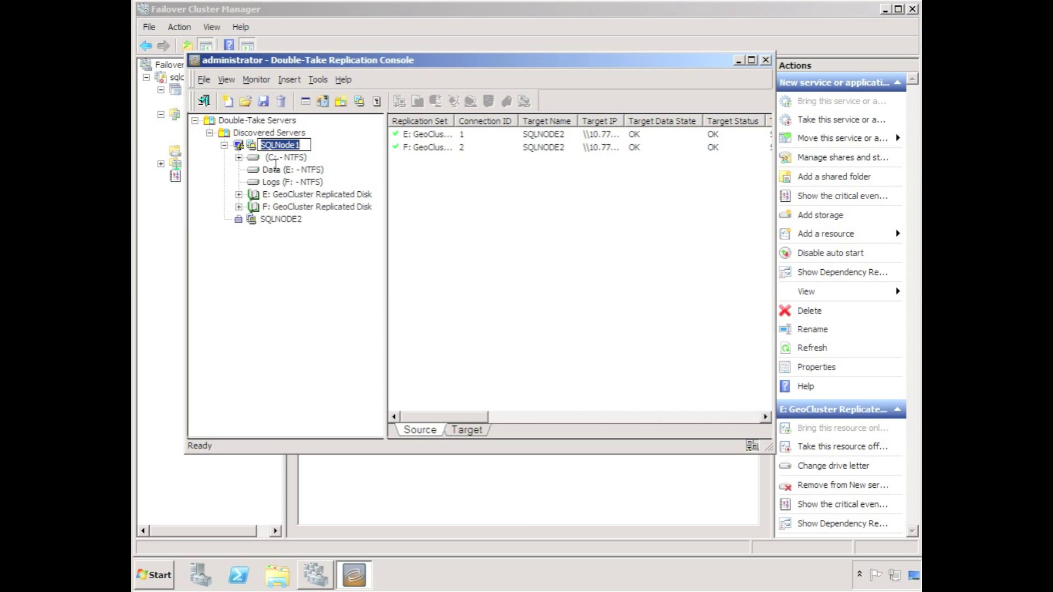
pyautogui.click(280, 219)
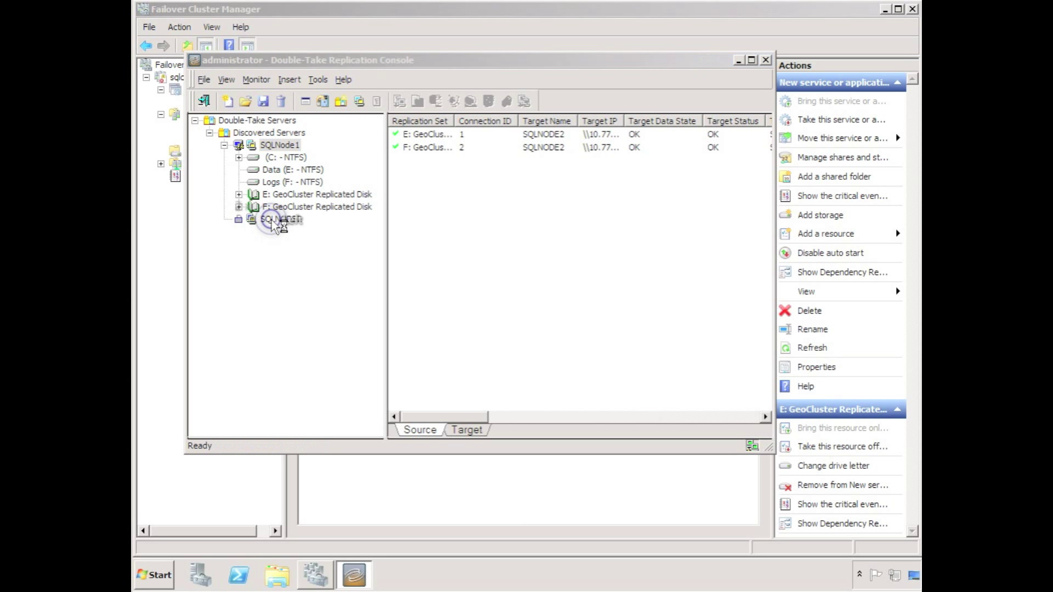
pyautogui.click(238, 219)
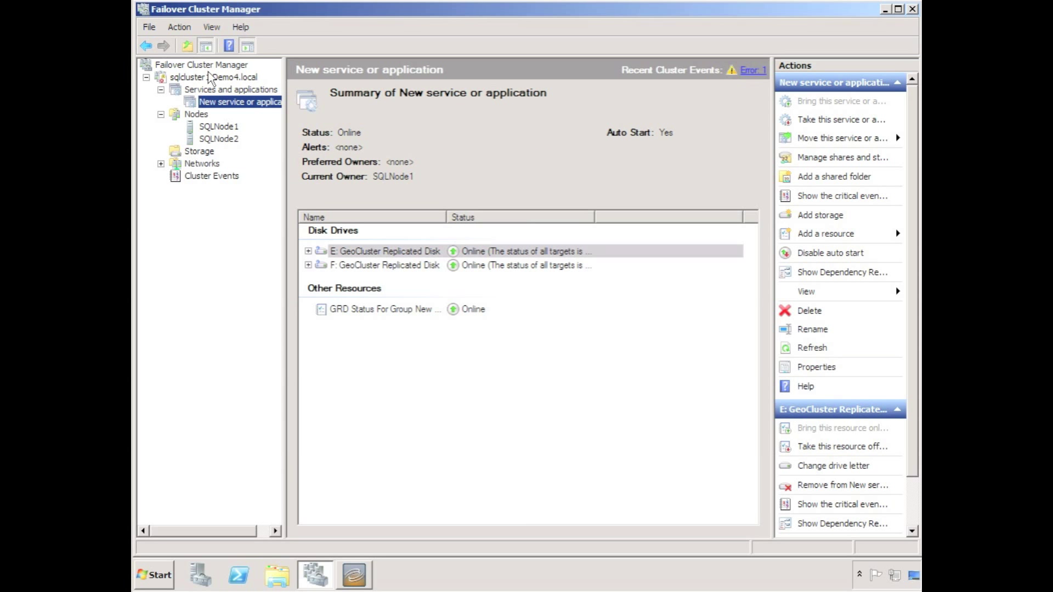
# Move New service or application to node SQLNode2
pyautogui.rightClick(240, 102)
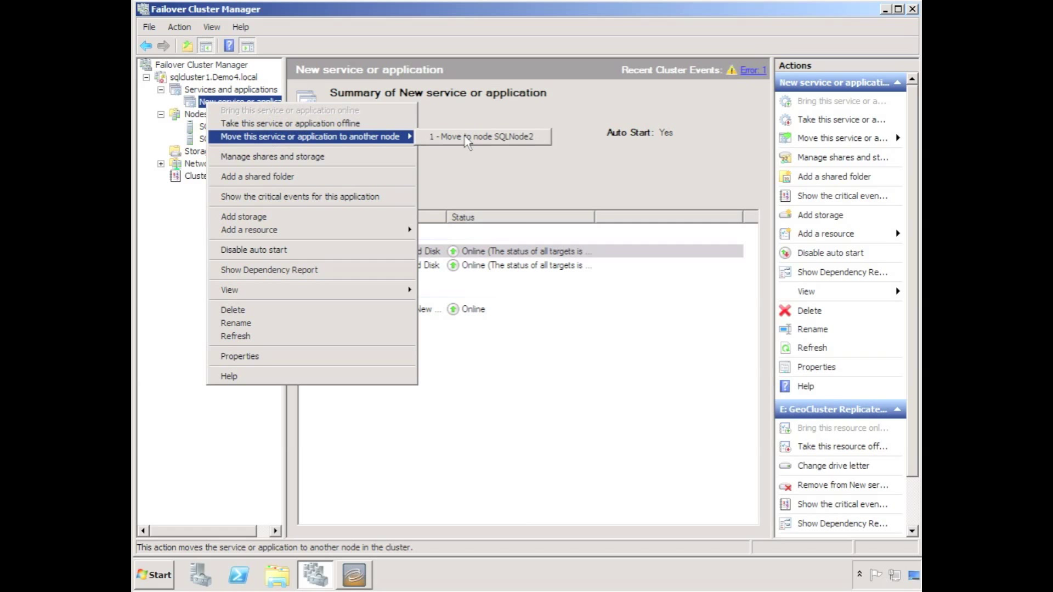
pyautogui.click(481, 136)
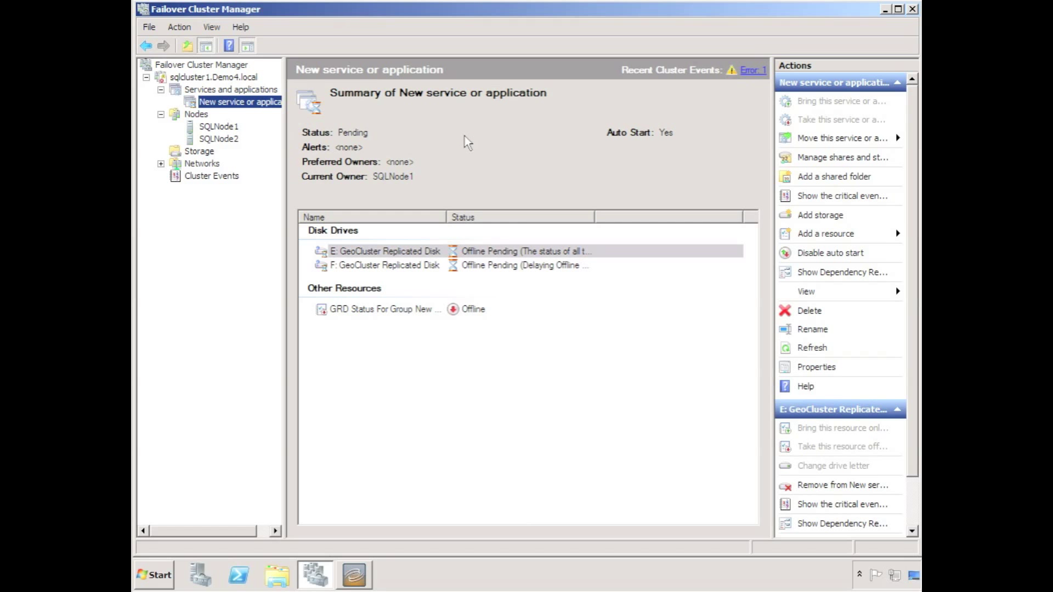
pyautogui.moveTo(592, 226)
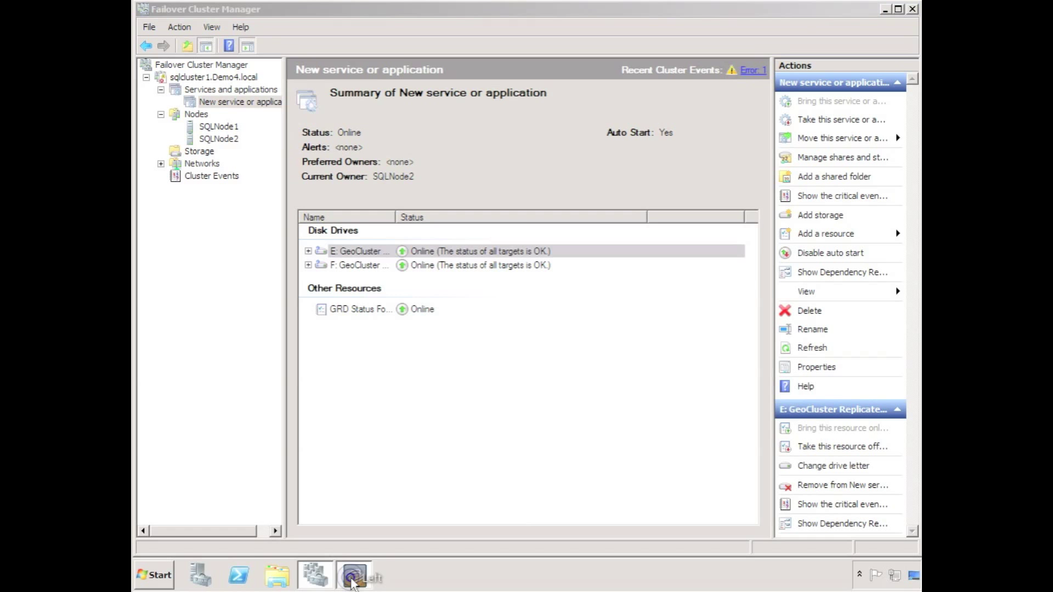
# Expand SQLNODE2 in the Replication Console, verify E: and F: sets are OK, and close it
pyautogui.click(353, 575)
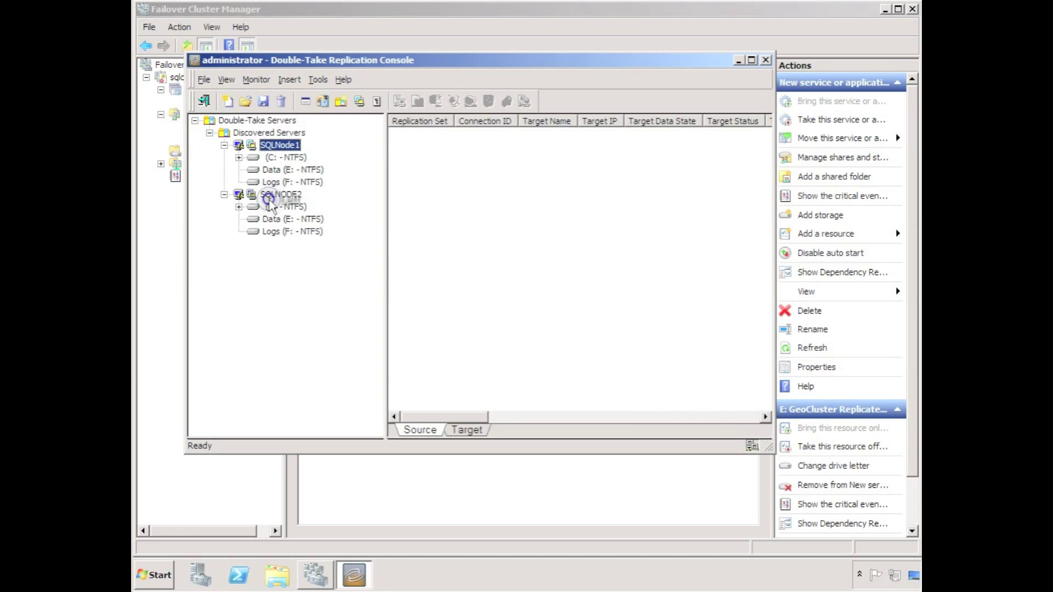
pyautogui.click(280, 194)
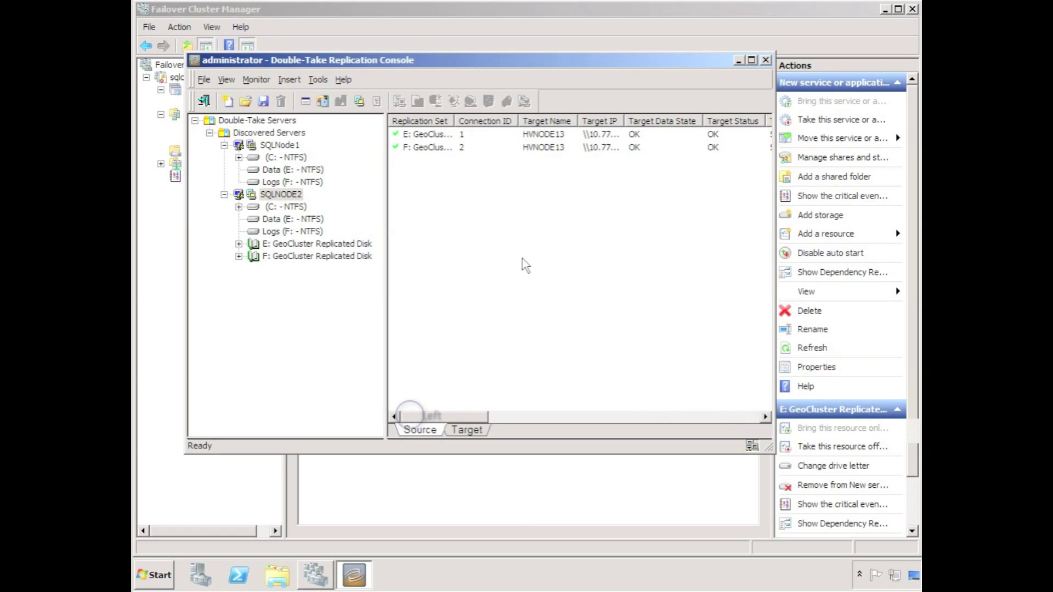
pyautogui.moveTo(770, 71)
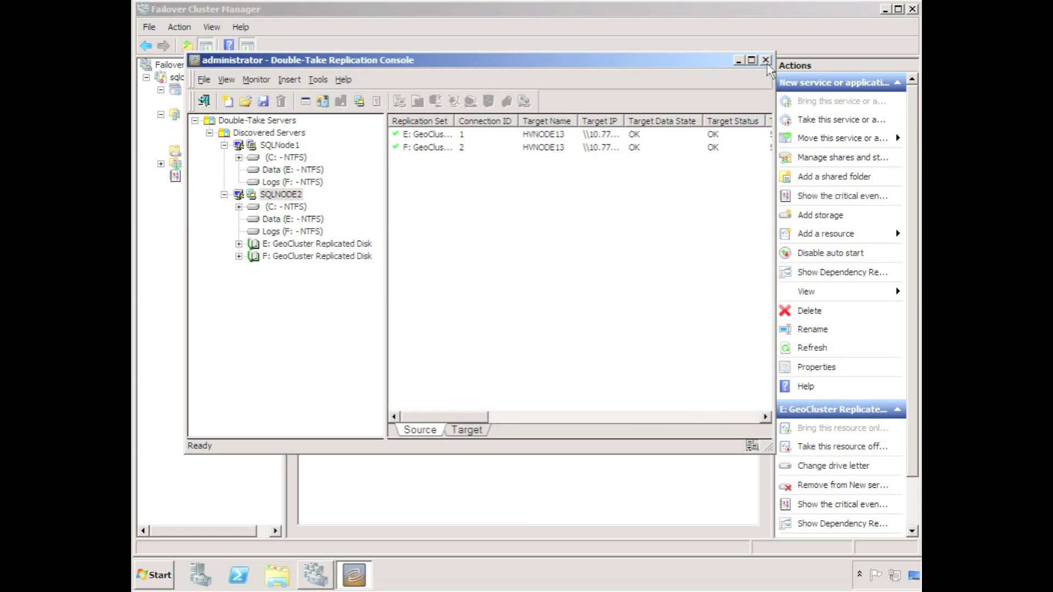
pyautogui.moveTo(766, 60)
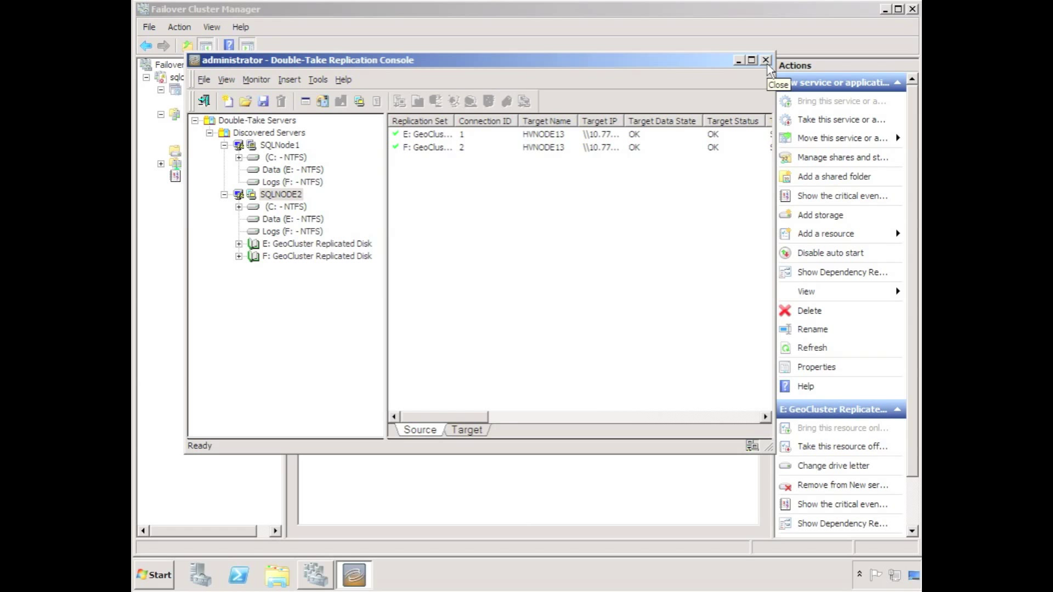
pyautogui.click(763, 60)
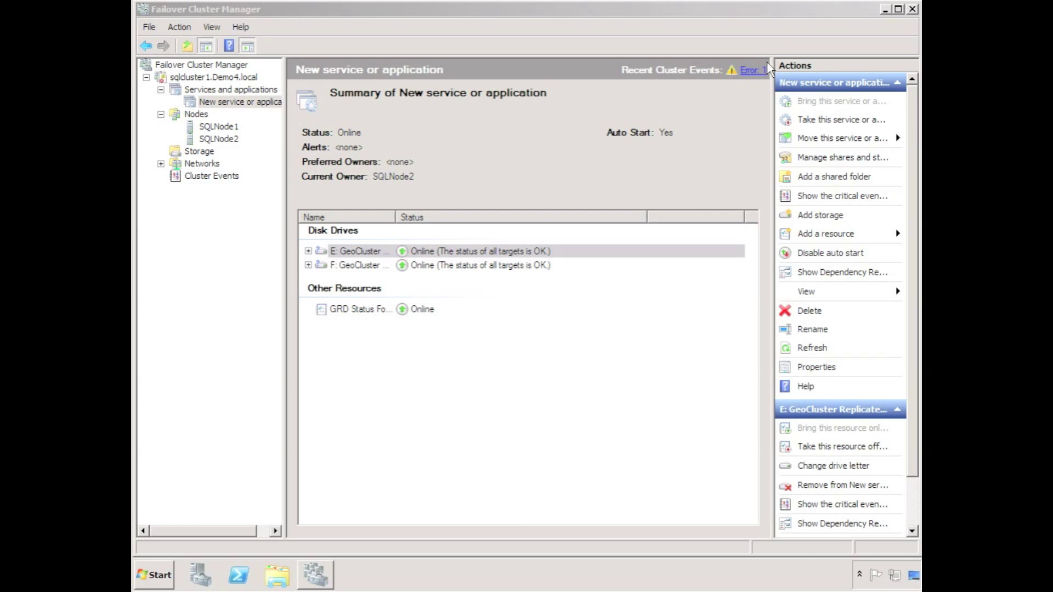
# Launch Command Prompt and set SourceFailoverDelay=3 on the E: GeoCluster Replicated Disk
pyautogui.click(359, 251)
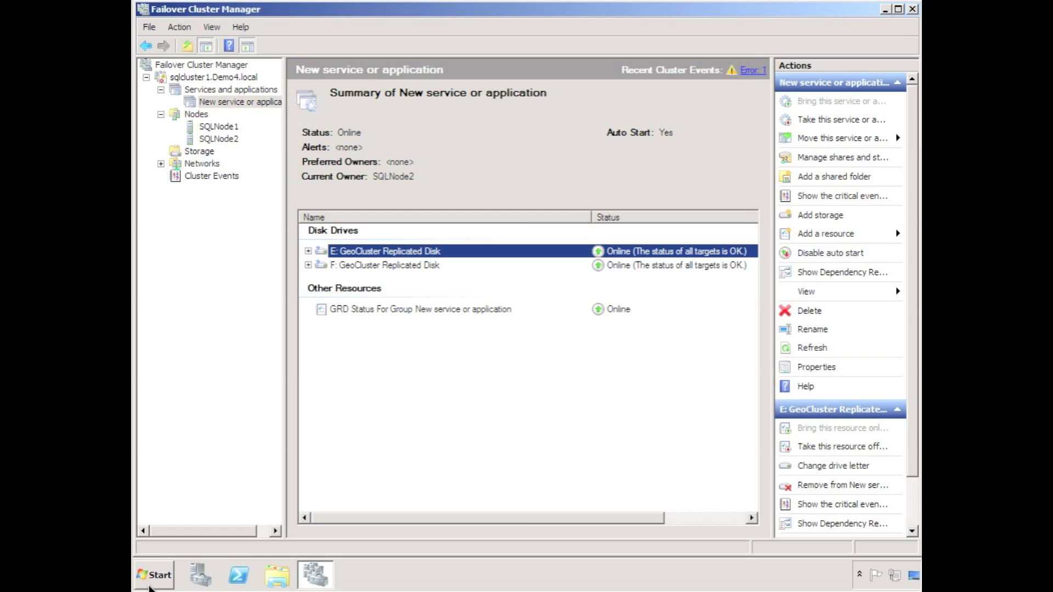
pyautogui.click(153, 575)
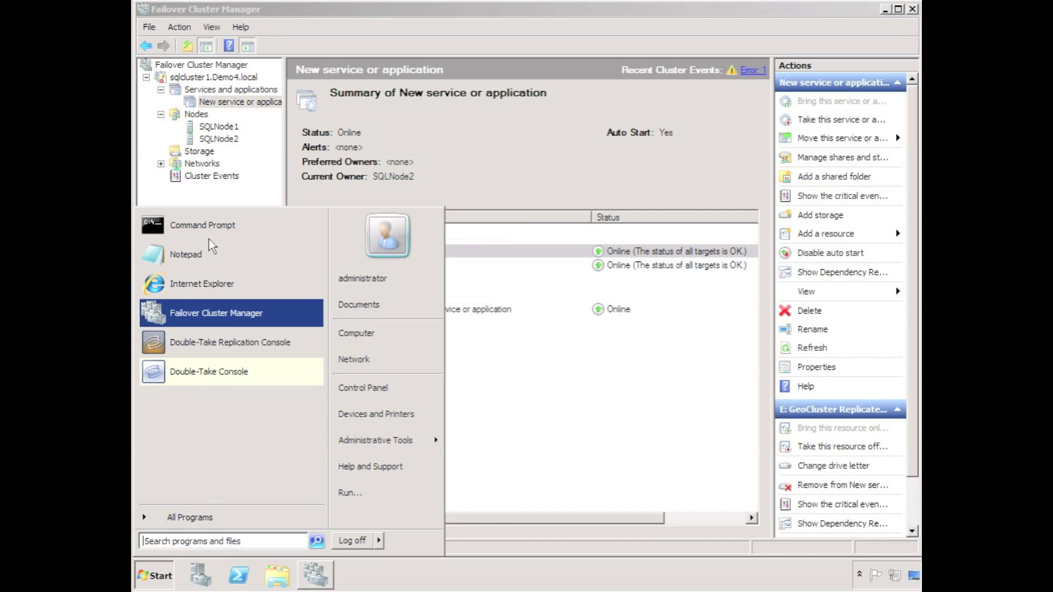
pyautogui.click(201, 225)
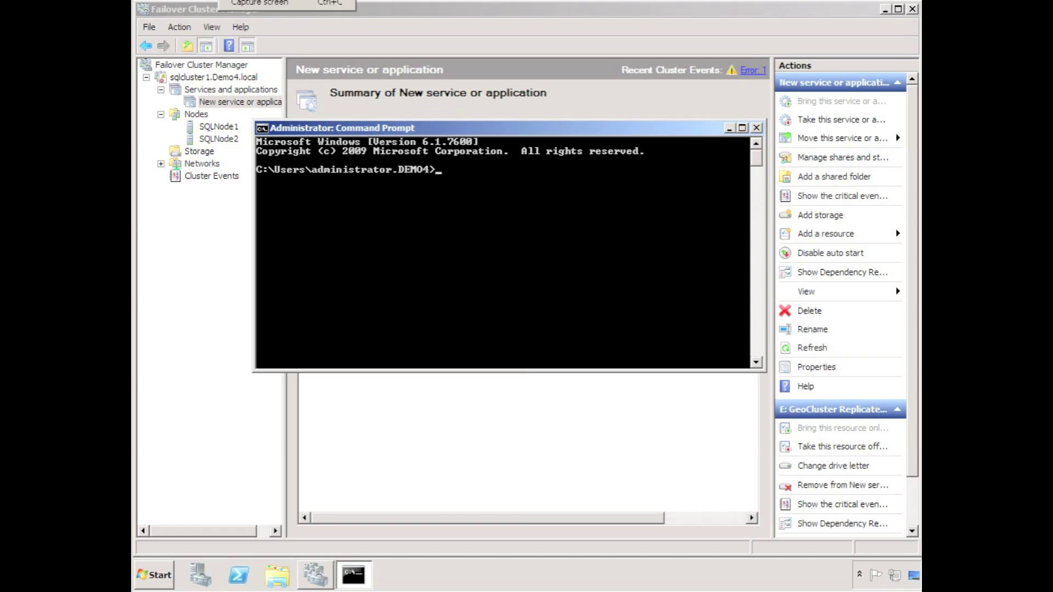
pyautogui.write('cluster res "E: GeoCluster Replicated Disk"  /priv SourceFailoverDelay=<newvalue')
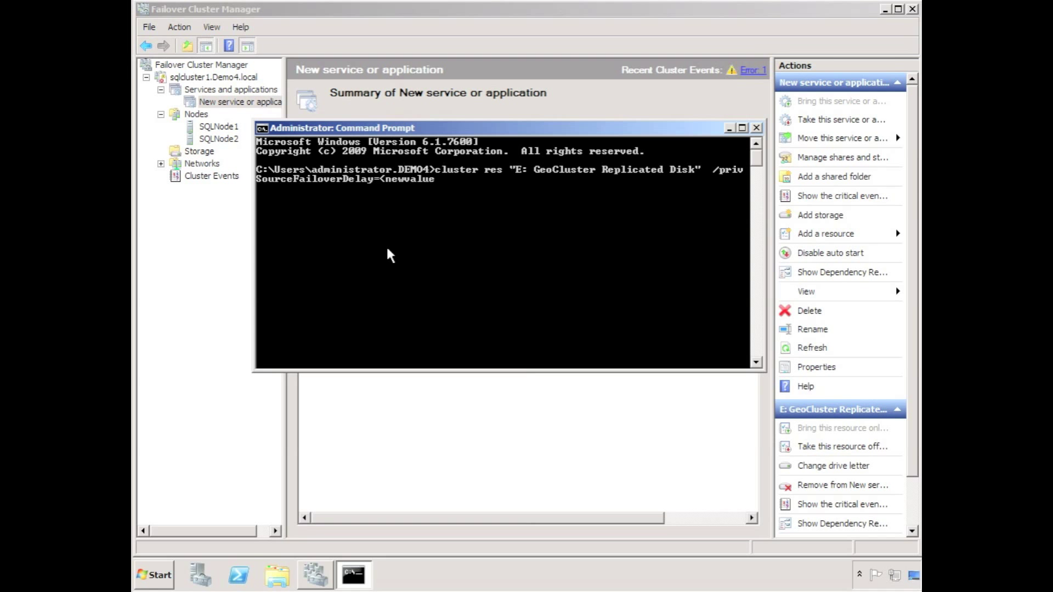
pyautogui.press('Backspace')
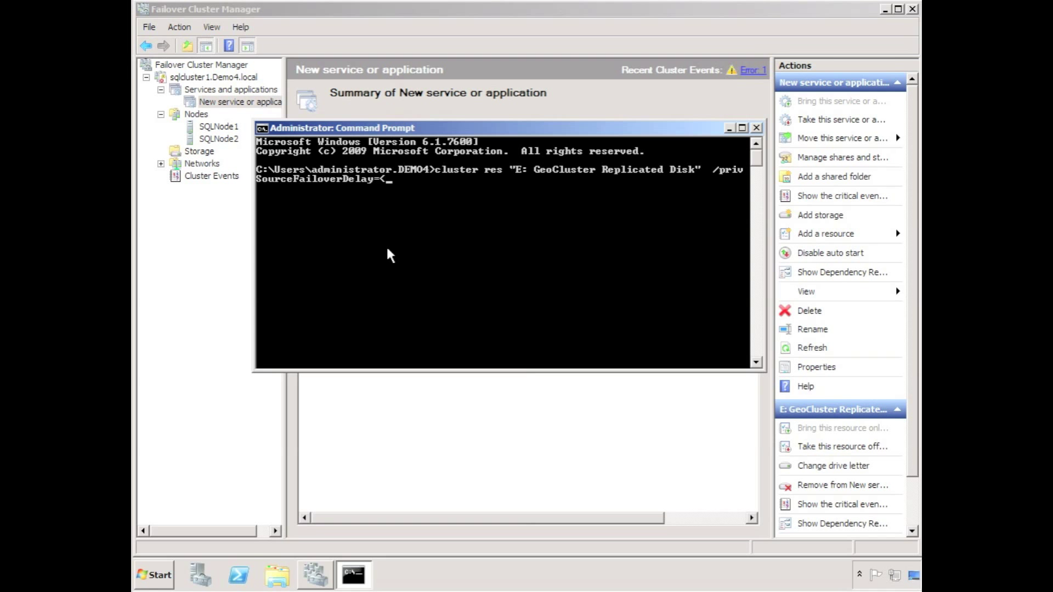
pyautogui.write('3')
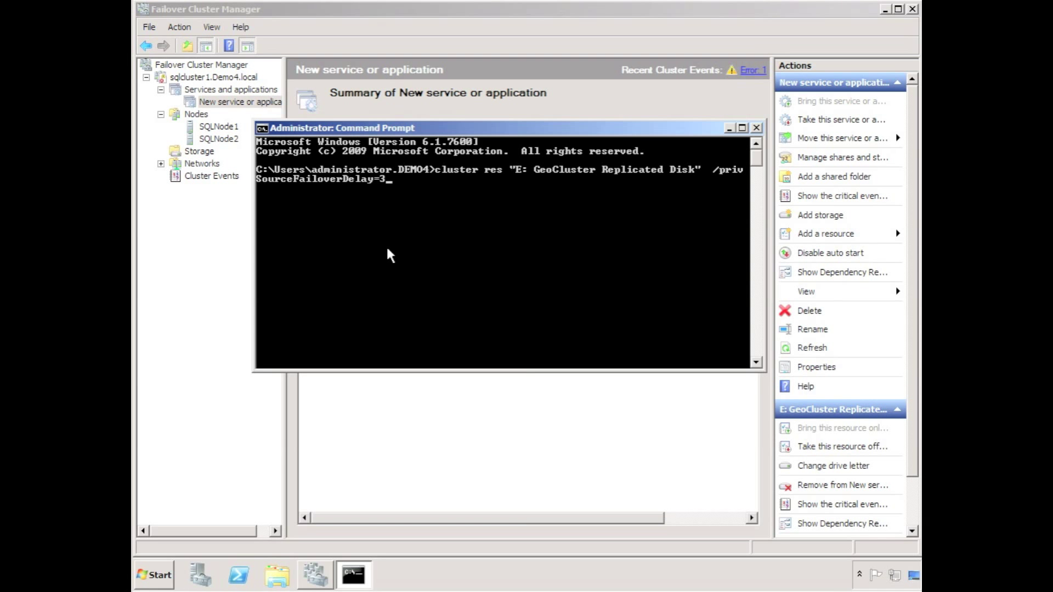
pyautogui.press('Return')
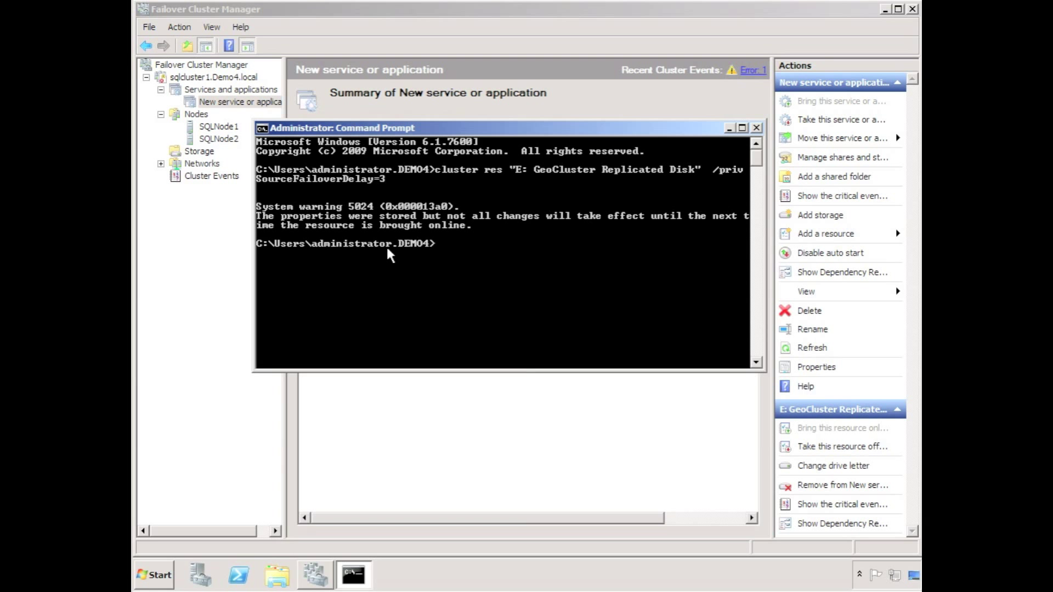
pyautogui.moveTo(171, 12)
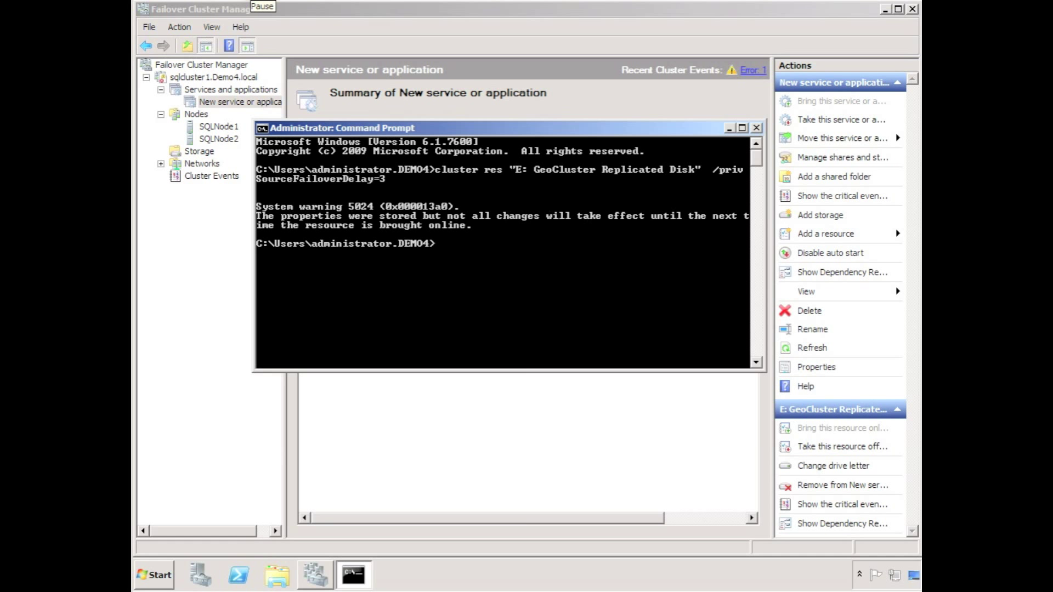
# Set SourceFailoverDelay=3 on the F: GeoCluster Replicated Disk with cluster res
pyautogui.write('cluster res "F: GeoCluster Replicated Disk"  /priv SourceFailoverDelay=<newvalue>')
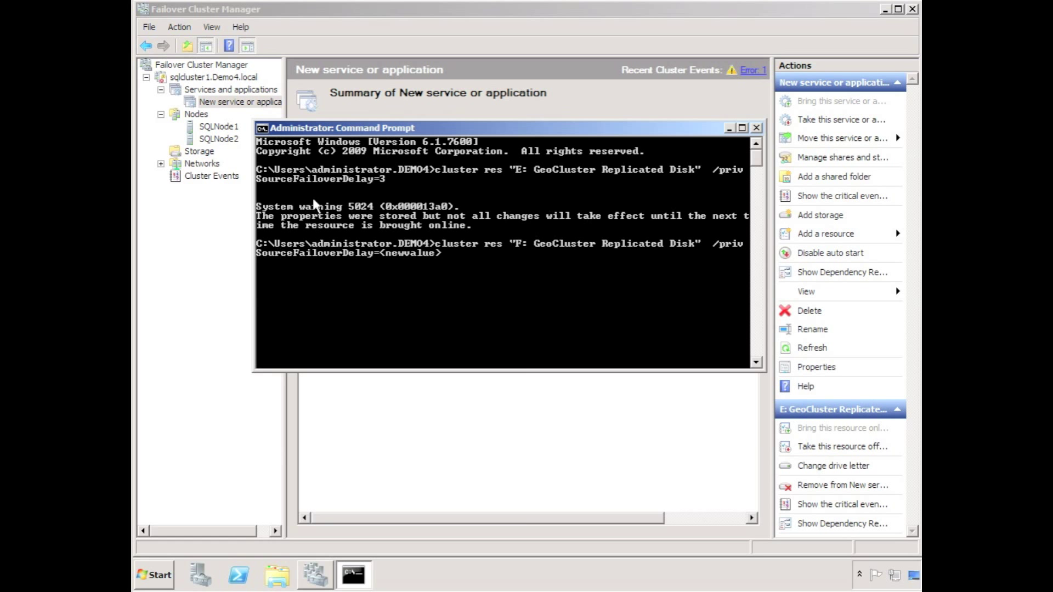
pyautogui.press('Backspace')
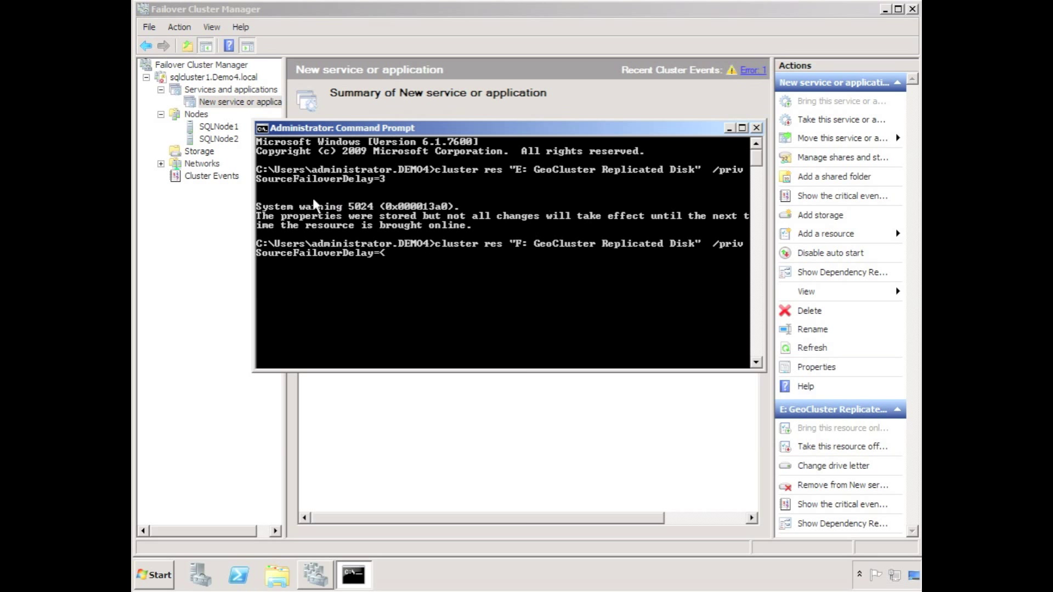
pyautogui.write('3')
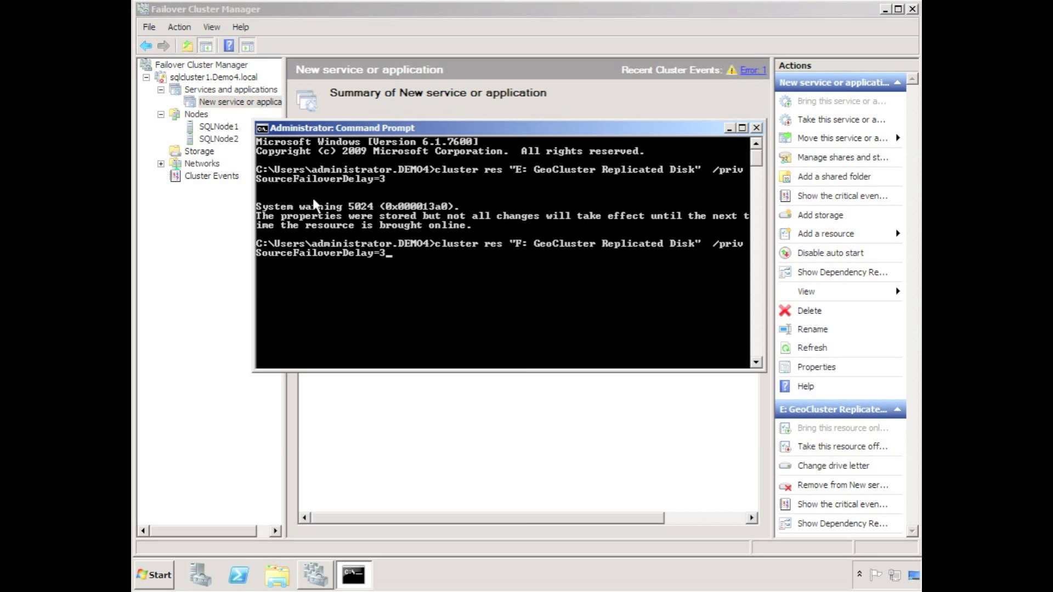
pyautogui.press('Return')
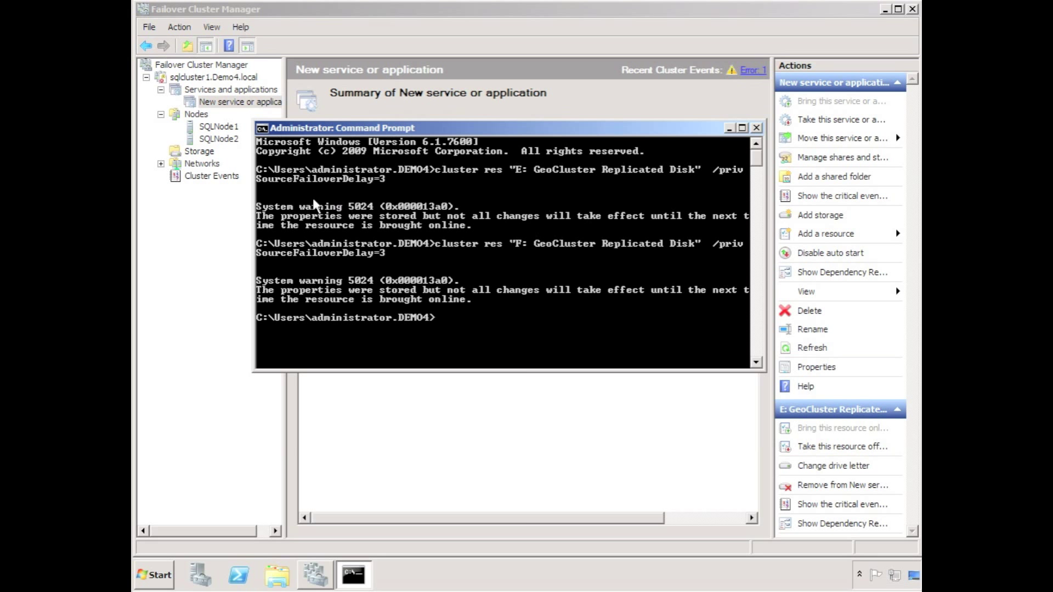
pyautogui.moveTo(678, 173)
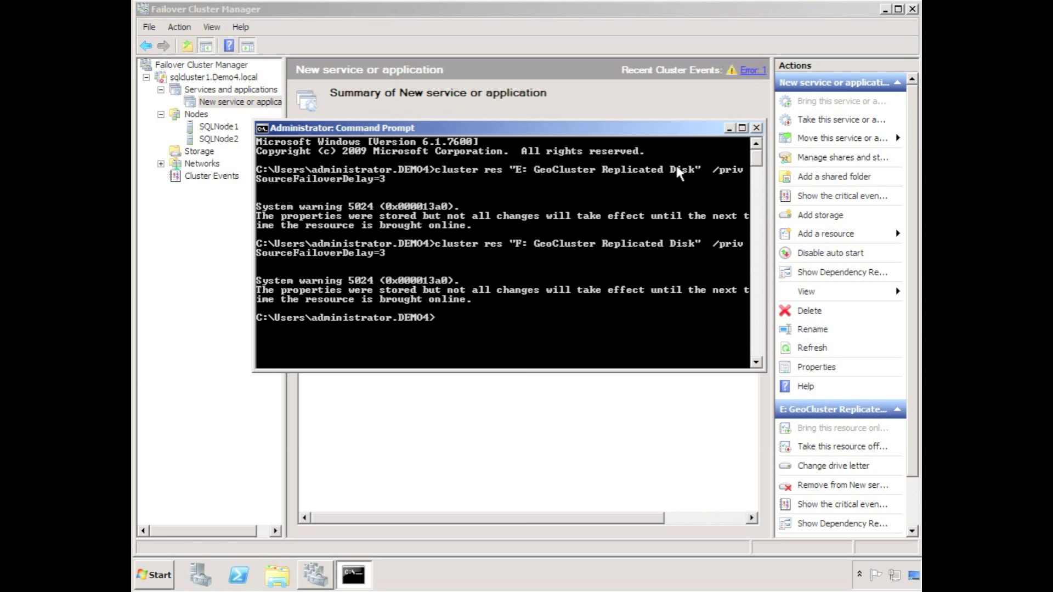
# Move the New service or application group to node SQLNode1
pyautogui.rightClick(232, 102)
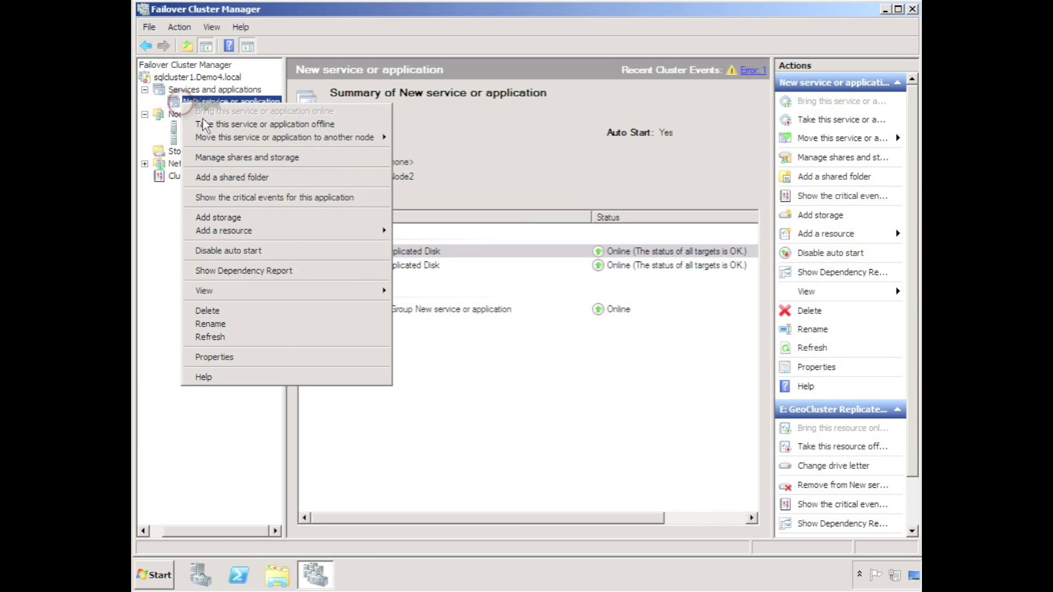
pyautogui.moveTo(284, 137)
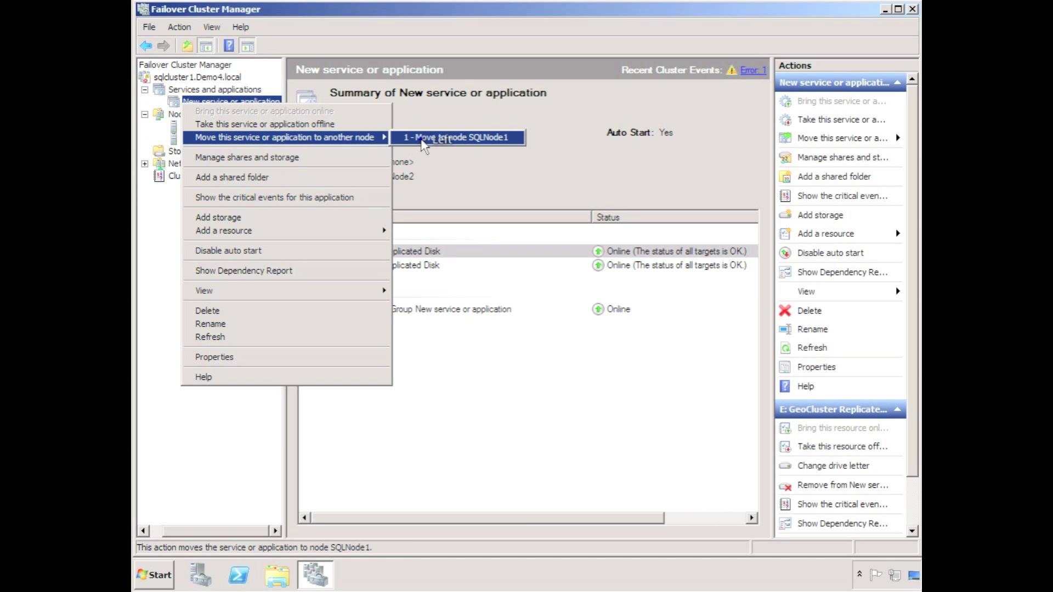
pyautogui.click(456, 138)
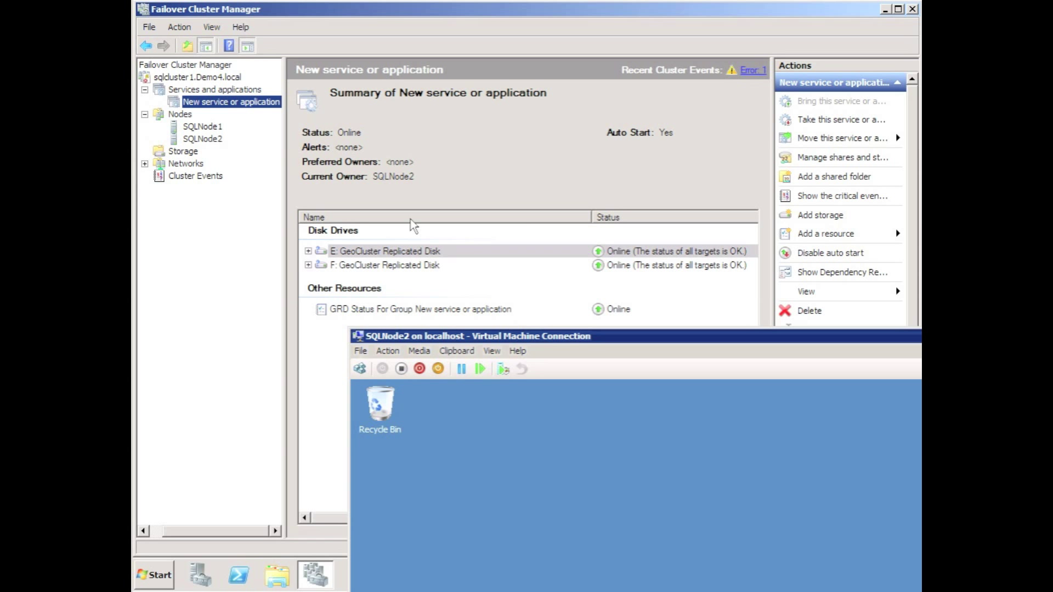
# Turn off the SQLNode2 virtual machine and minimize its connection window
pyautogui.click(401, 369)
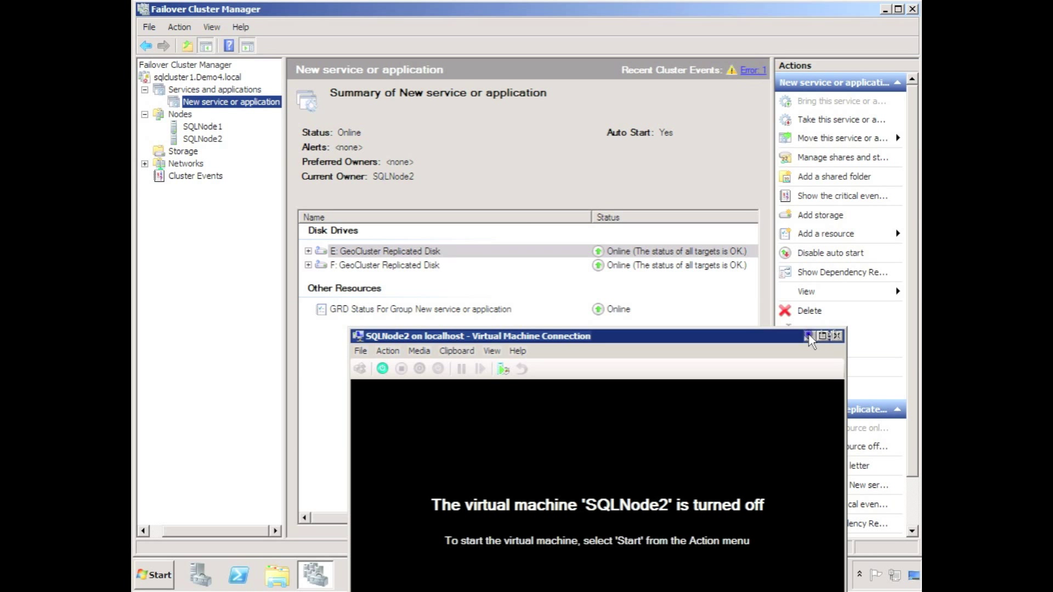
pyautogui.click(838, 335)
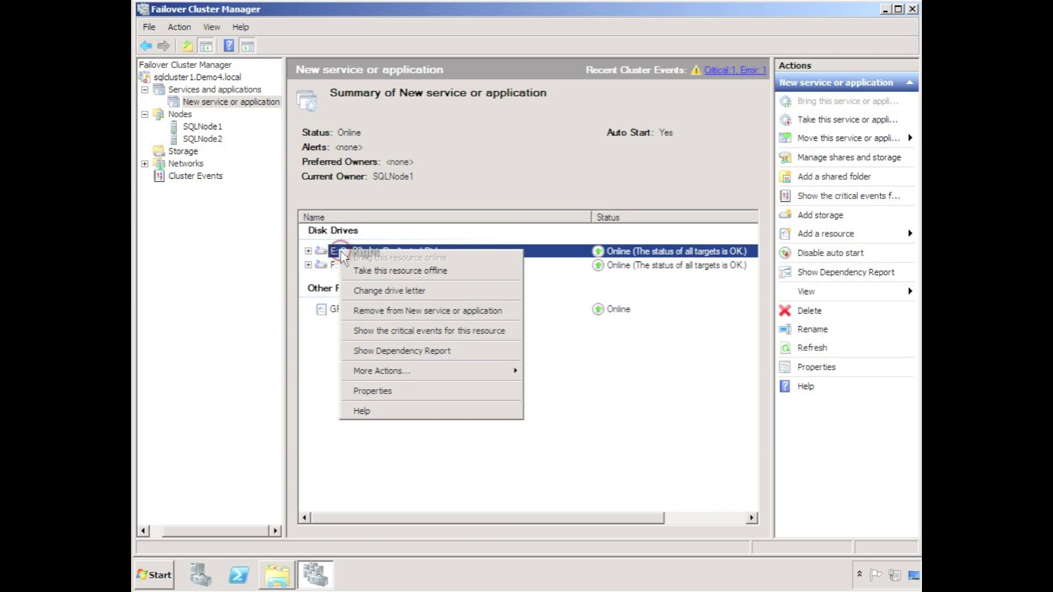
# Remove the E: and F: replicated disks from the service group into Available Storage
pyautogui.click(428, 310)
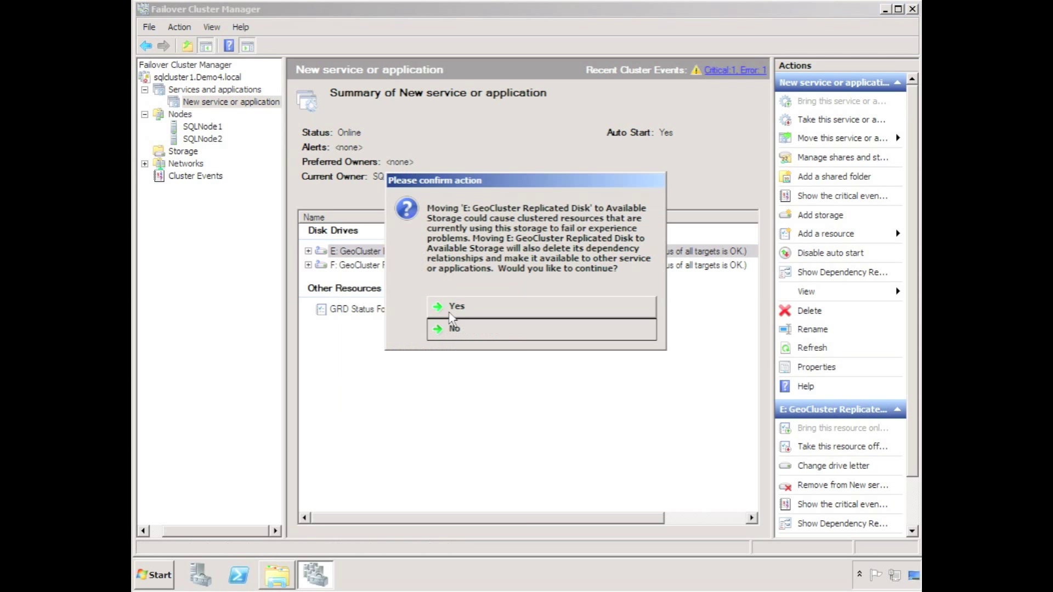
pyautogui.click(456, 306)
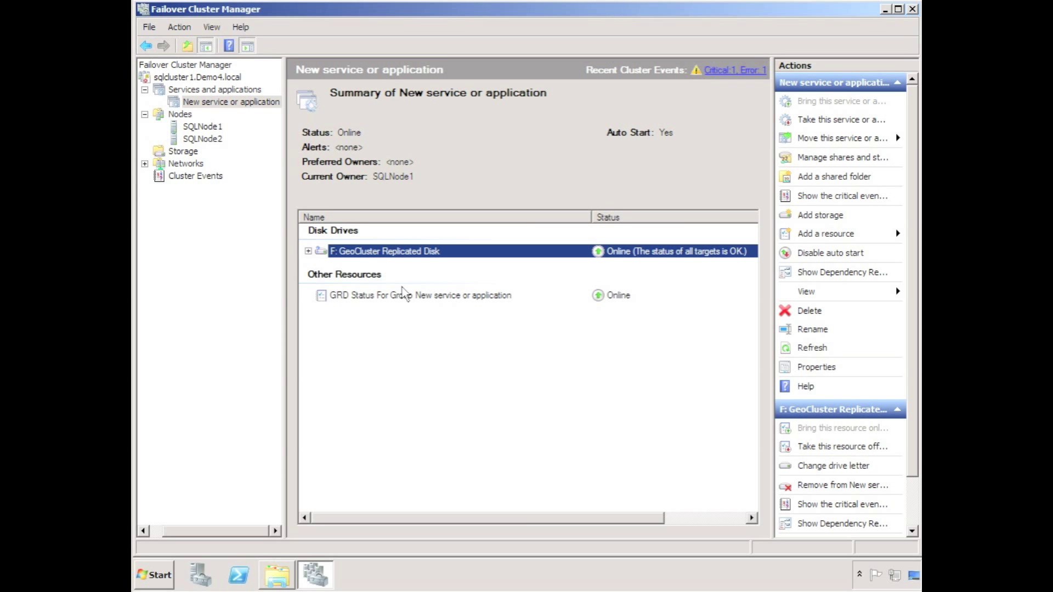
pyautogui.rightClick(385, 250)
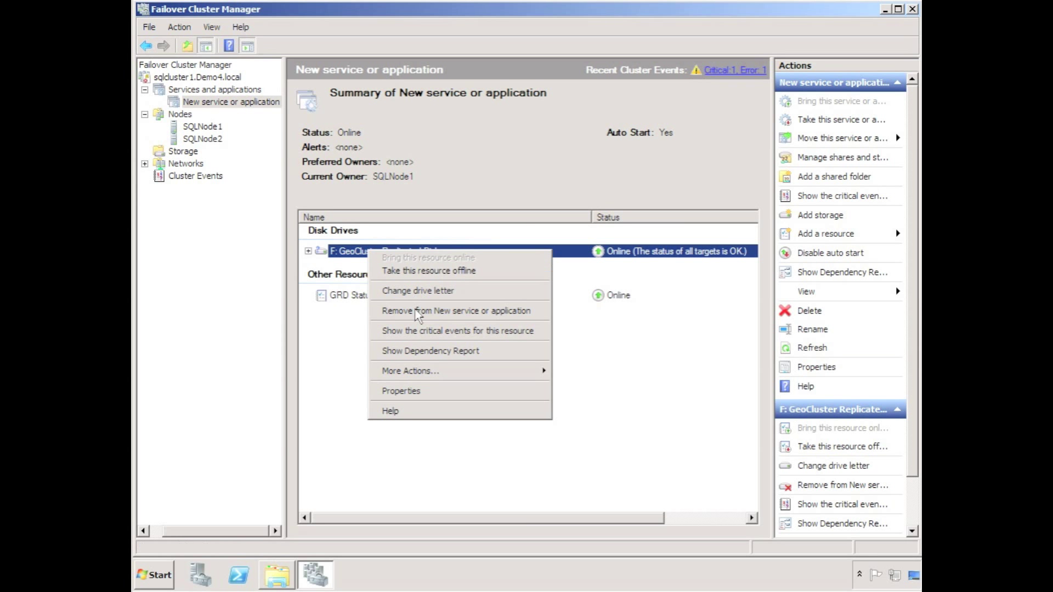
pyautogui.click(457, 310)
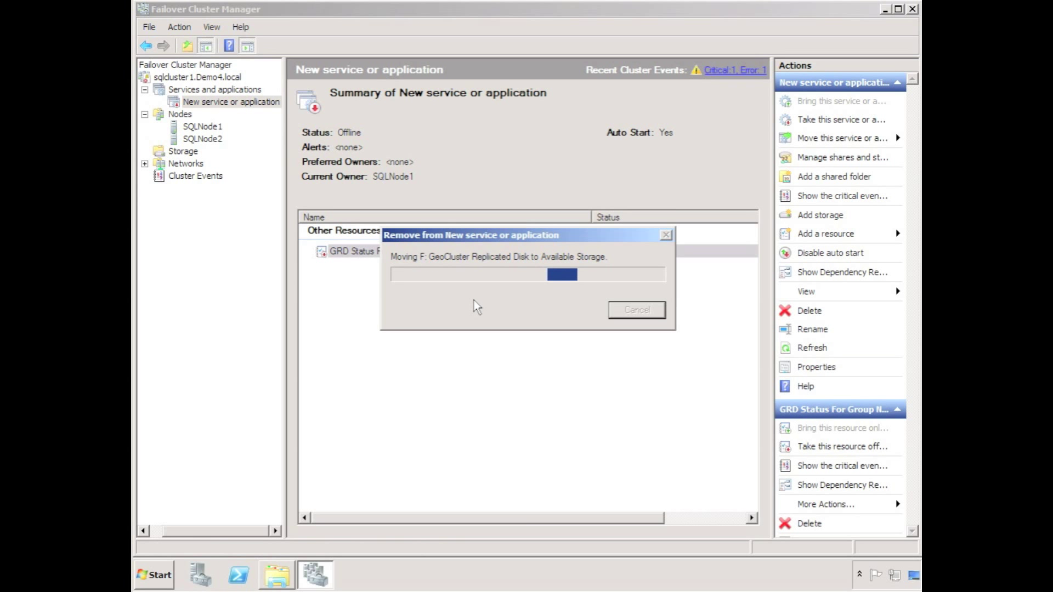
# Delete the emptied service group and view the cluster's Storage node
pyautogui.rightClick(230, 101)
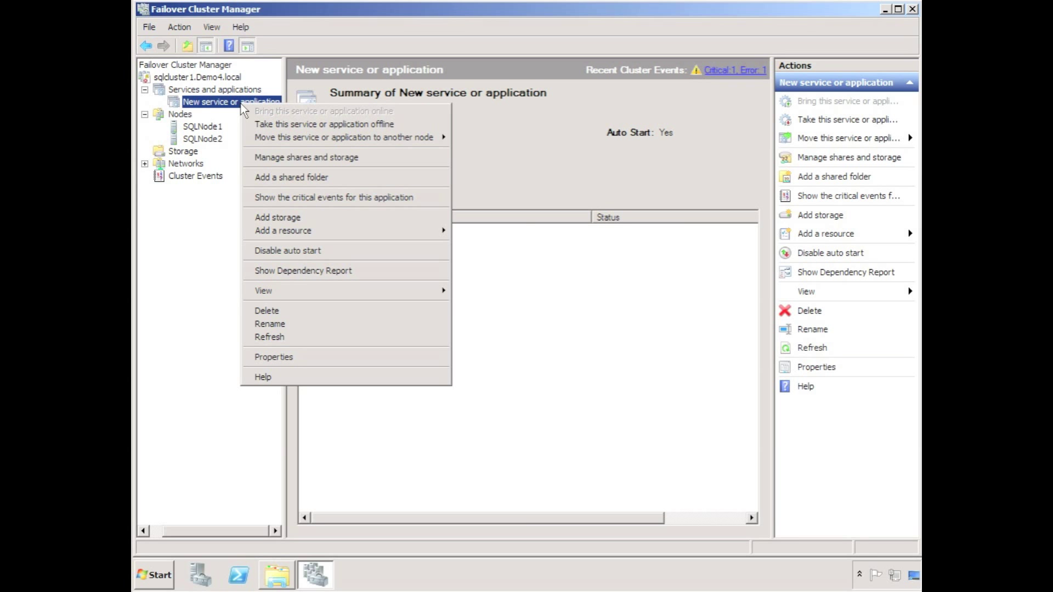
pyautogui.moveTo(289, 315)
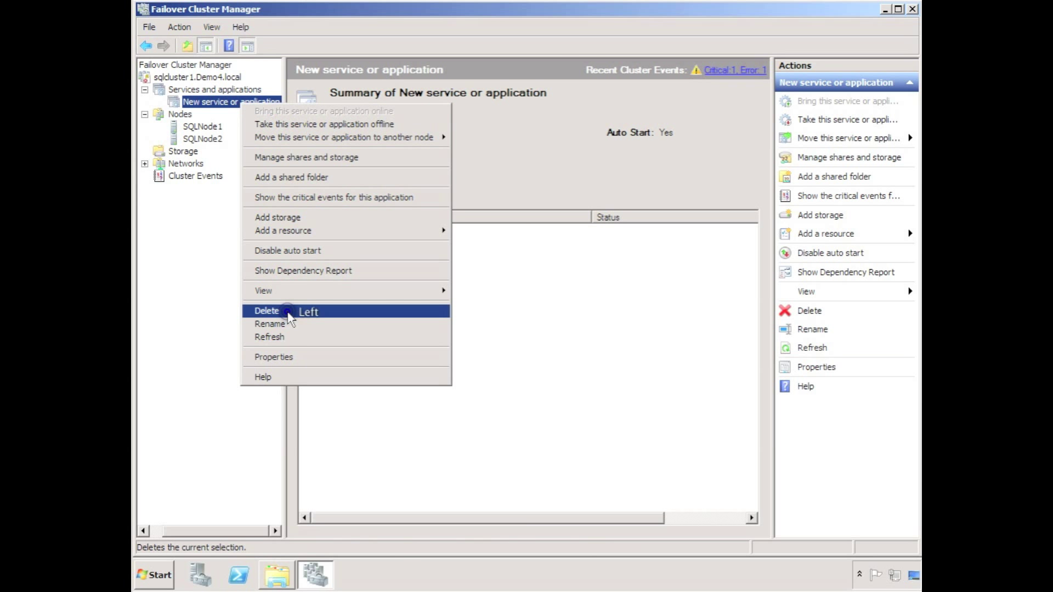
pyautogui.click(266, 310)
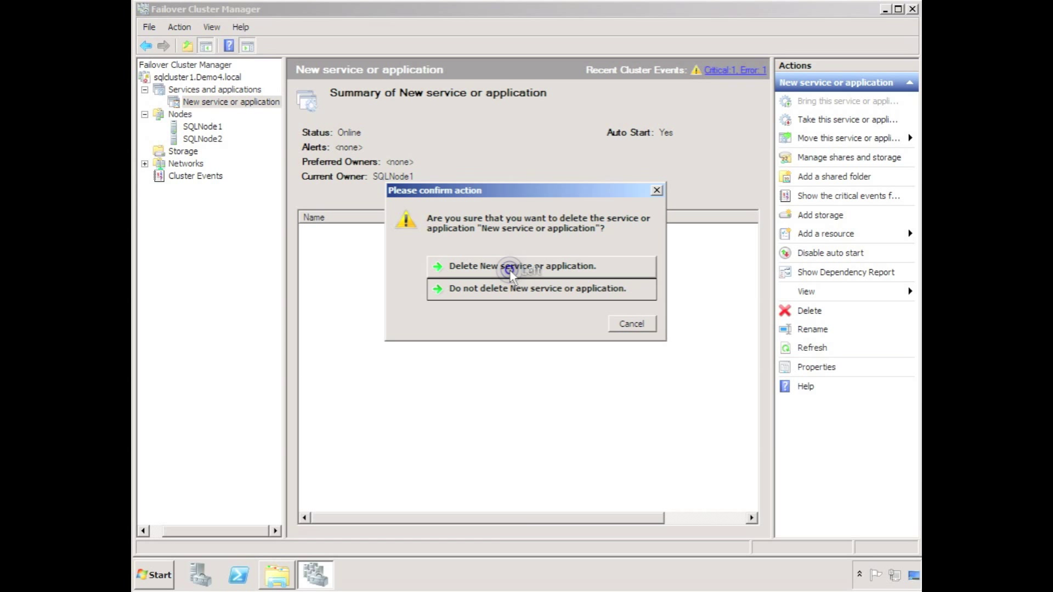
pyautogui.click(521, 265)
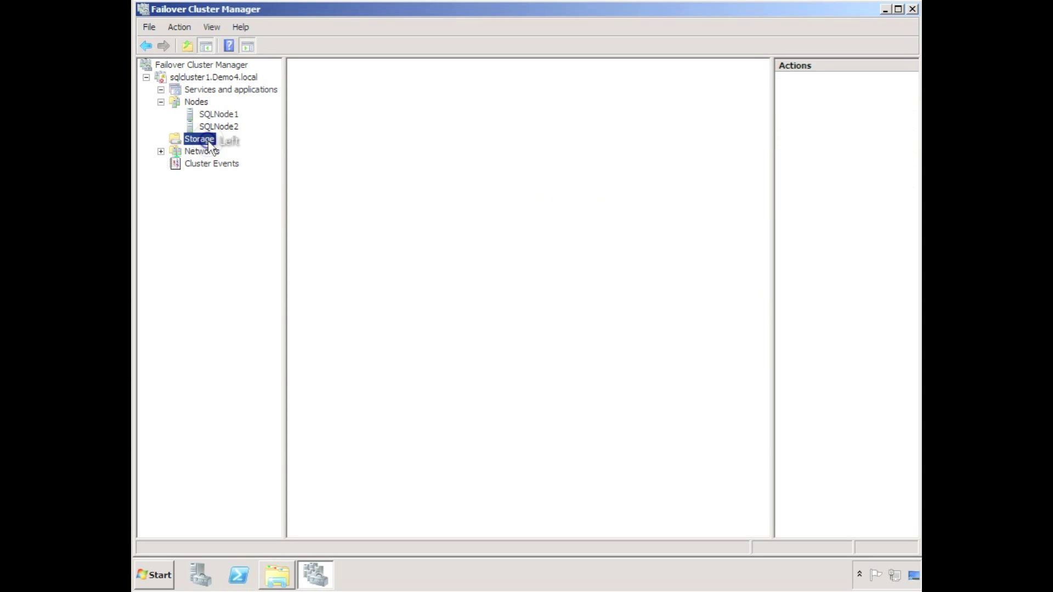
pyautogui.click(199, 138)
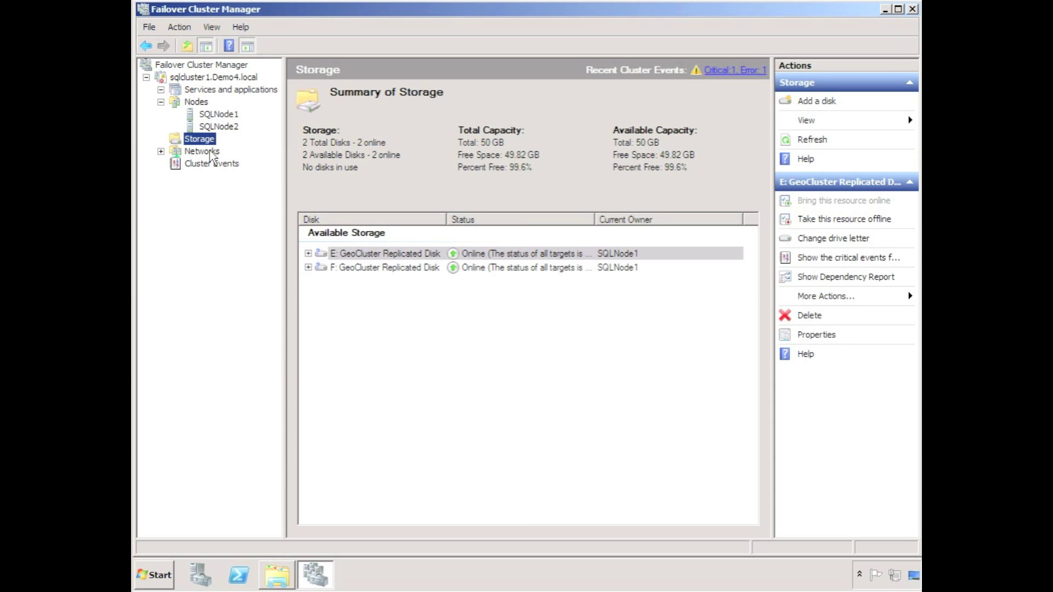
pyautogui.moveTo(230, 260)
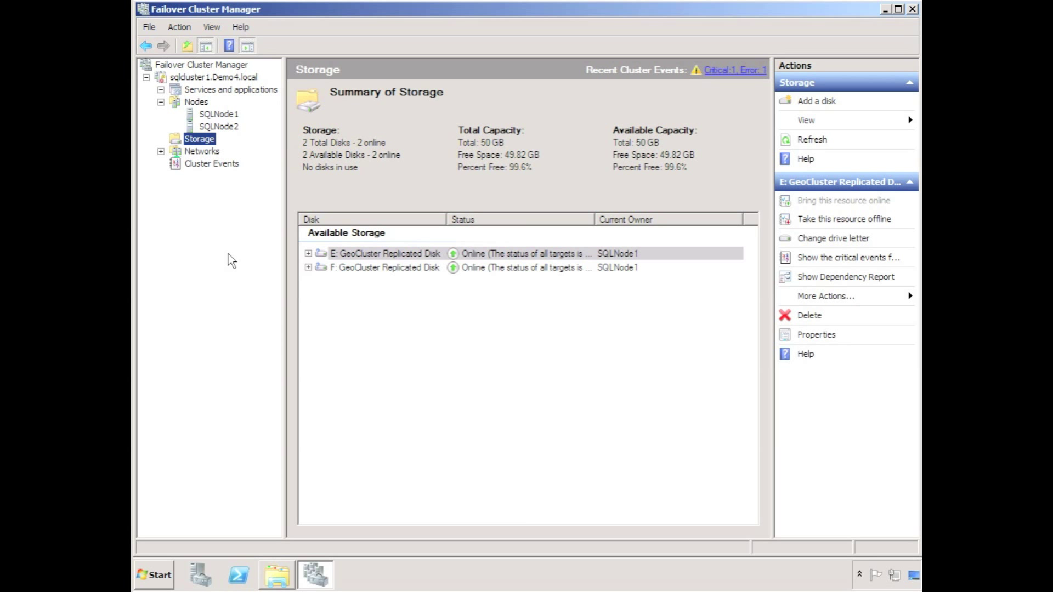